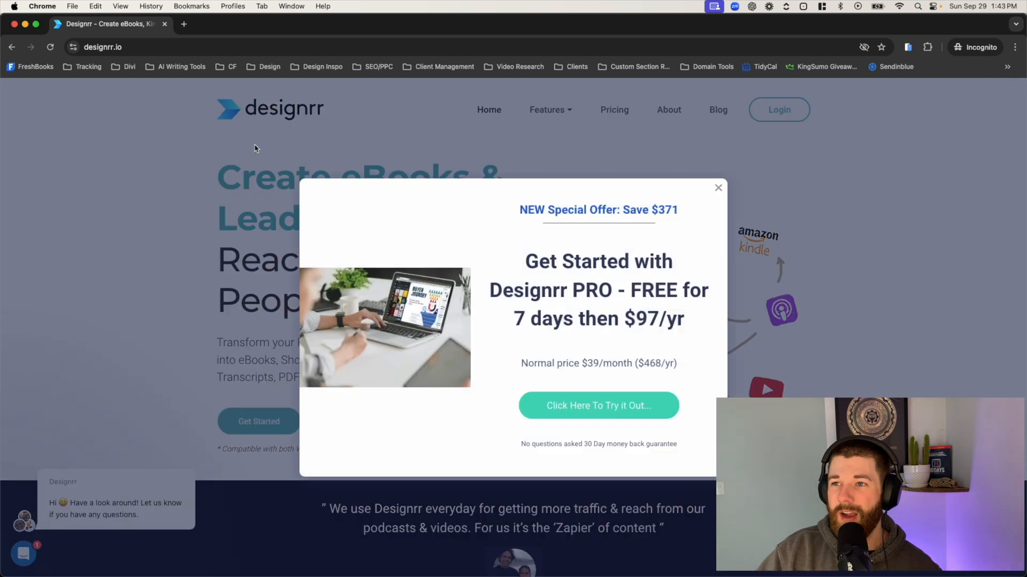
mouse_move(723, 195)
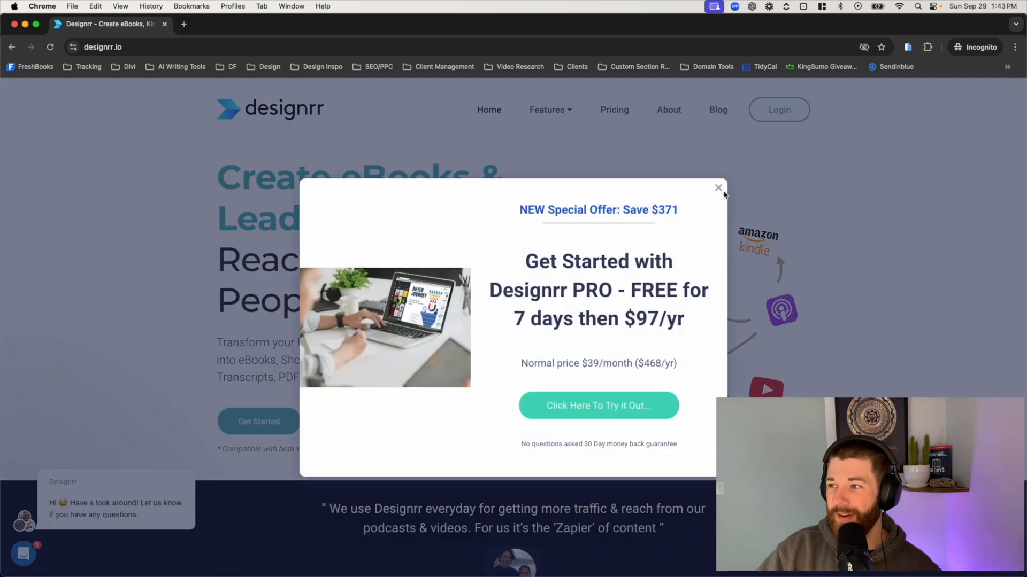
Step: Dismiss the special-offer popup to reveal the eBook and lead-magnet homepage
click(717, 189)
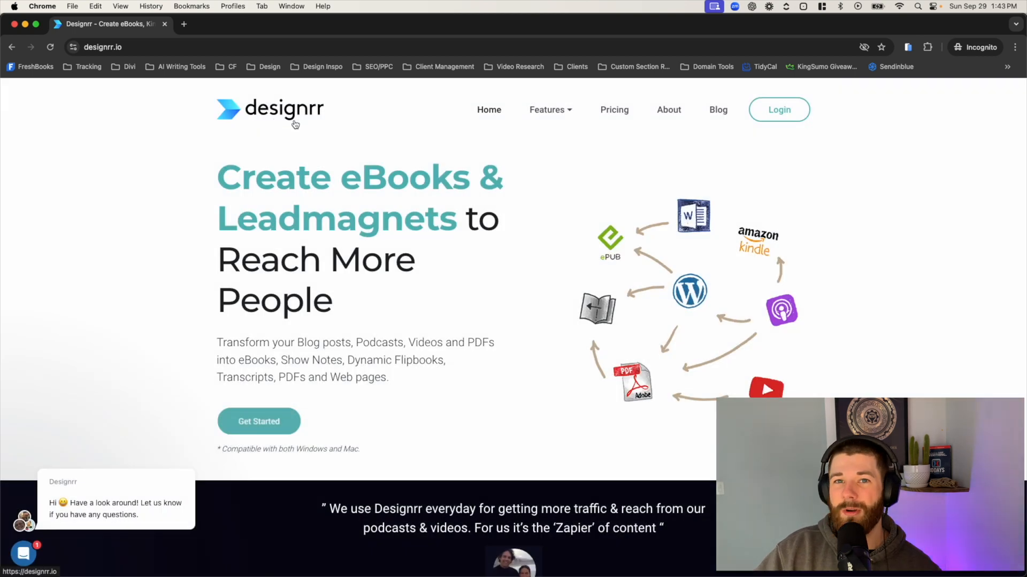
mouse_move(186, 161)
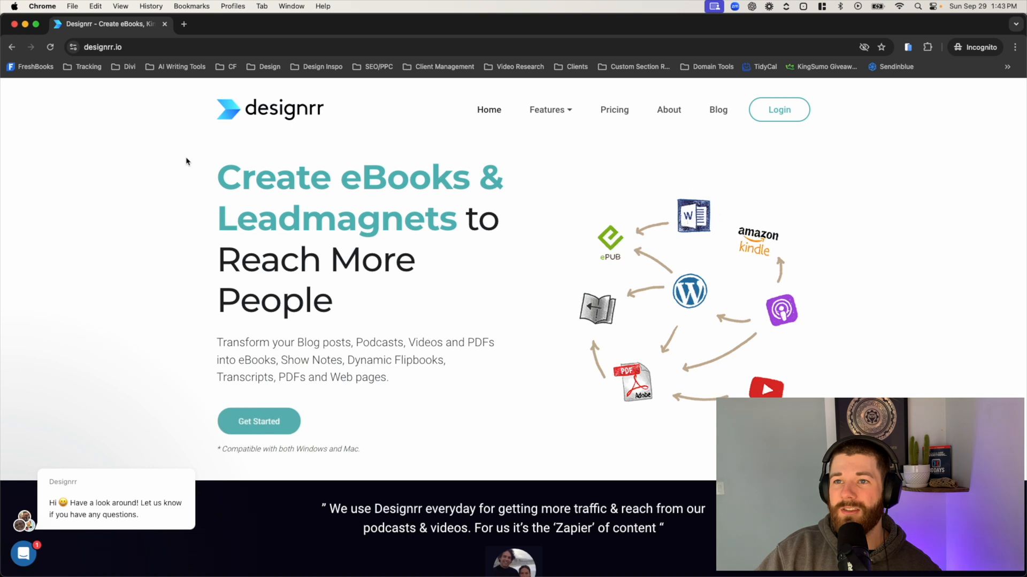
mouse_move(296, 76)
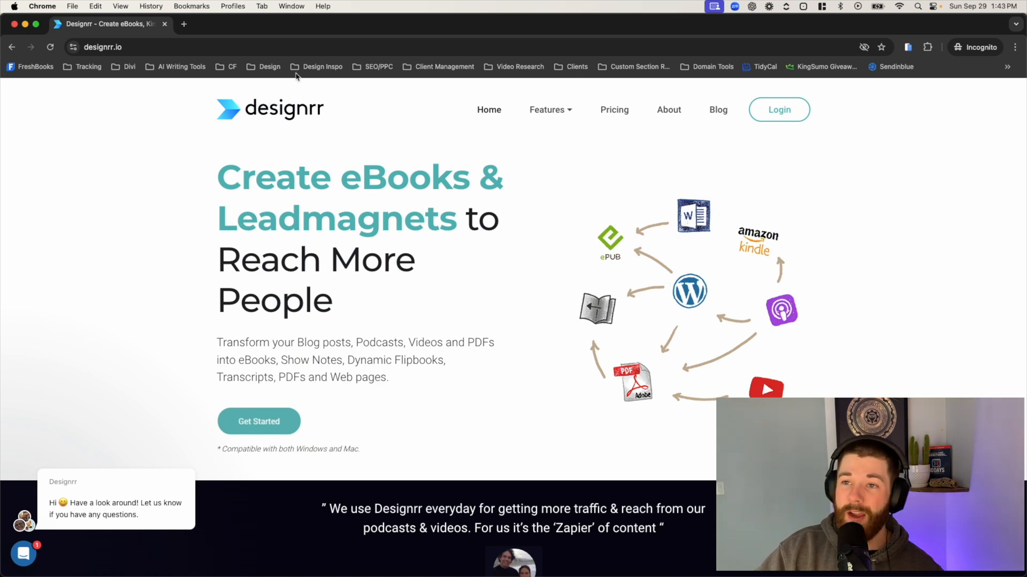
mouse_move(475, 306)
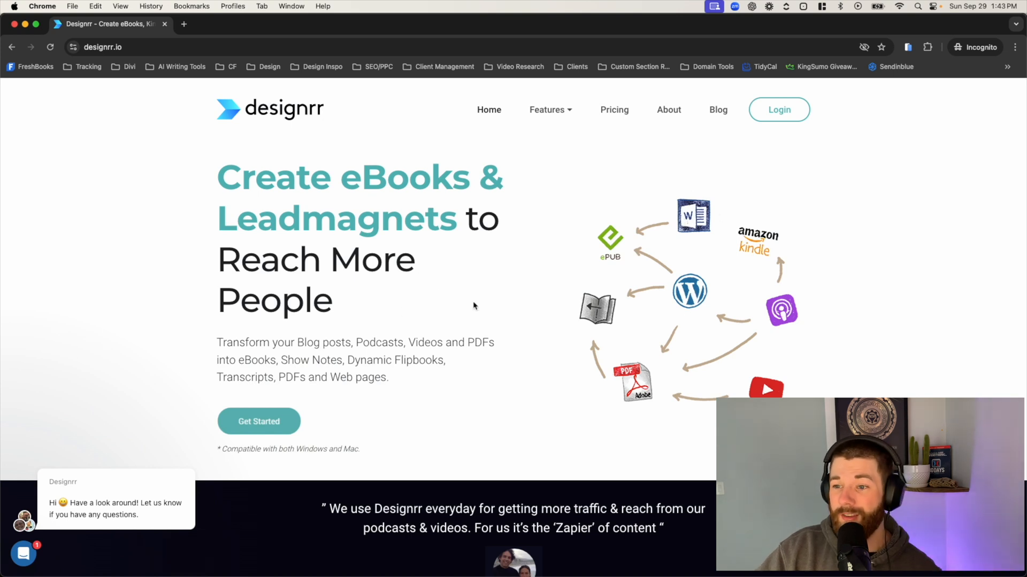
mouse_move(172, 33)
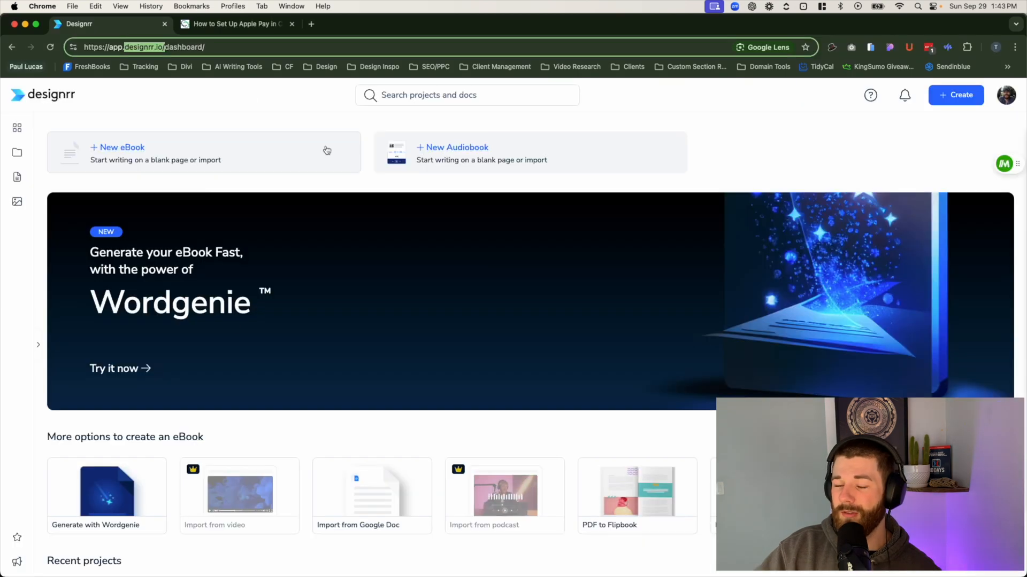
mouse_move(425, 530)
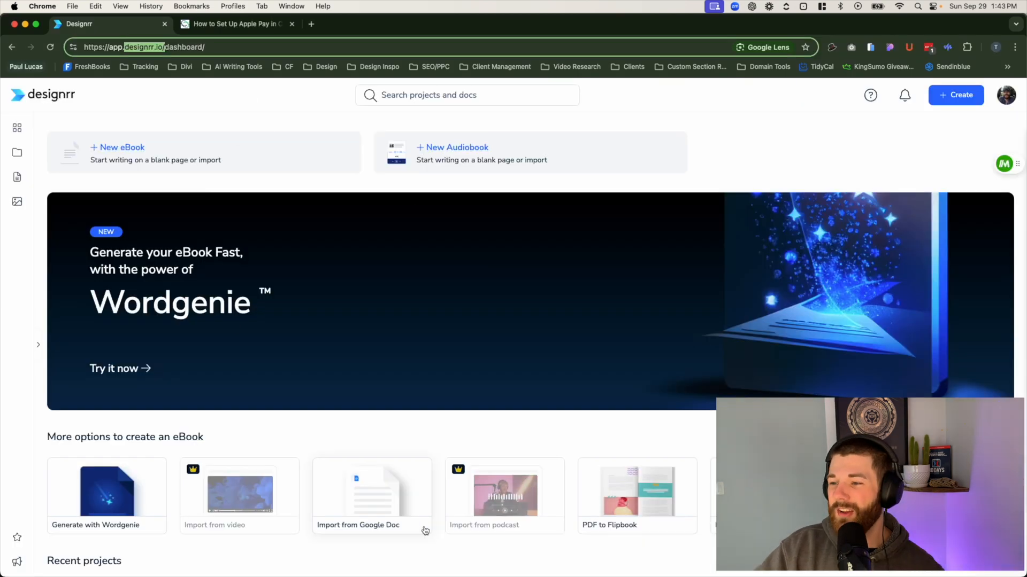
mouse_move(199, 244)
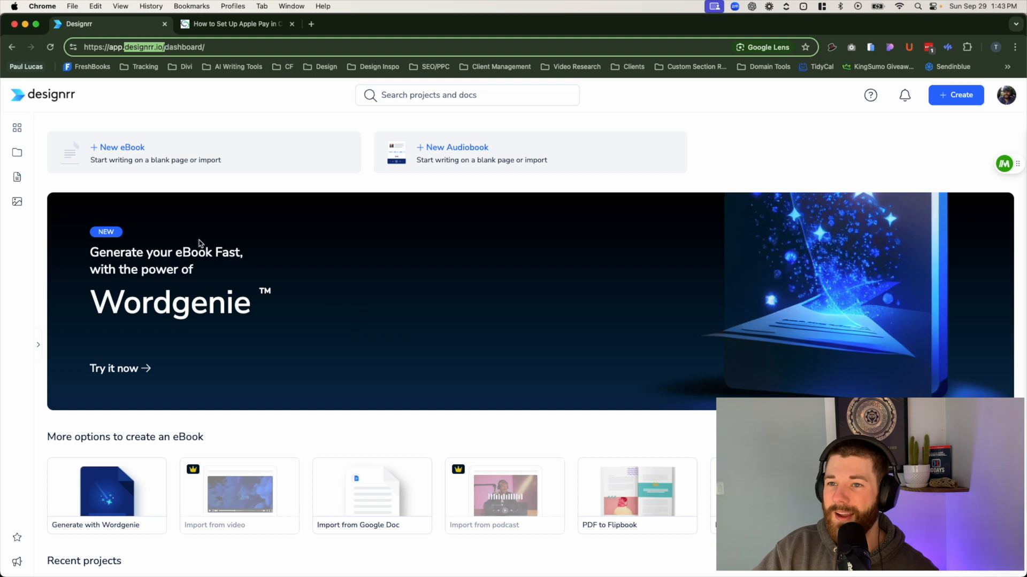
mouse_move(118, 210)
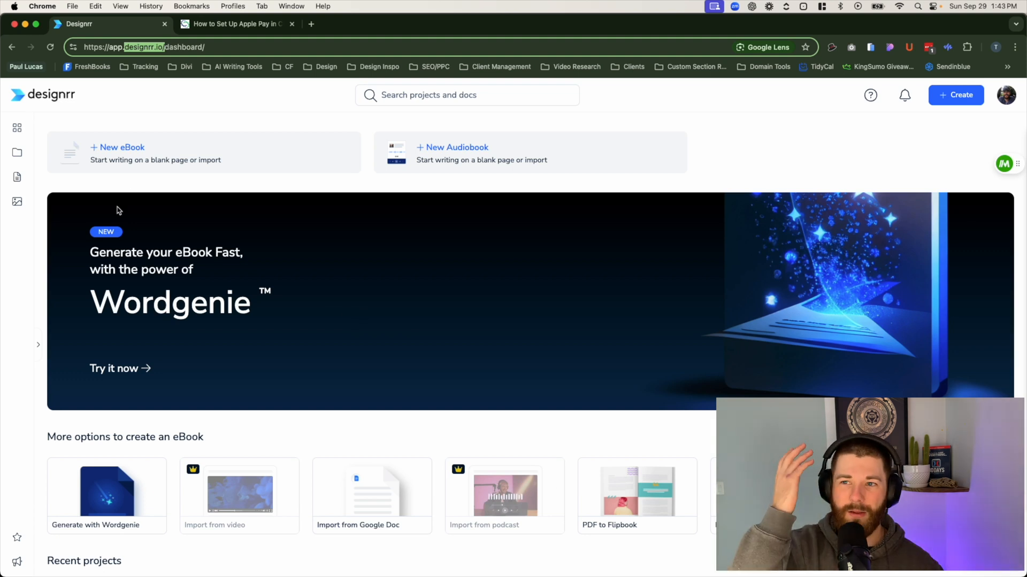
mouse_move(267, 193)
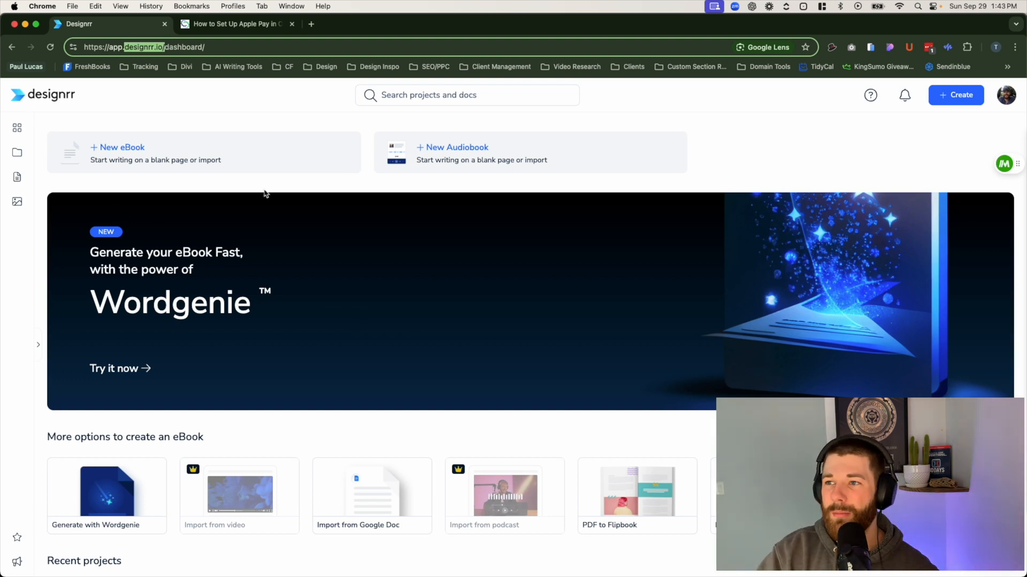
mouse_move(408, 162)
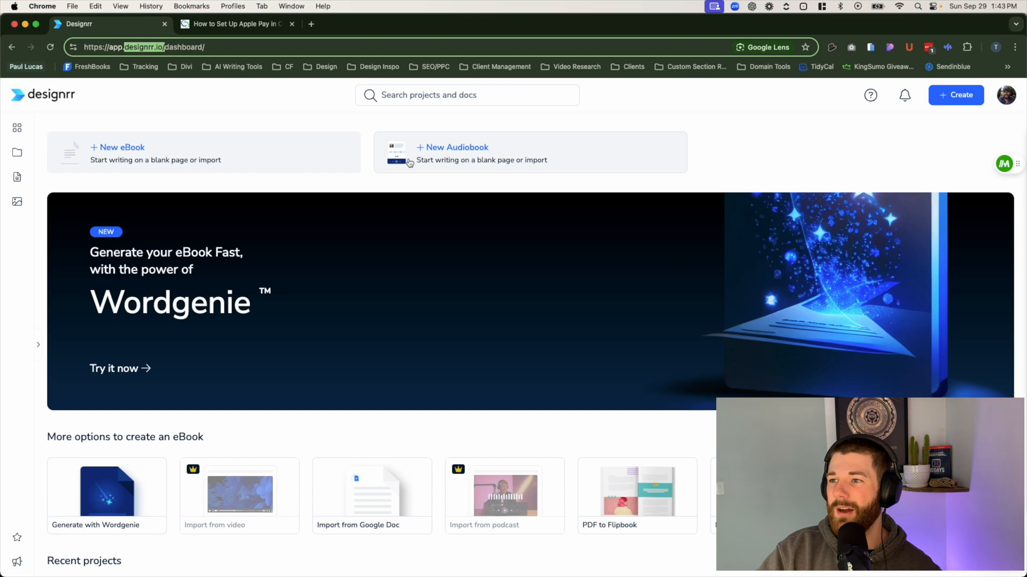
click(456, 148)
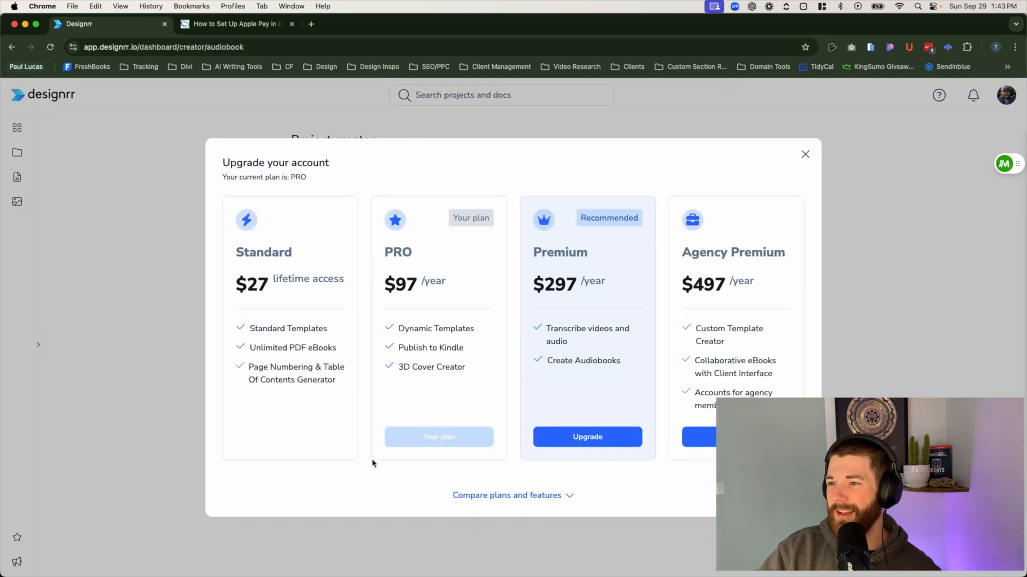
mouse_move(447, 309)
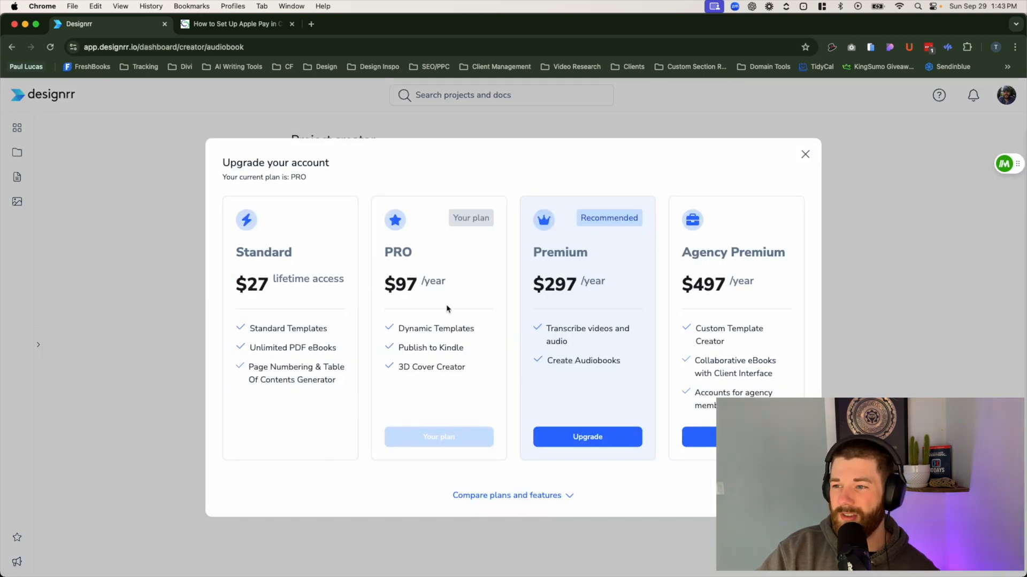
mouse_move(596, 257)
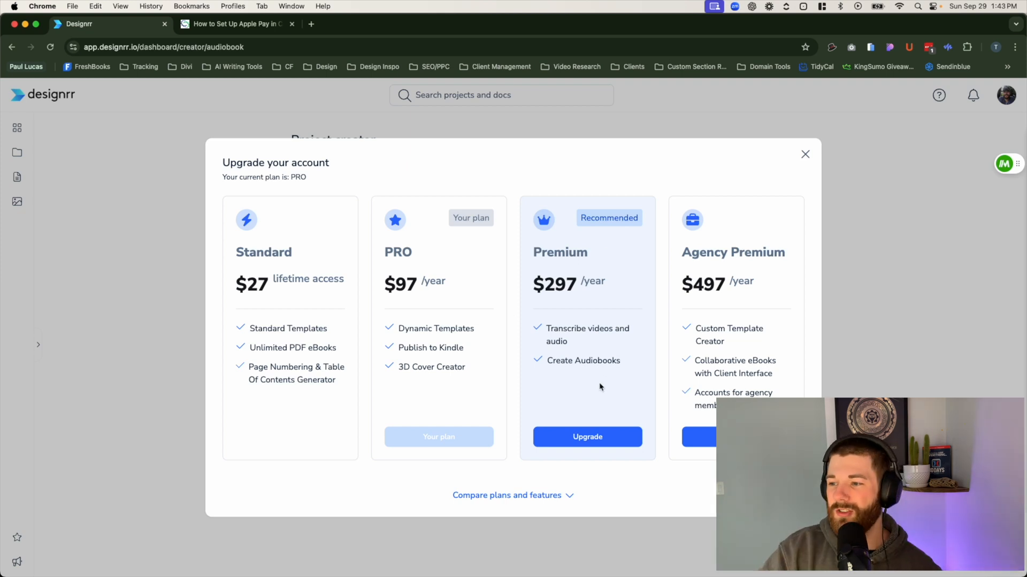
mouse_move(684, 182)
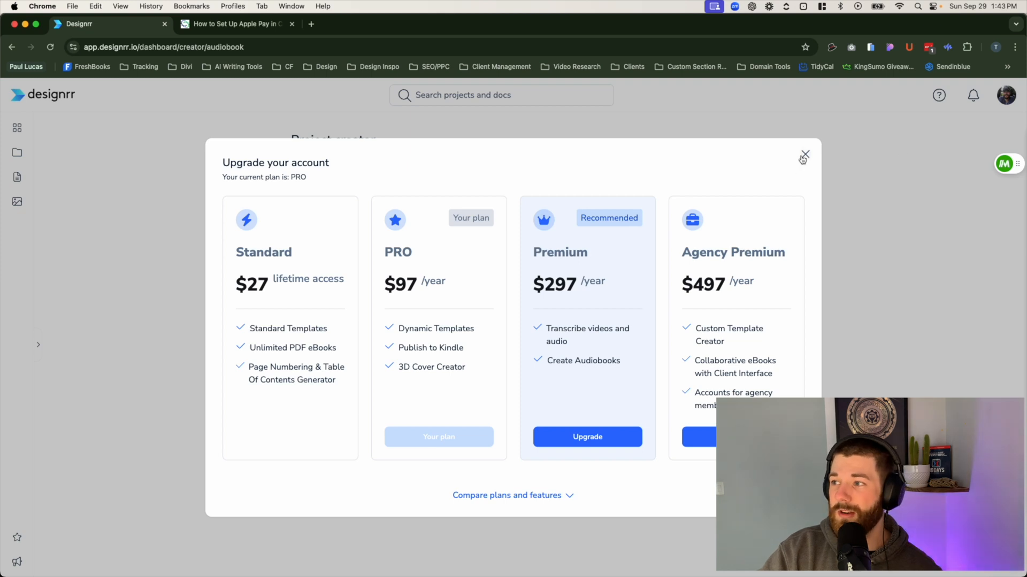
click(805, 157)
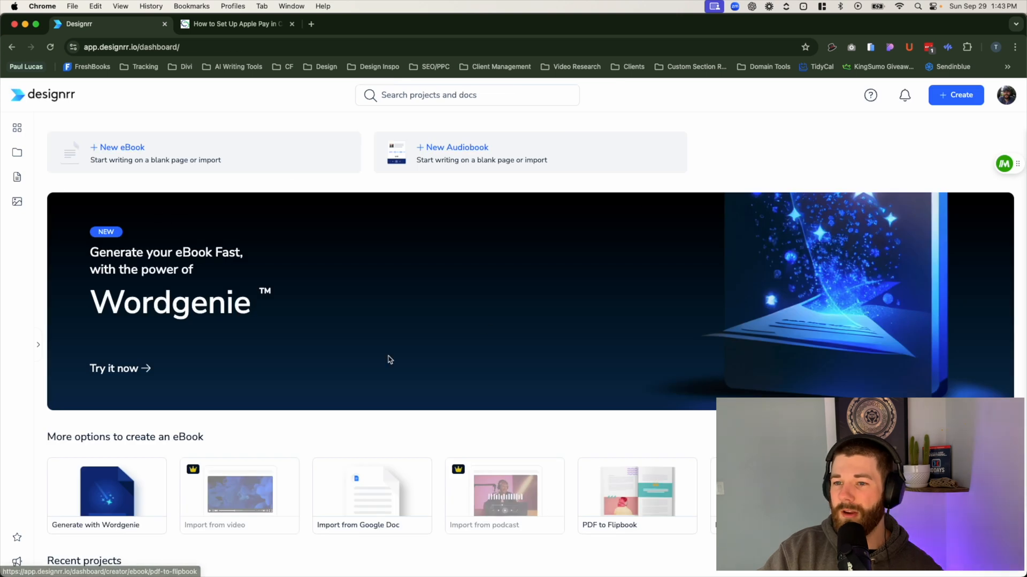
mouse_move(17, 177)
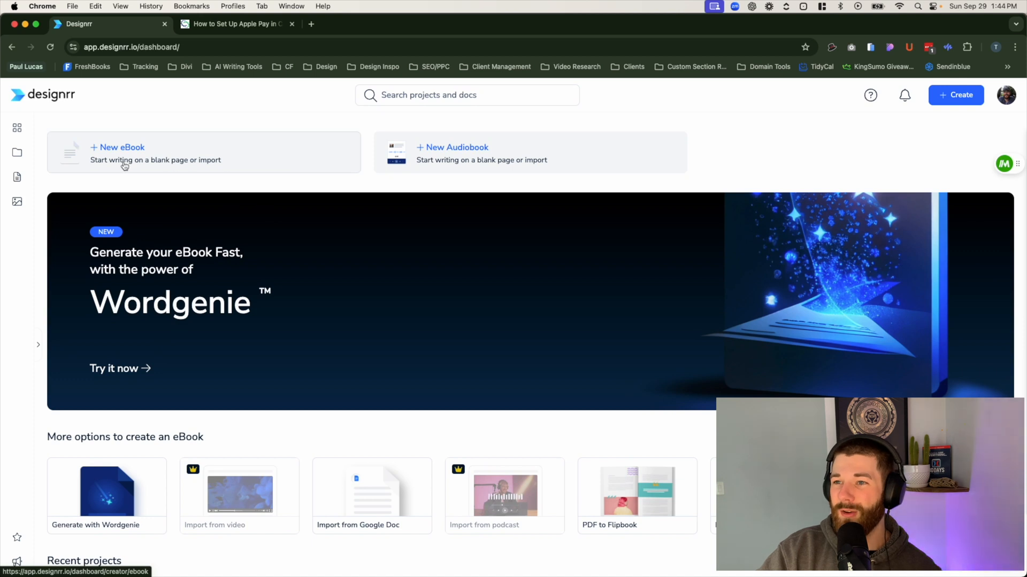
mouse_move(992, 111)
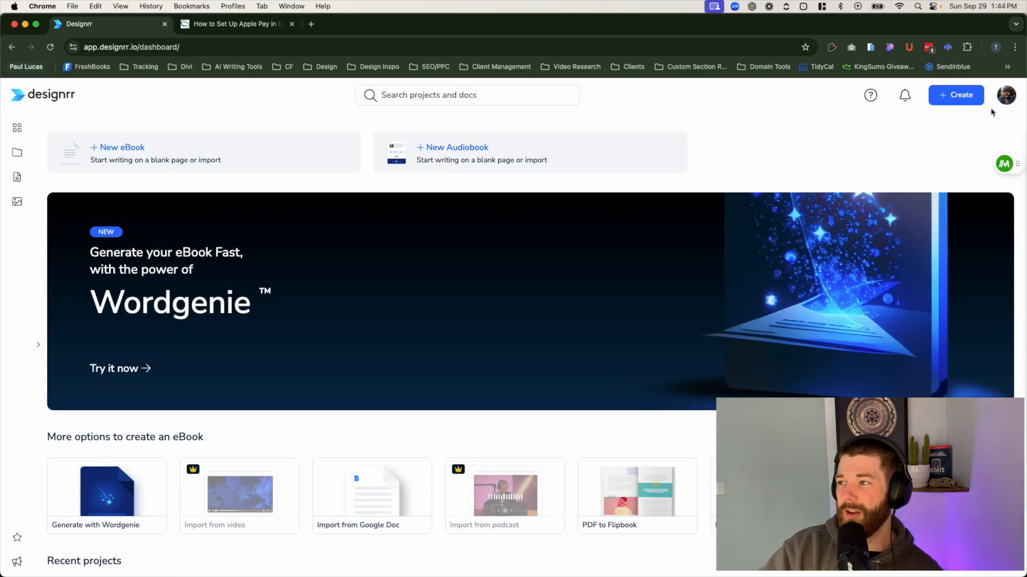
mouse_move(677, 244)
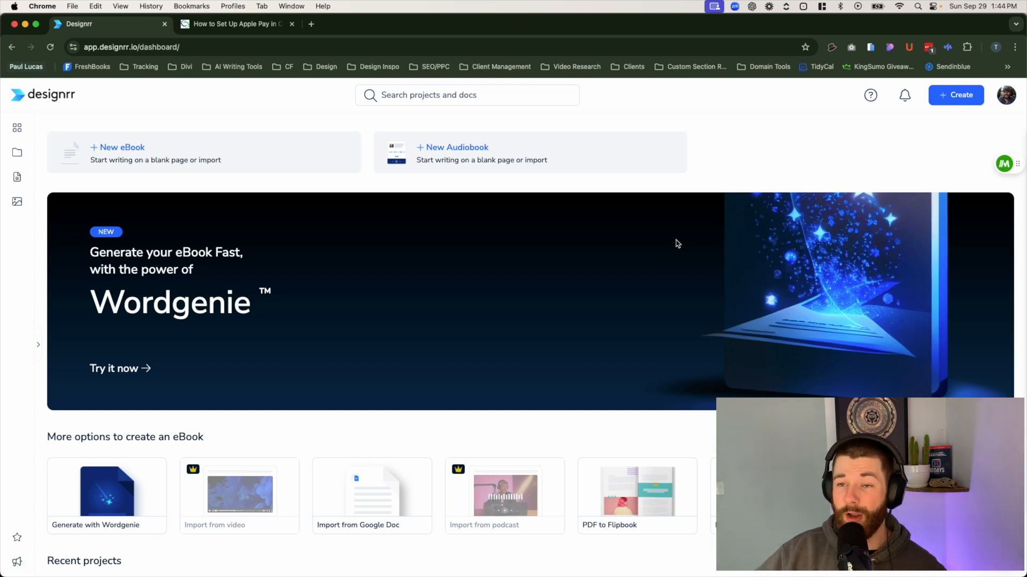
mouse_move(330, 330)
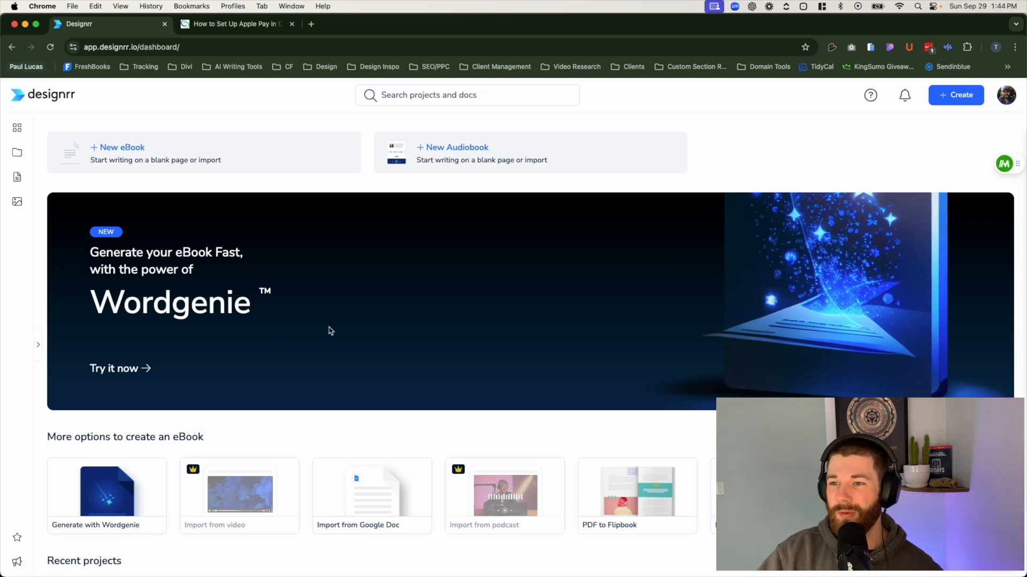
mouse_move(232, 250)
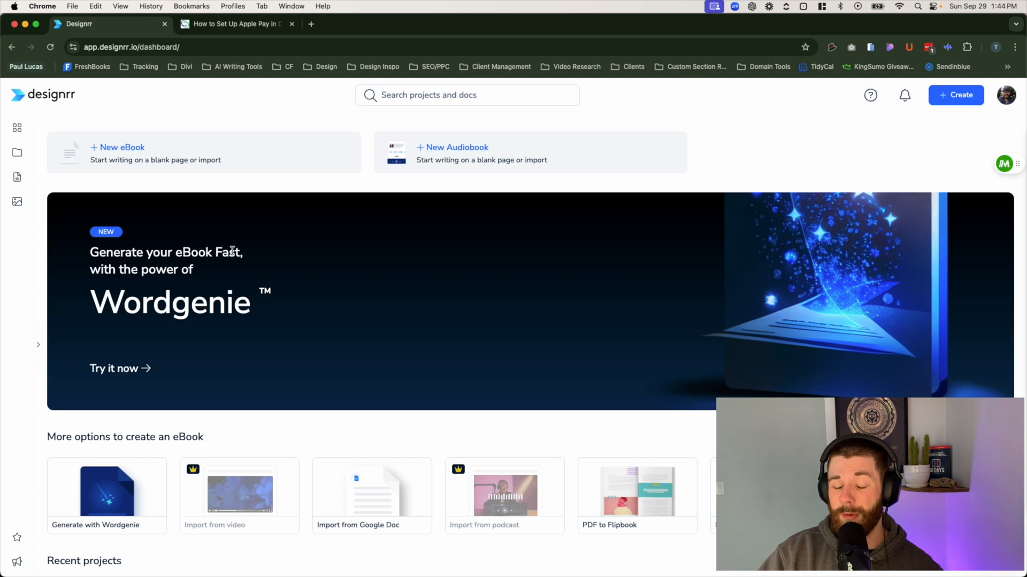
Step: Browse the extra eBook creation options, including upgrade-only podcast and YouTube imports, back to New eBook
scroll(down, 3)
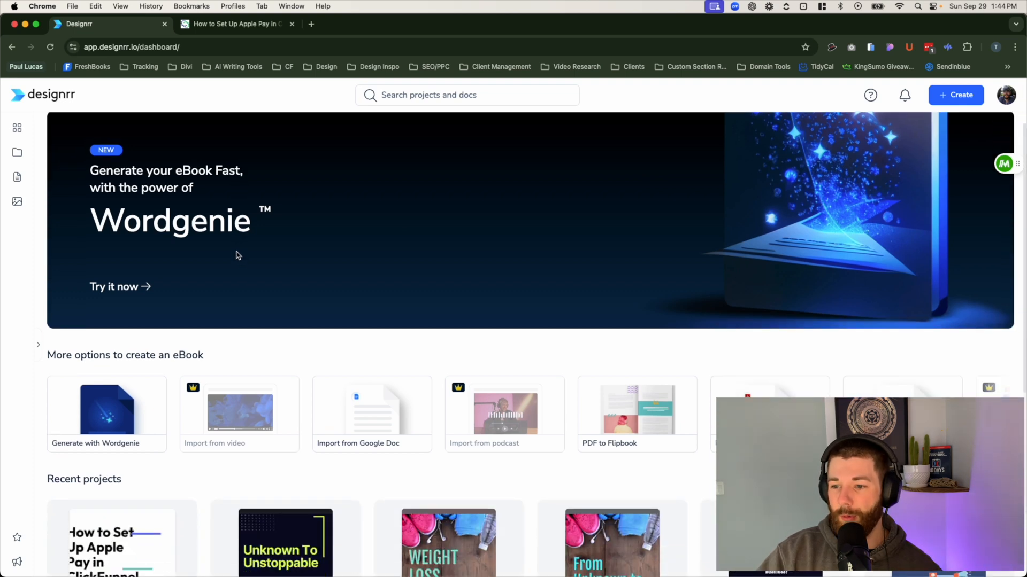
scroll(down, 3)
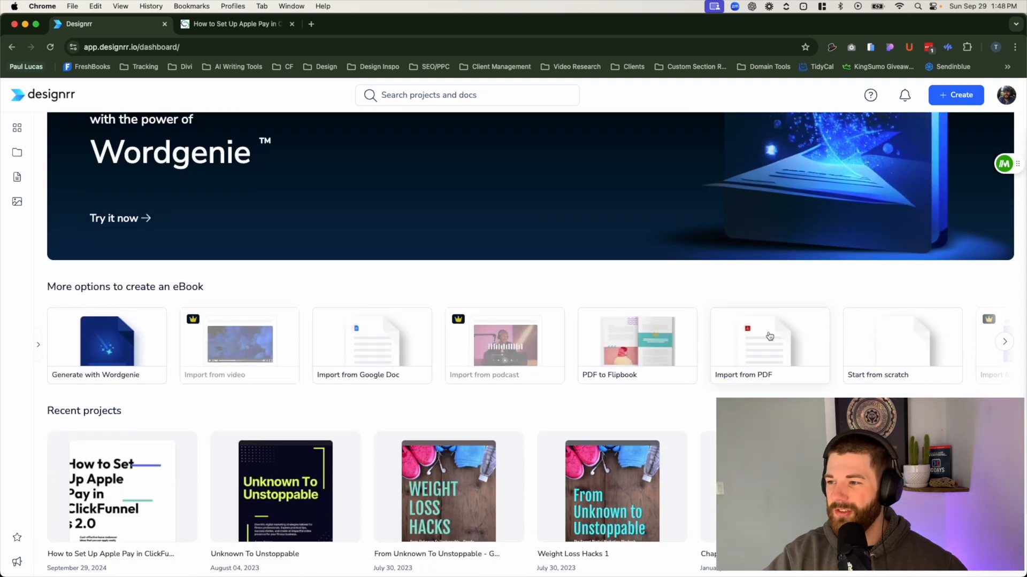
mouse_move(504, 357)
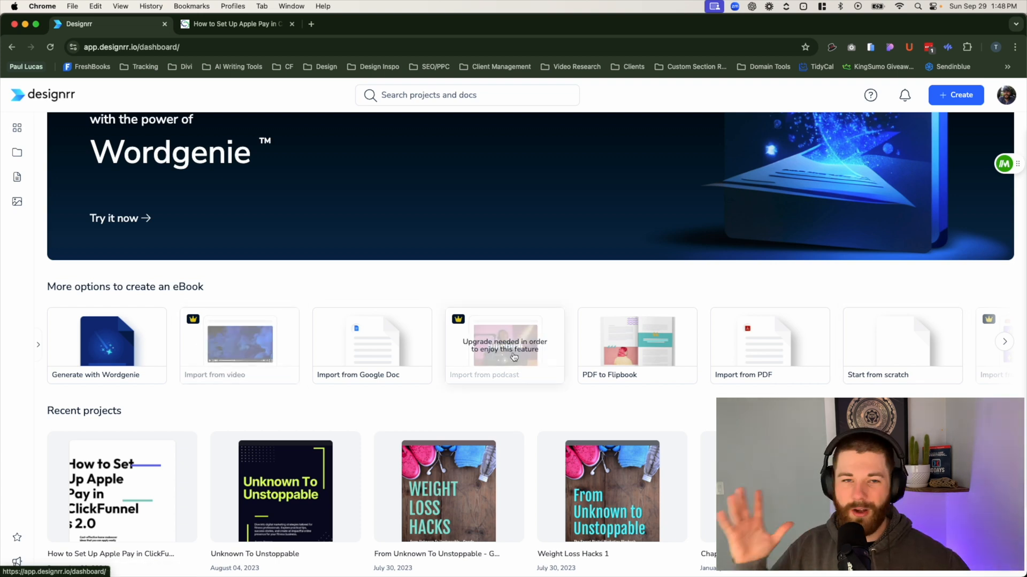
click(1003, 341)
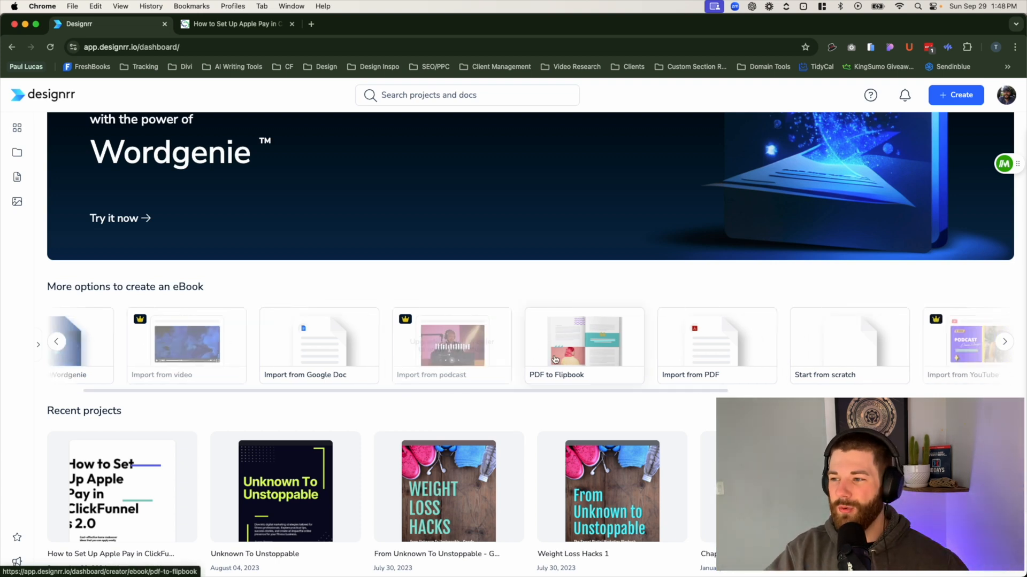
click(1004, 341)
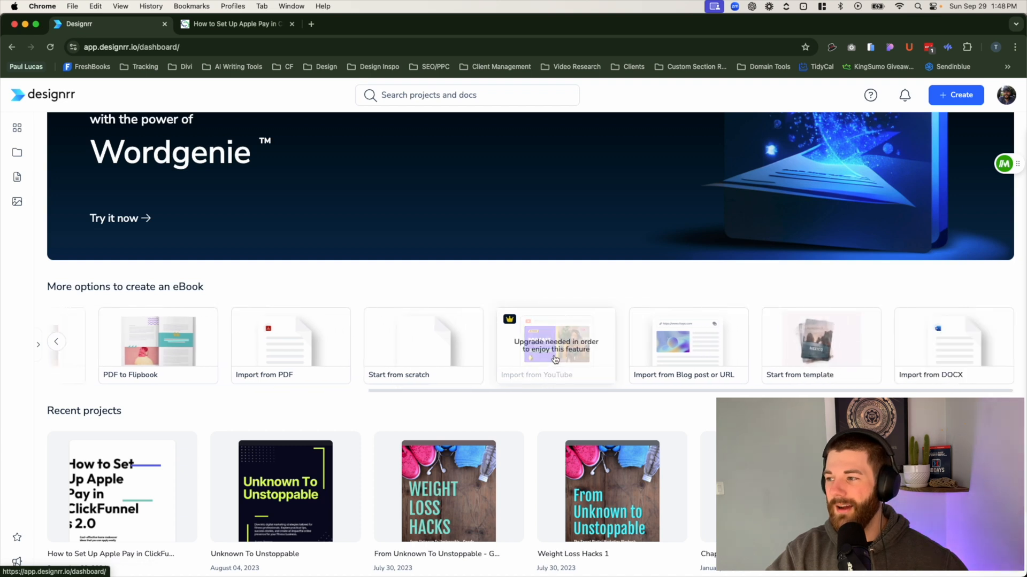
mouse_move(401, 371)
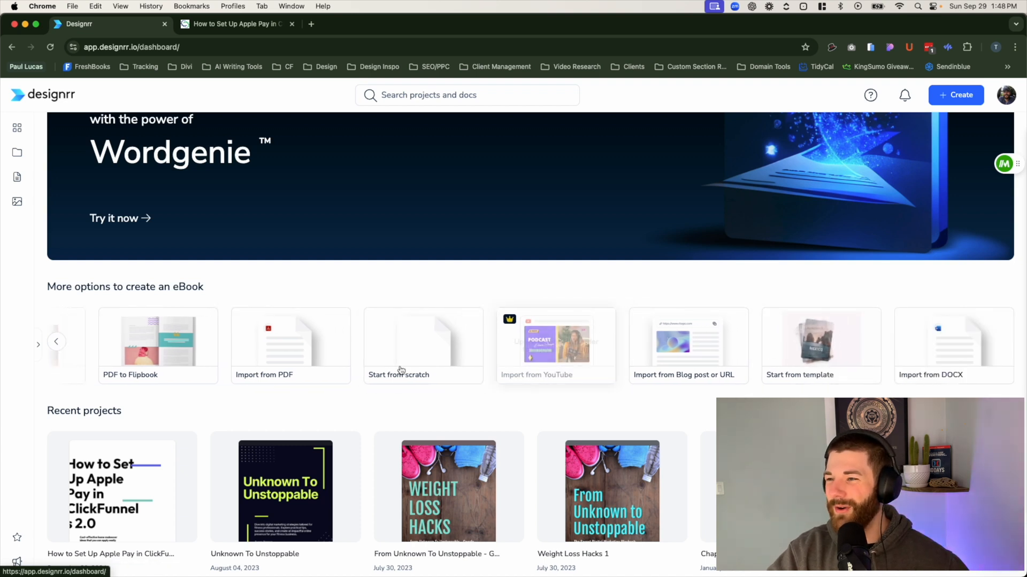
mouse_move(209, 374)
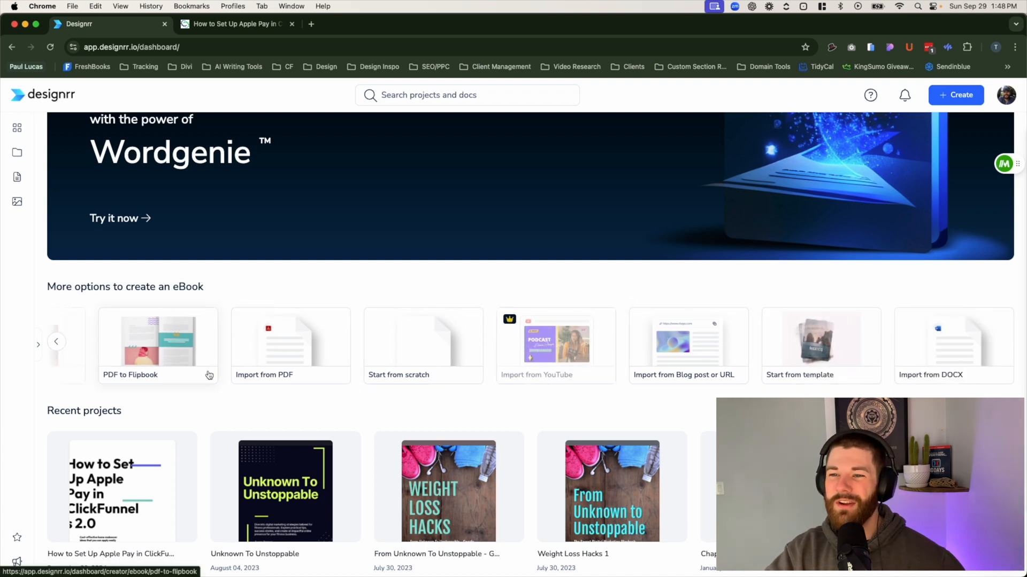
click(56, 341)
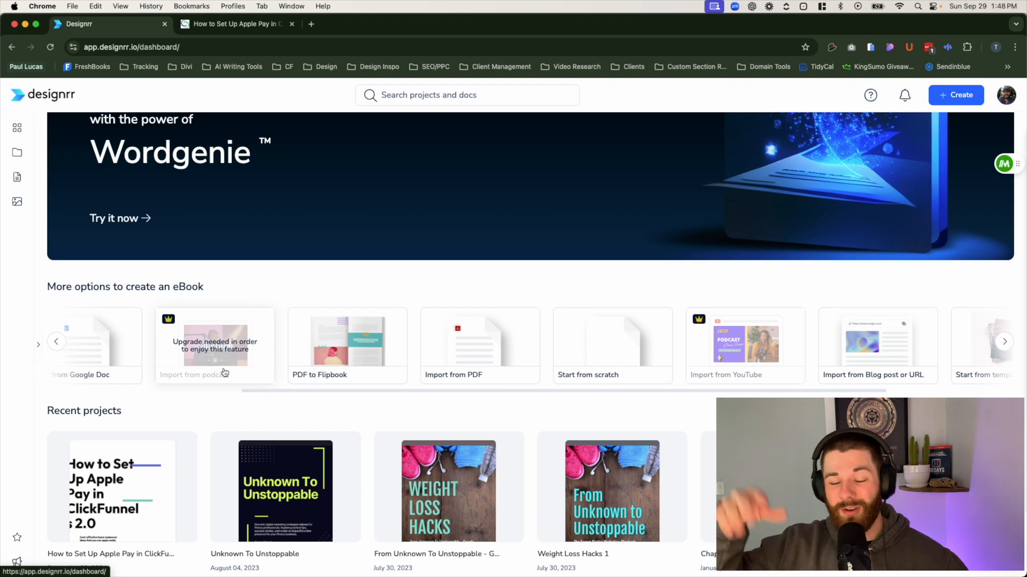
mouse_move(220, 335)
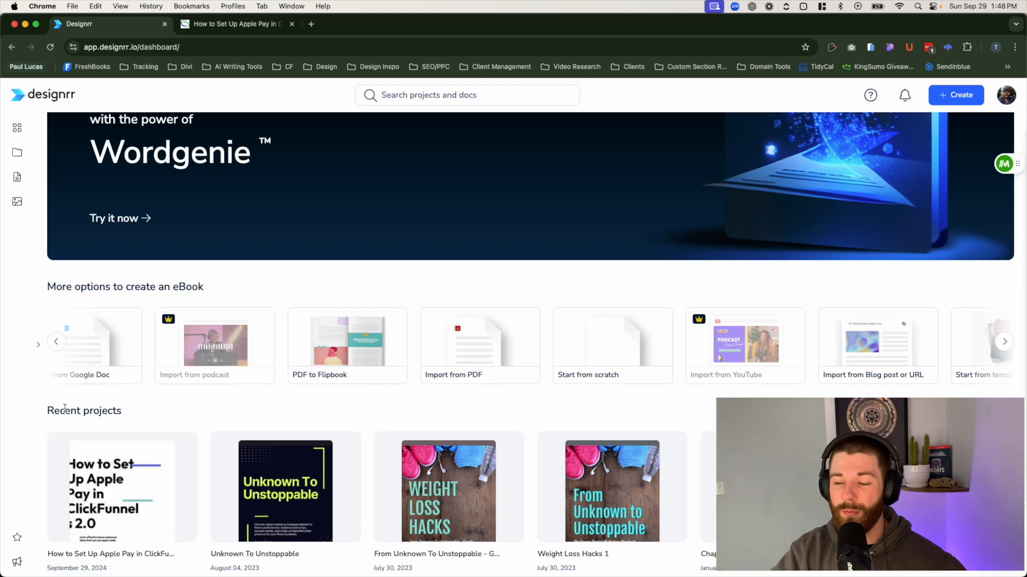
mouse_move(937, 90)
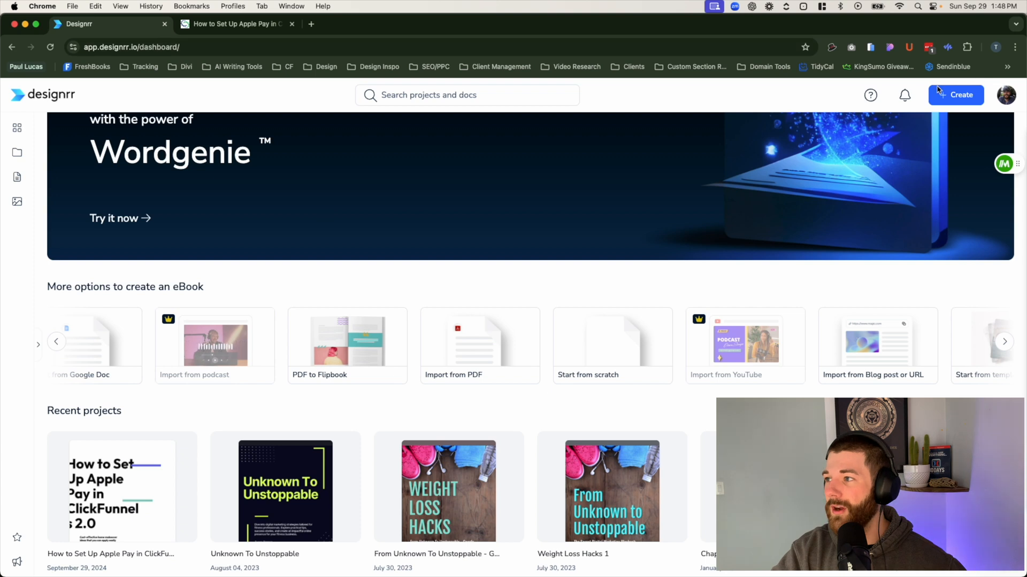
click(956, 97)
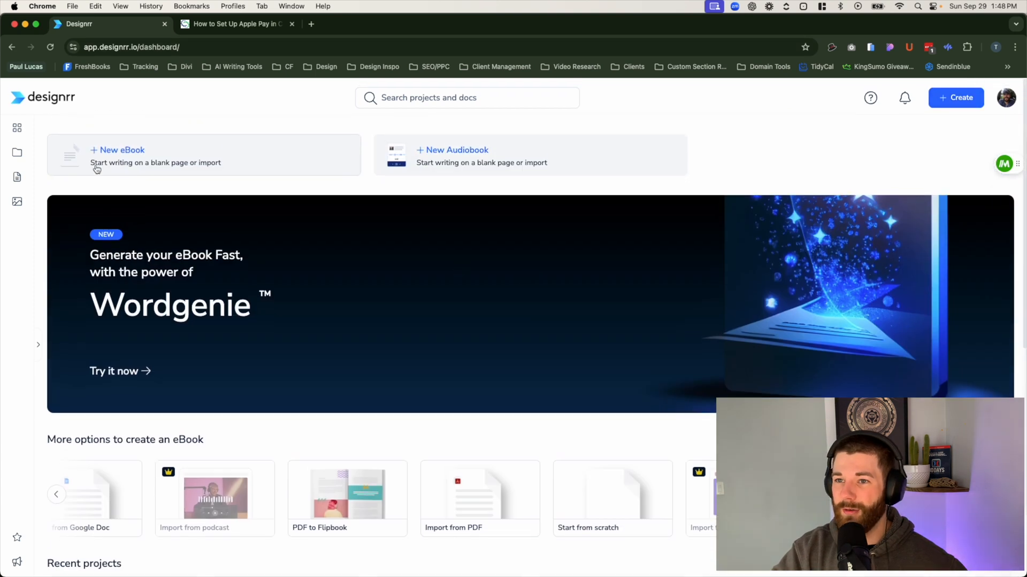
scroll(down, 3)
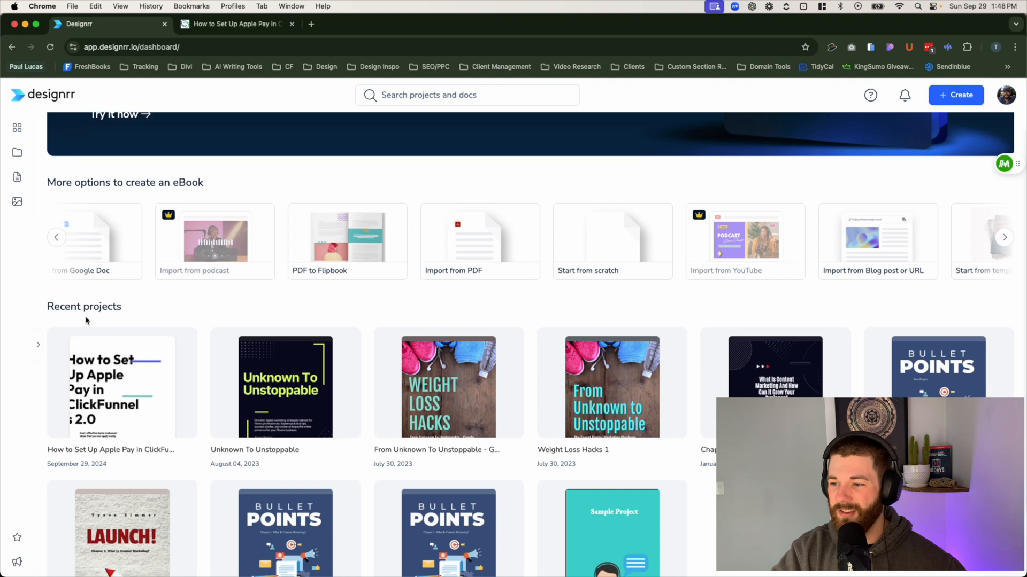
scroll(up, 3)
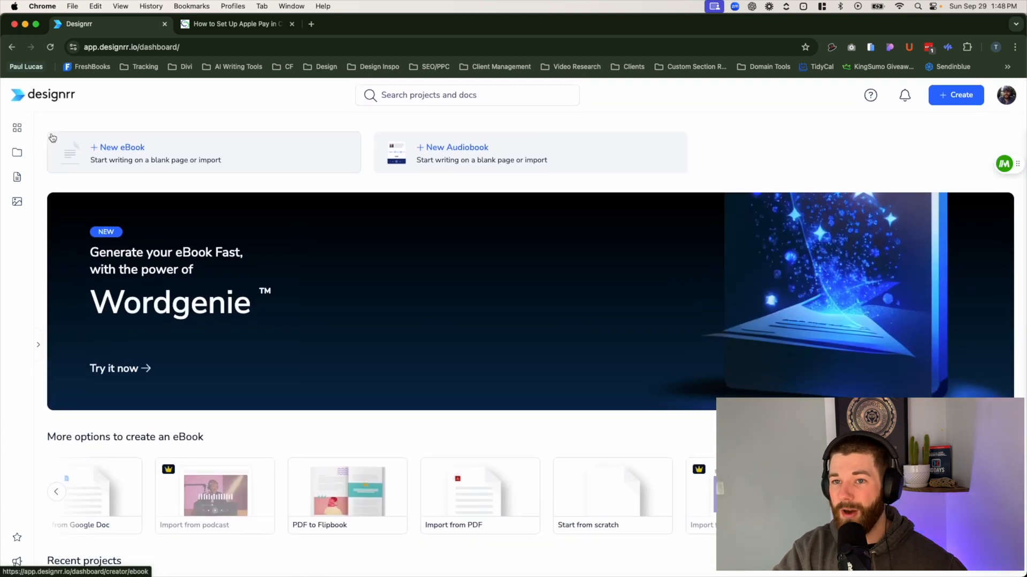
mouse_move(16, 127)
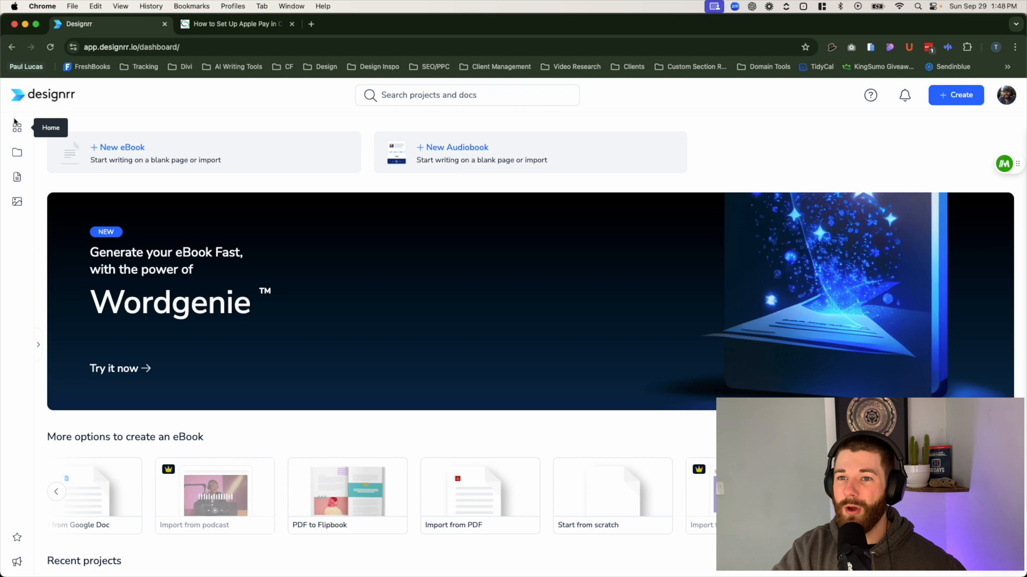
mouse_move(16, 152)
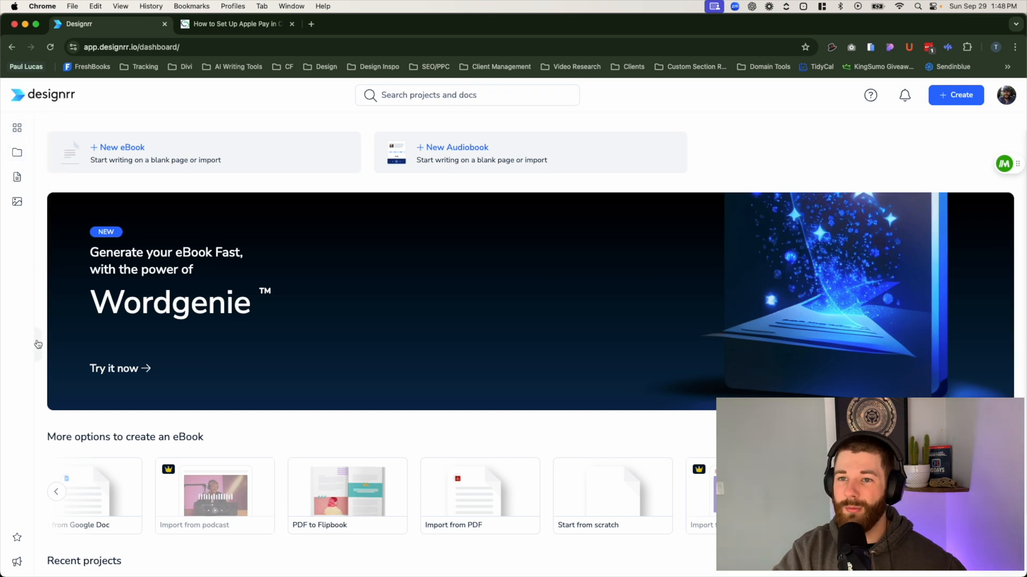
click(17, 152)
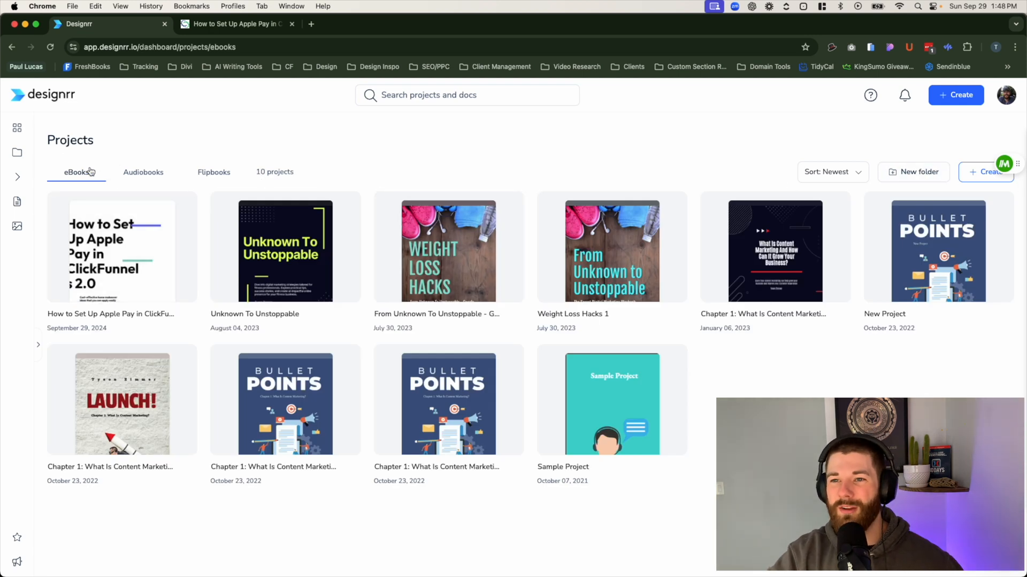
mouse_move(203, 154)
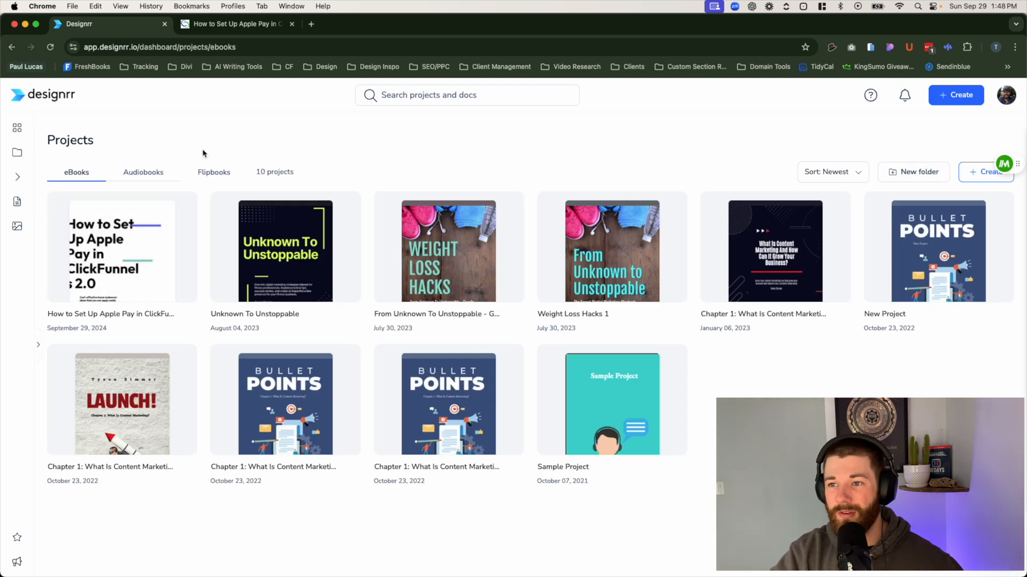
mouse_move(244, 164)
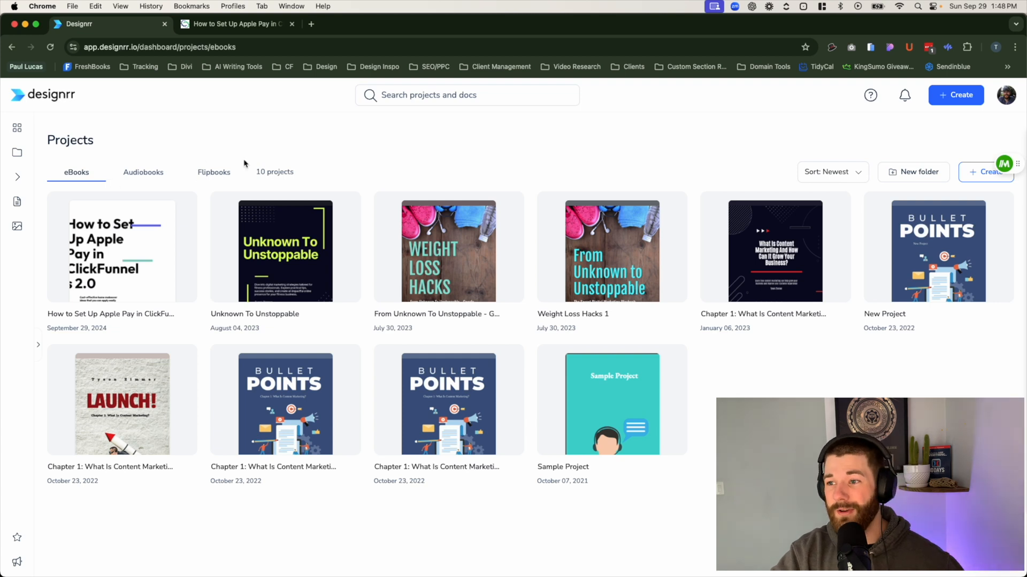
mouse_move(17, 201)
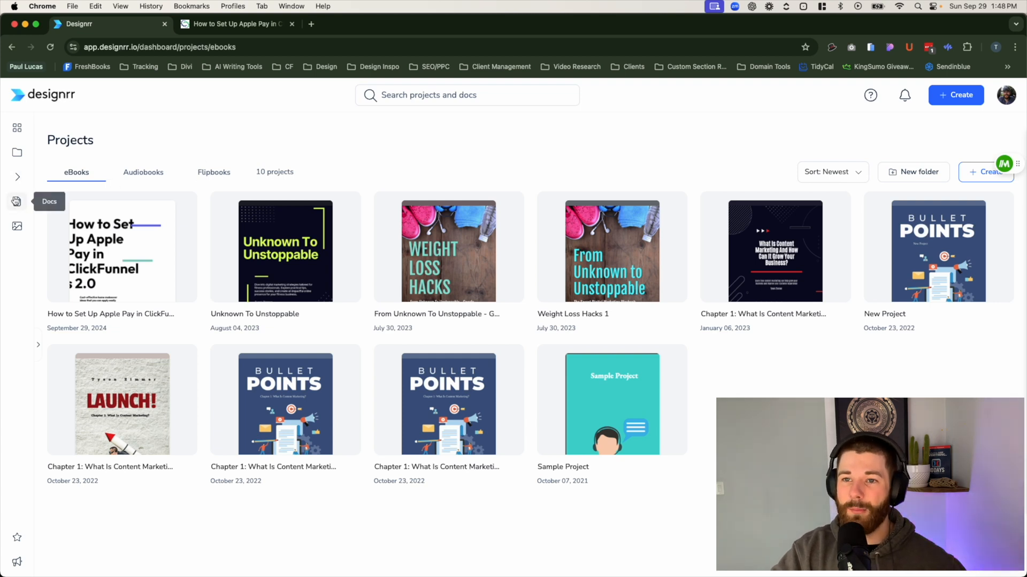
Step: Open the Docs page listing seven saved docs, newest first
click(16, 201)
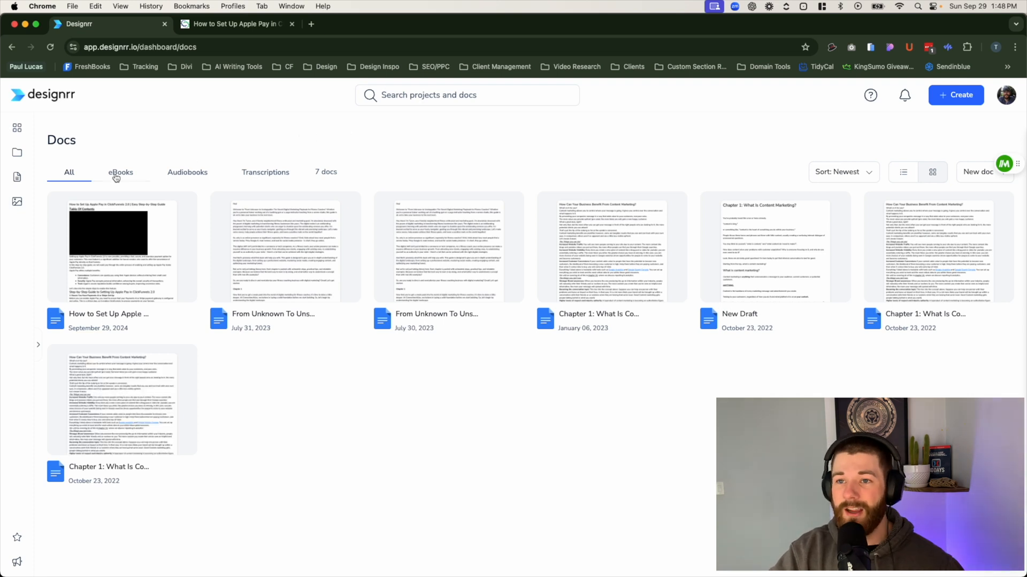
mouse_move(17, 128)
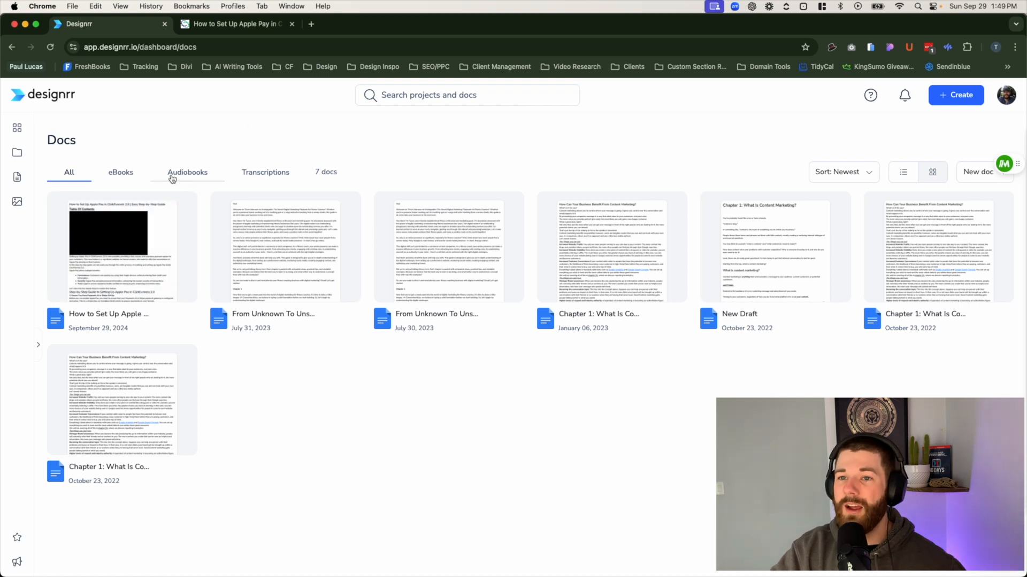
mouse_move(17, 202)
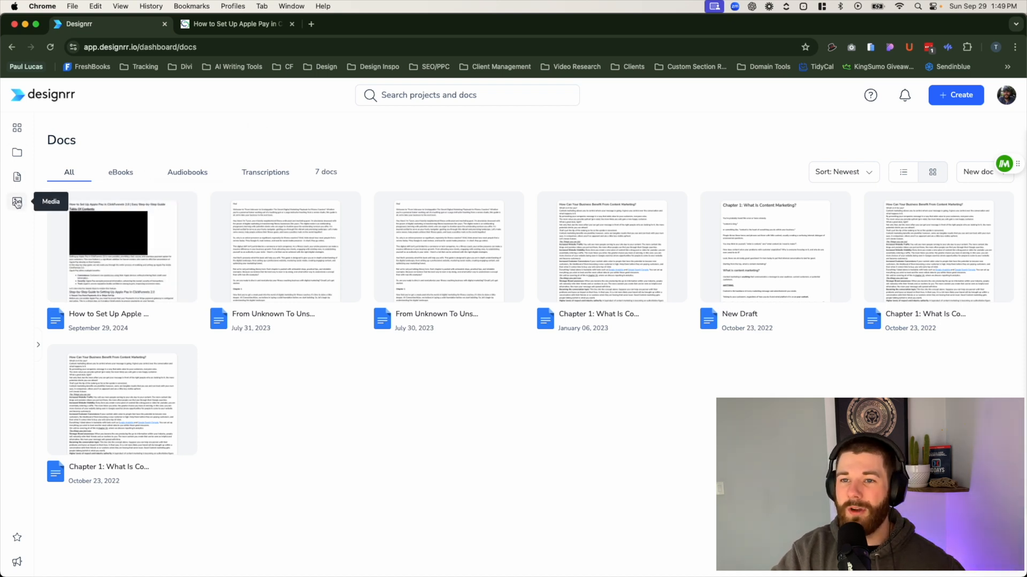
Step: Open the Media library's stock image gallery with its category filters
click(17, 202)
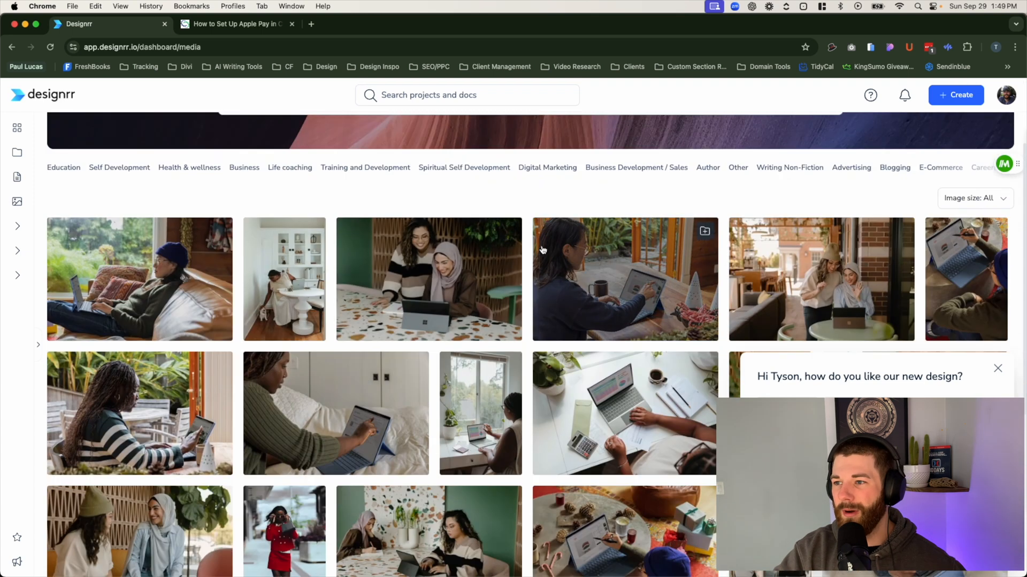
Step: View the 36 uploaded images, then return to stock photos and close a photo preview
scroll(up, 3)
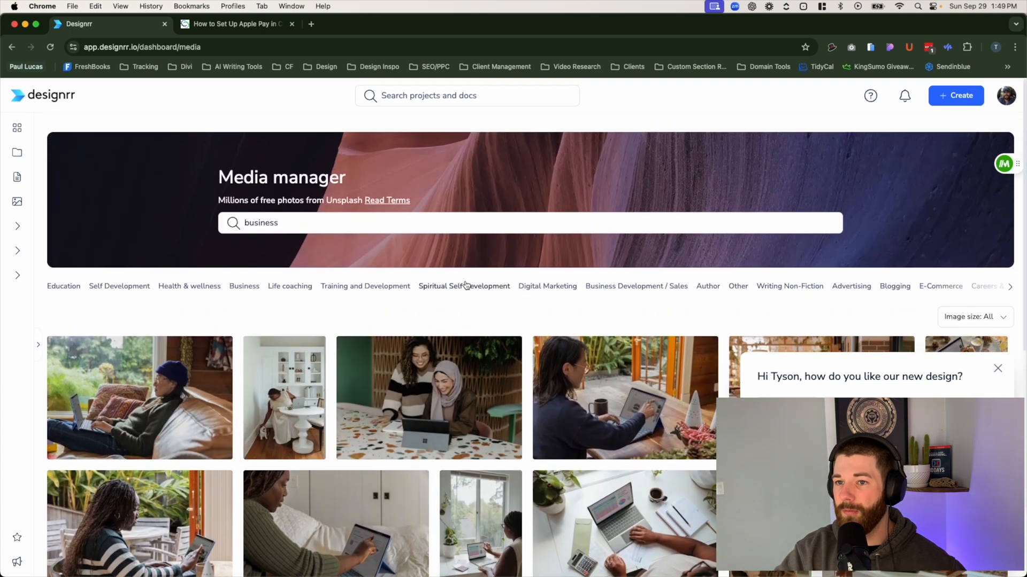
click(46, 231)
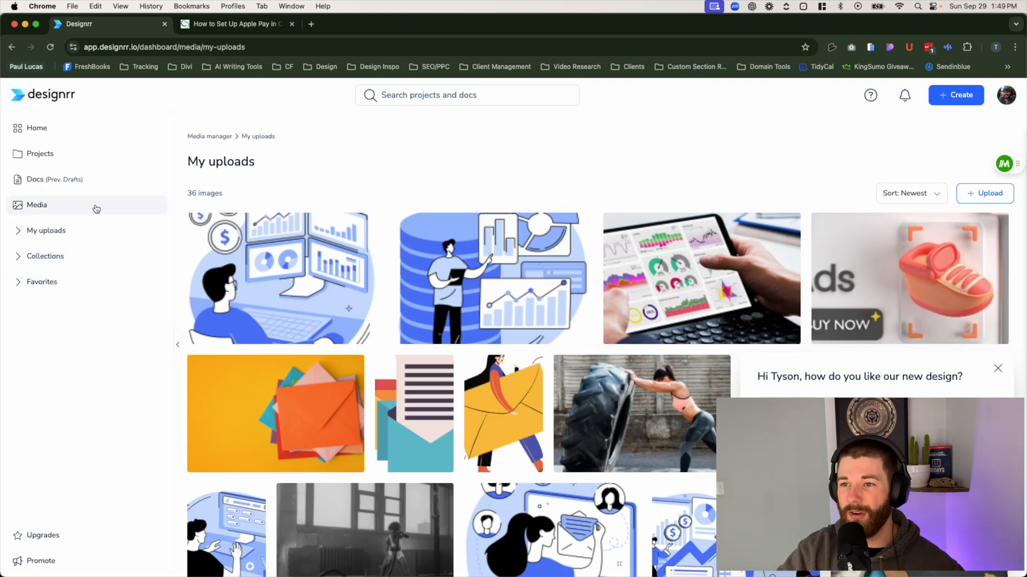
click(36, 204)
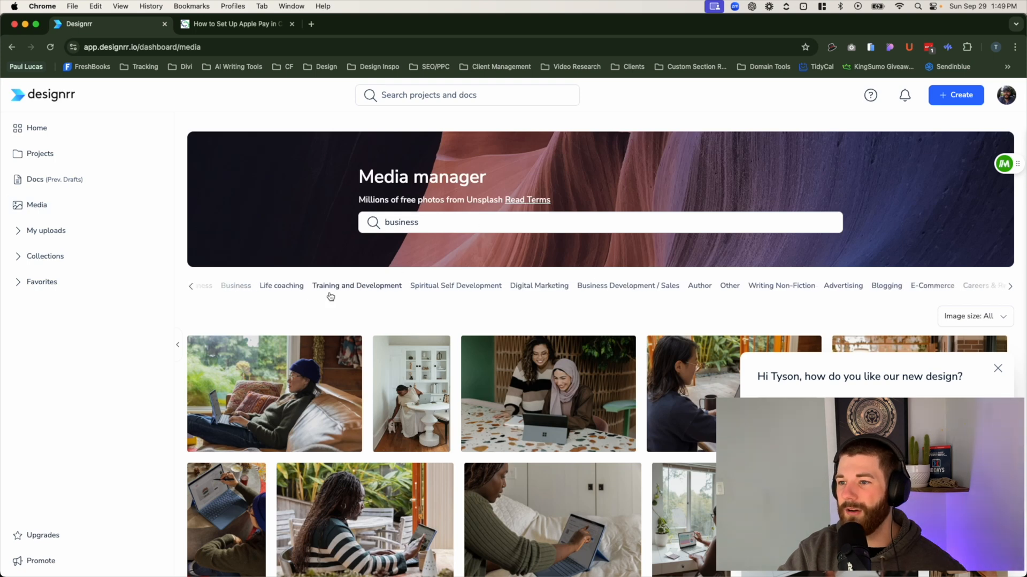
scroll(down, 3)
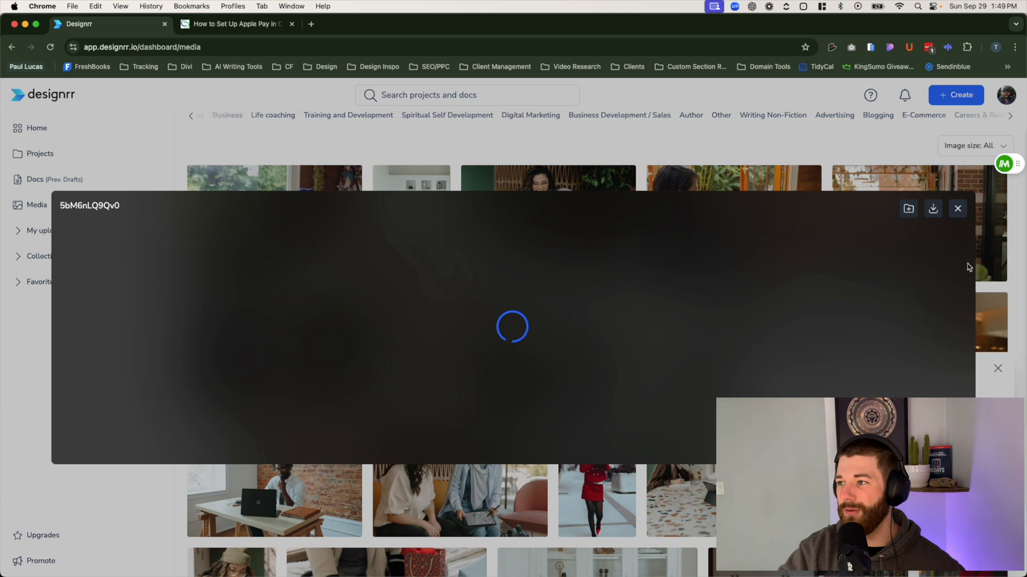
click(957, 208)
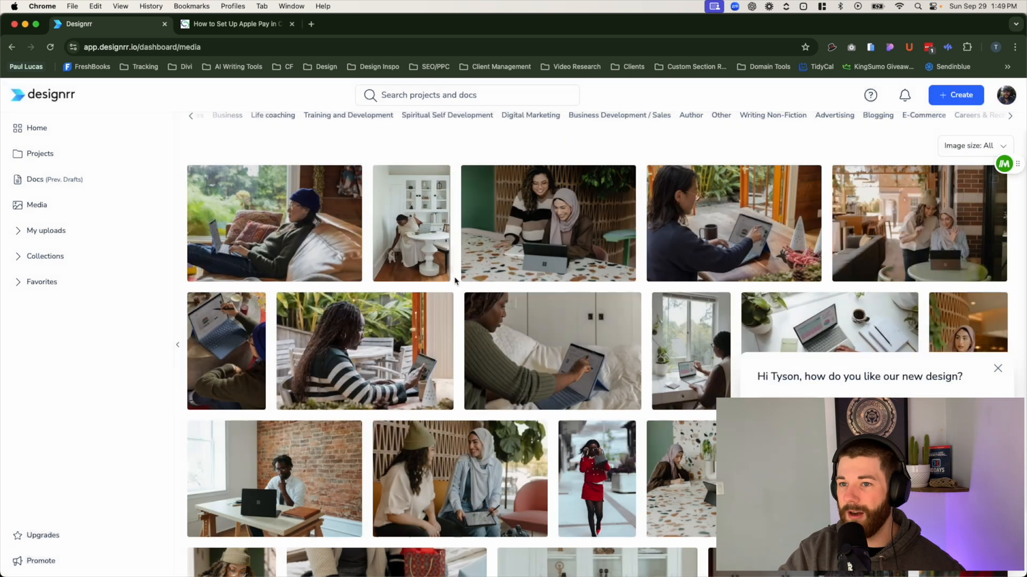
Step: Check the empty Collections and the uploads again, then go back to the dashboard home
click(45, 256)
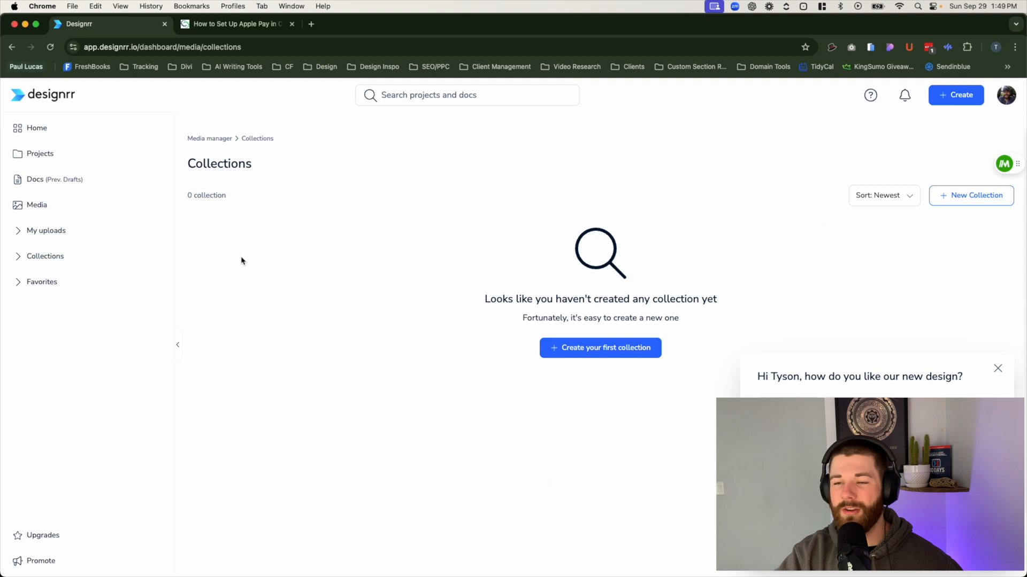
mouse_move(45, 256)
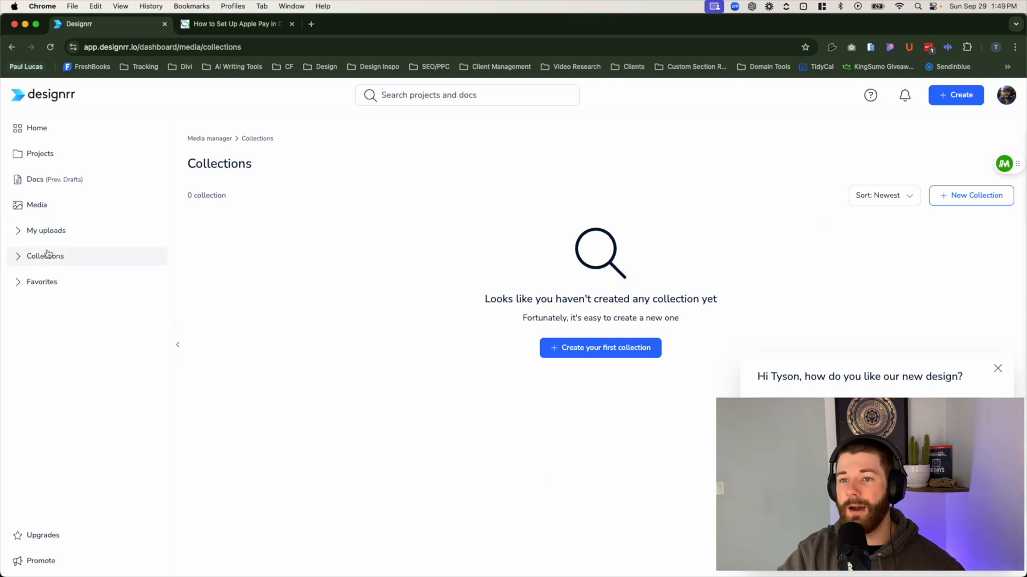
click(46, 230)
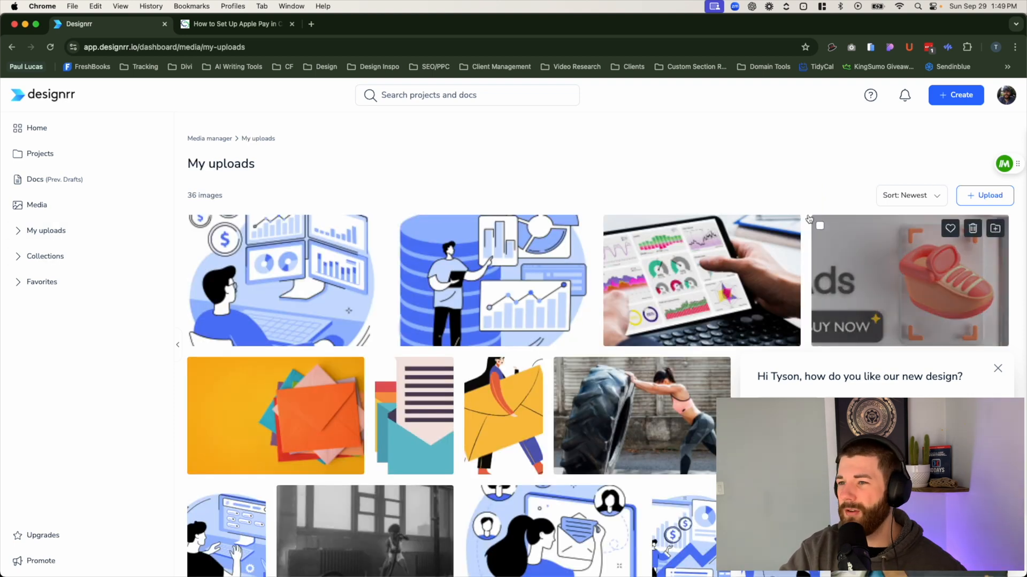
mouse_move(524, 148)
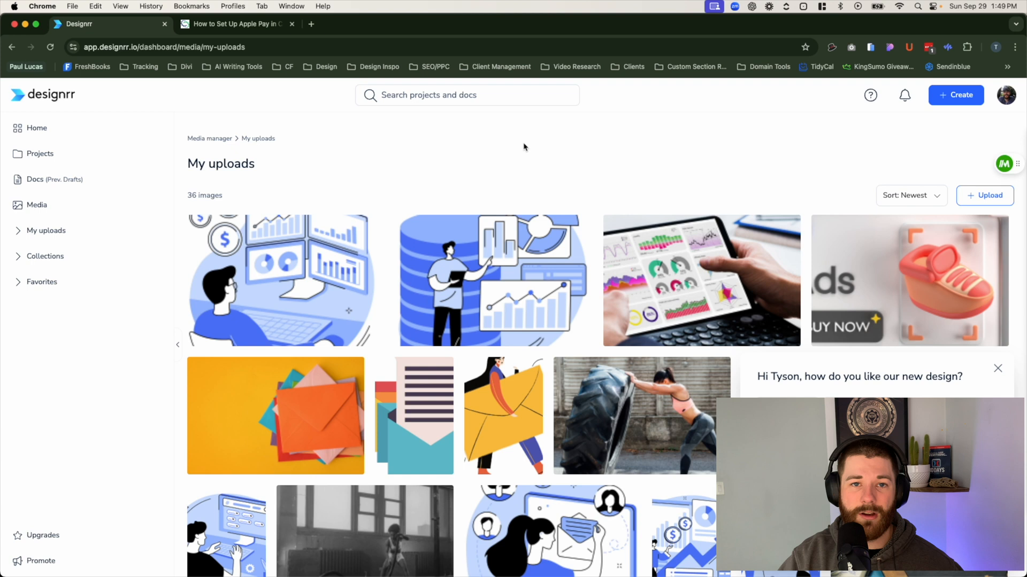
mouse_move(455, 146)
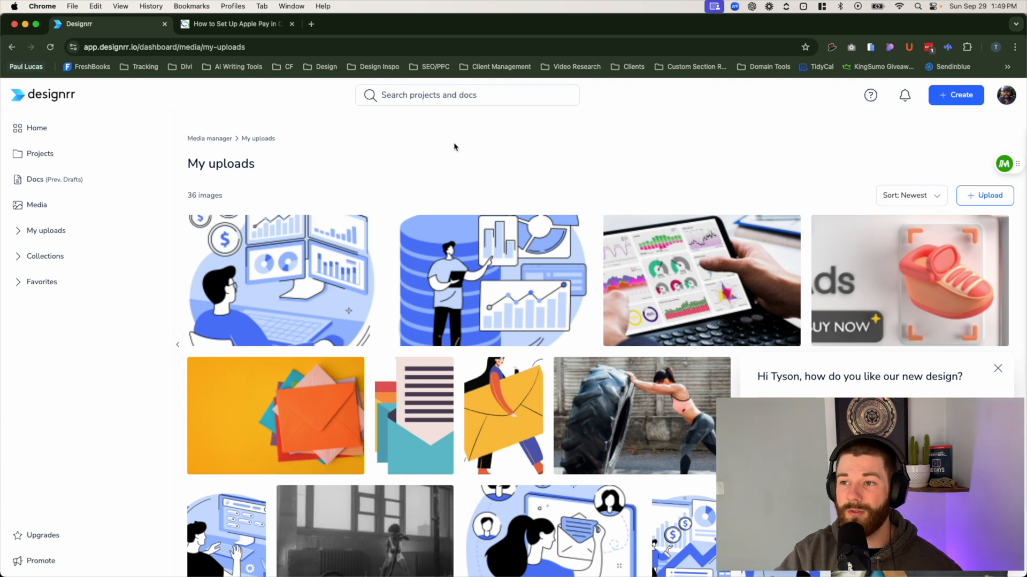
mouse_move(378, 156)
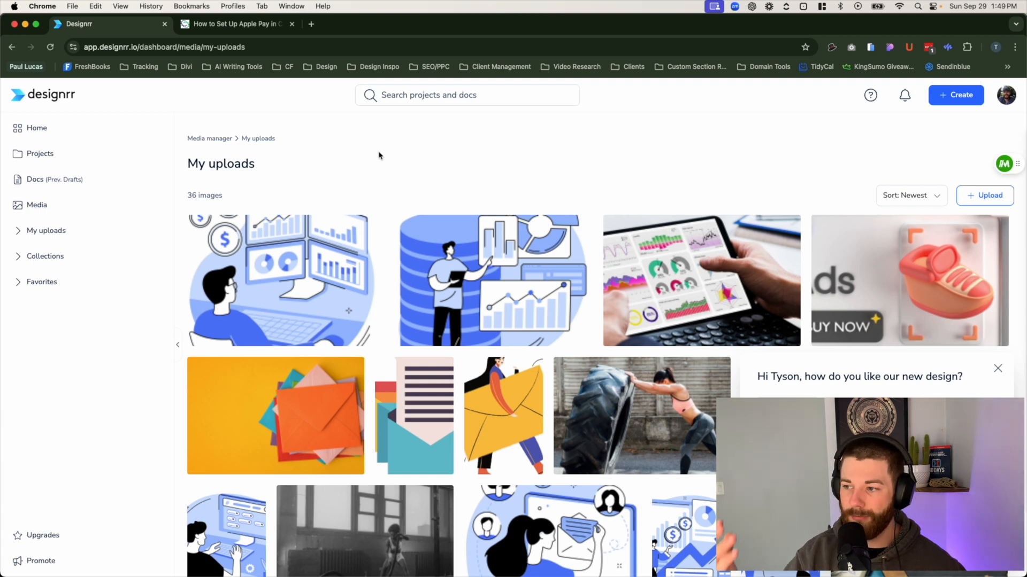
mouse_move(364, 153)
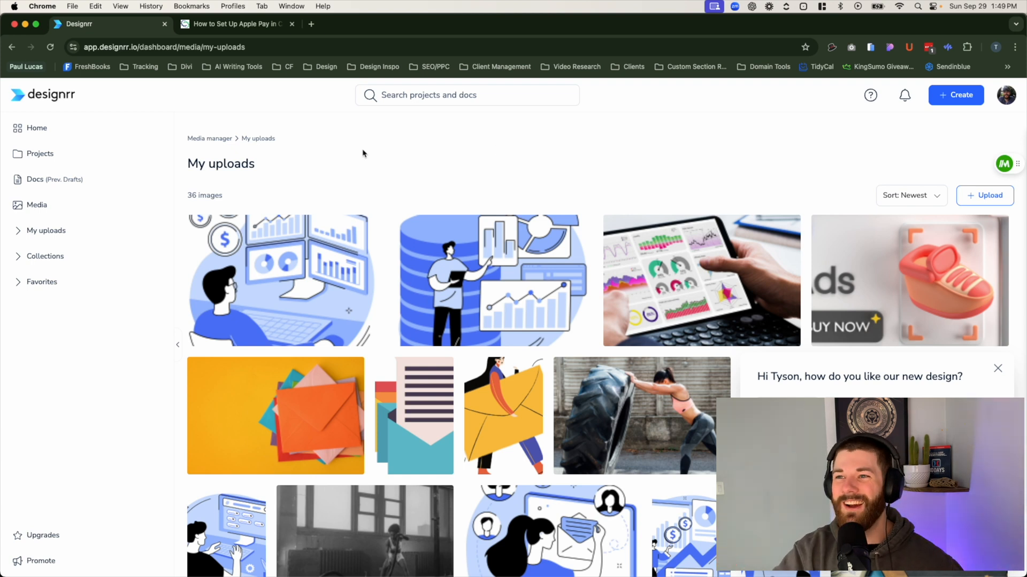
click(37, 128)
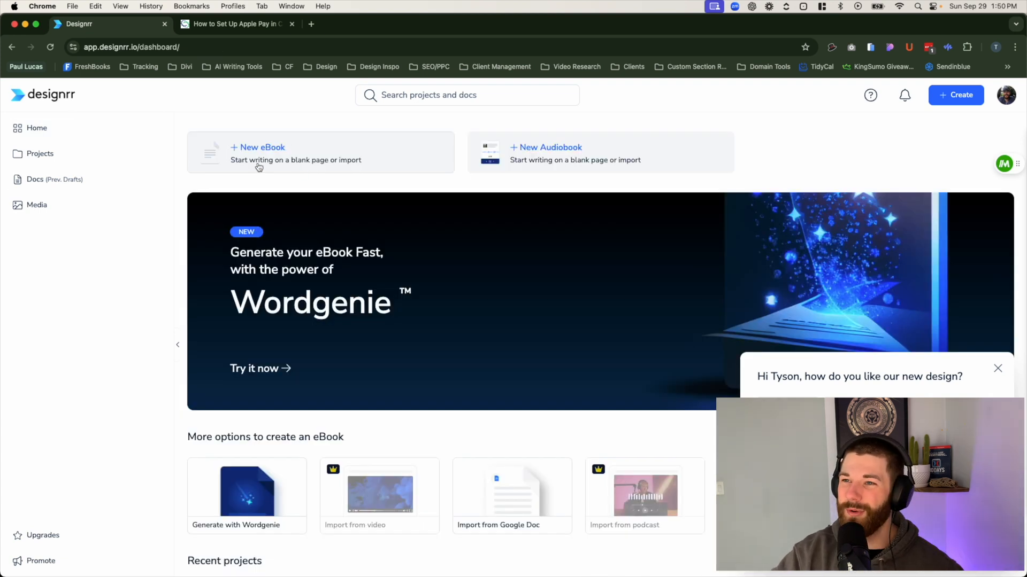
Step: Start a new eBook and show its publish formats: PDF, Flipbook, Kindle, EPUB, Live ebook
click(258, 152)
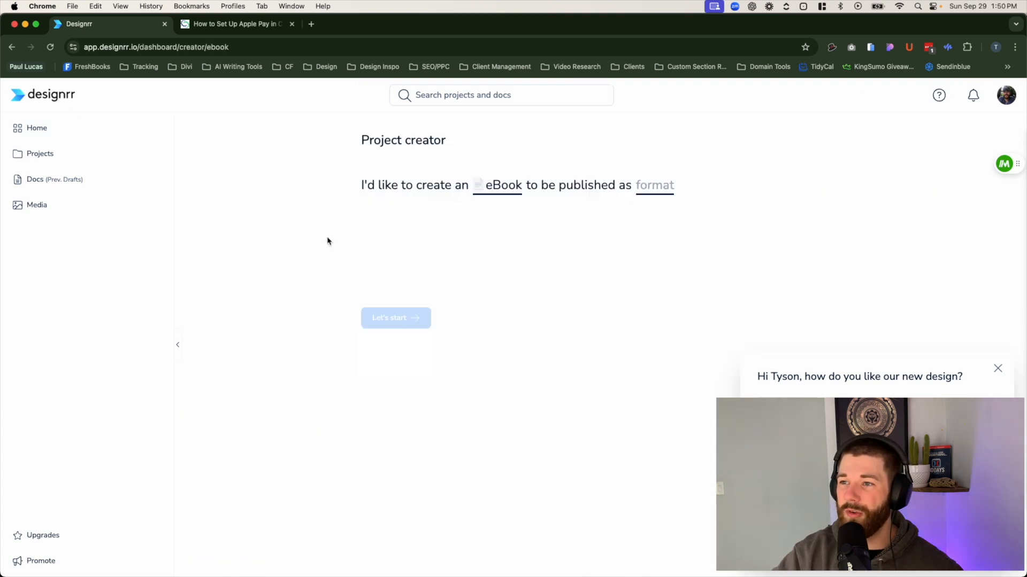
mouse_move(624, 129)
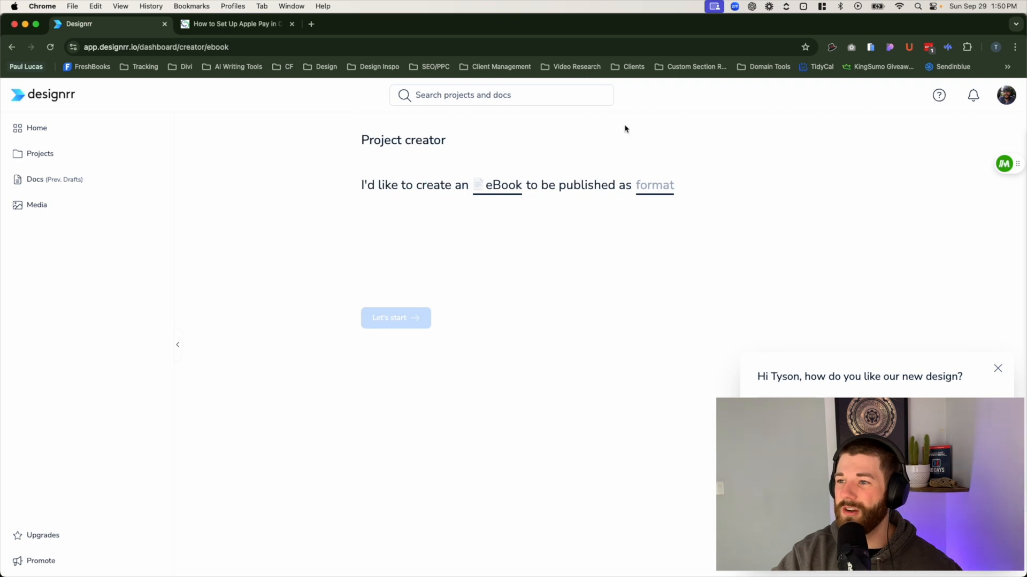
mouse_move(422, 221)
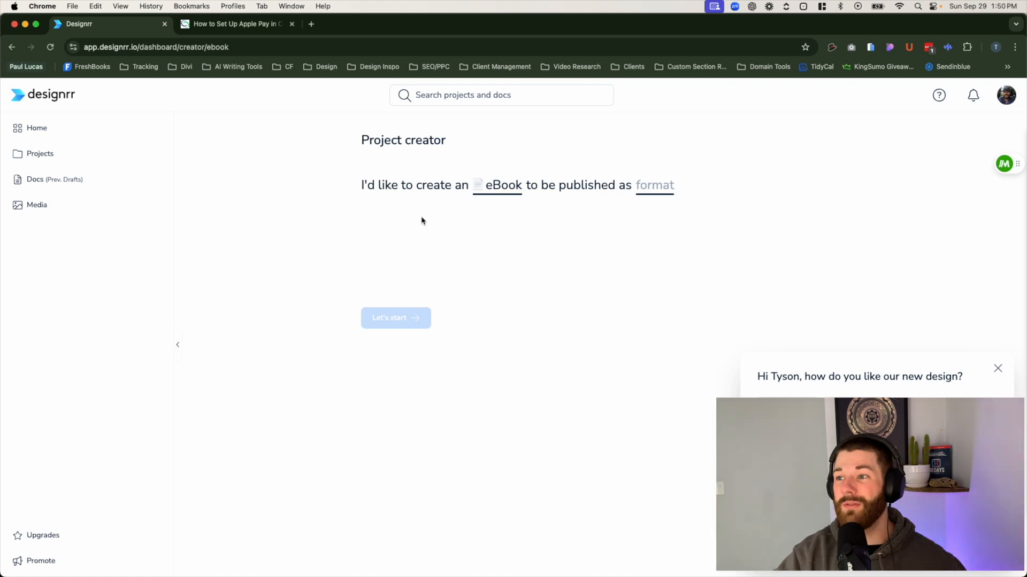
mouse_move(687, 186)
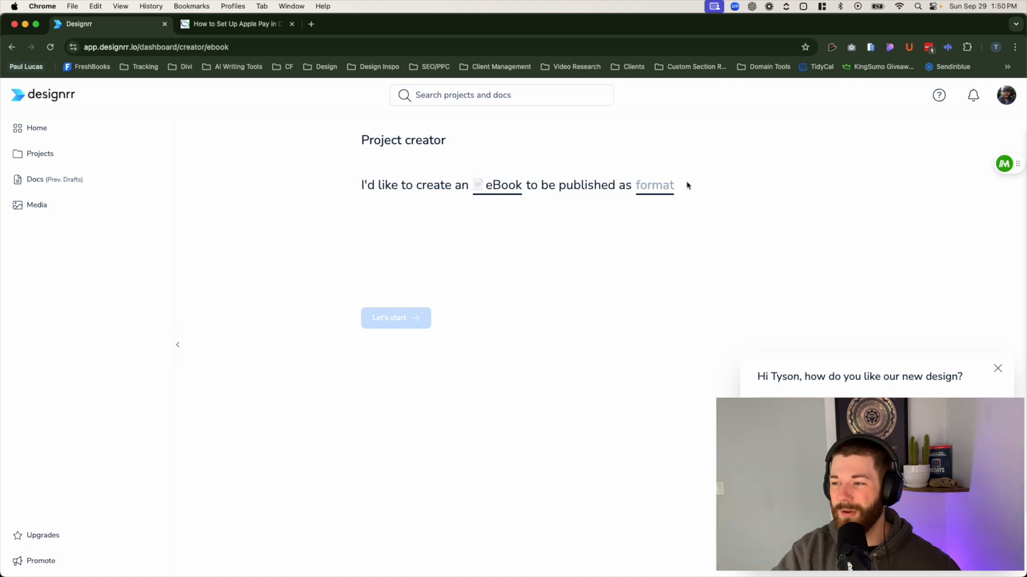
mouse_move(621, 233)
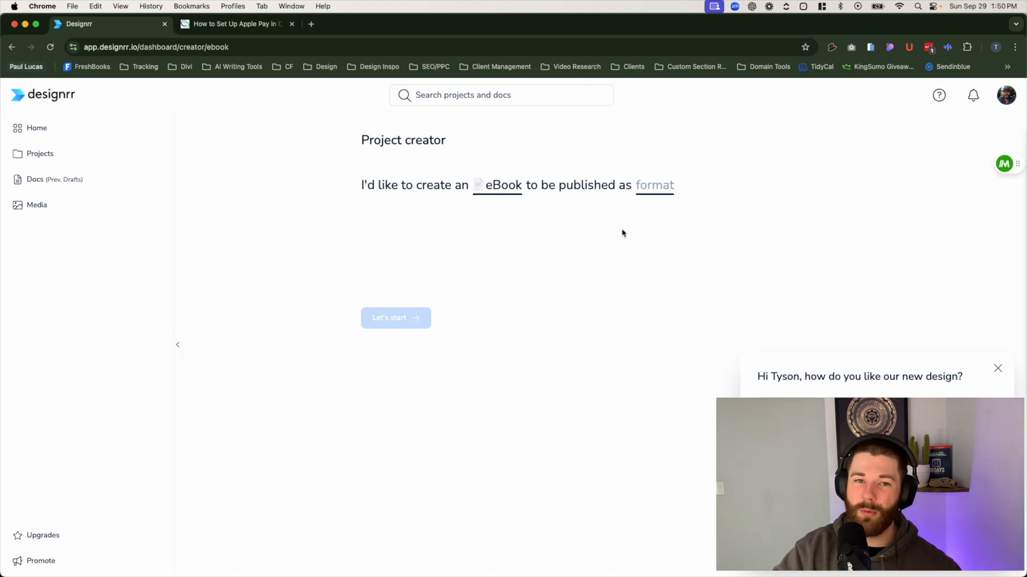
mouse_move(523, 190)
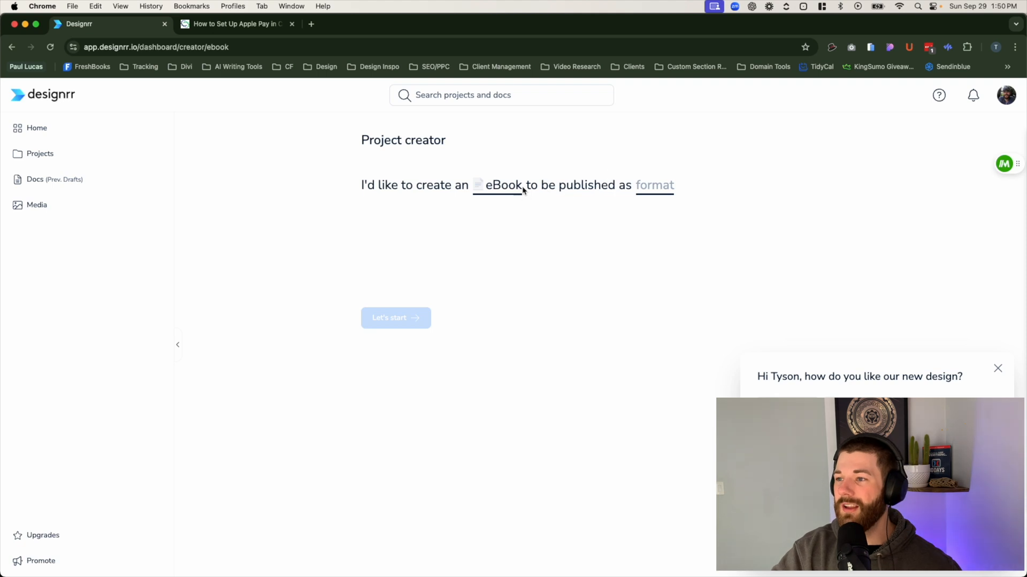
mouse_move(735, 119)
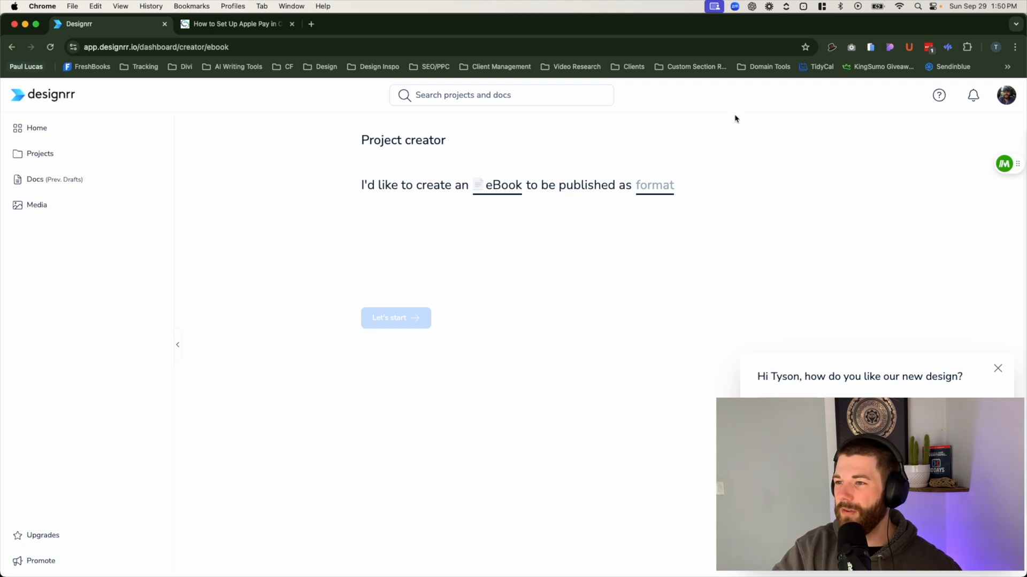
click(654, 186)
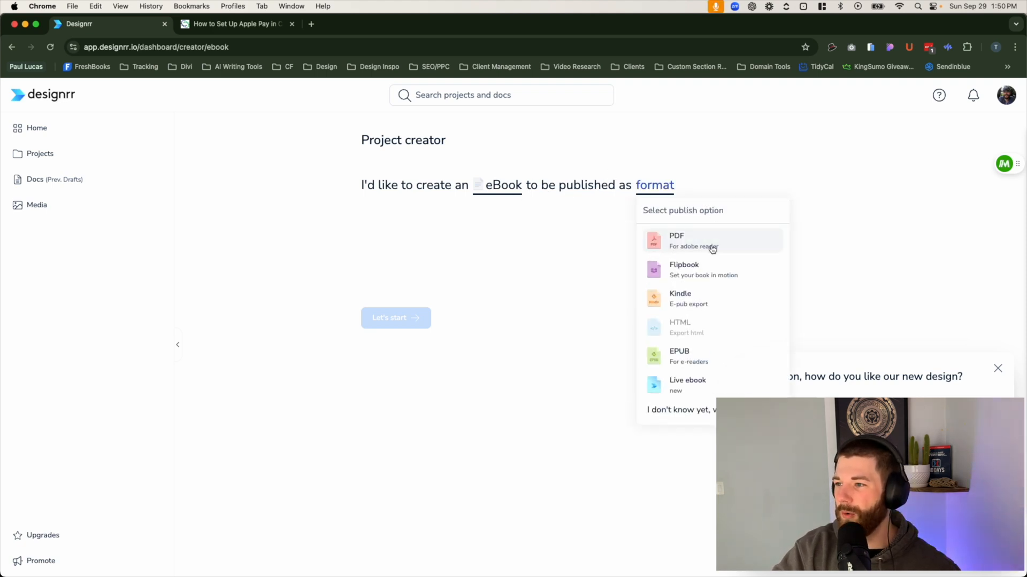
mouse_move(706, 344)
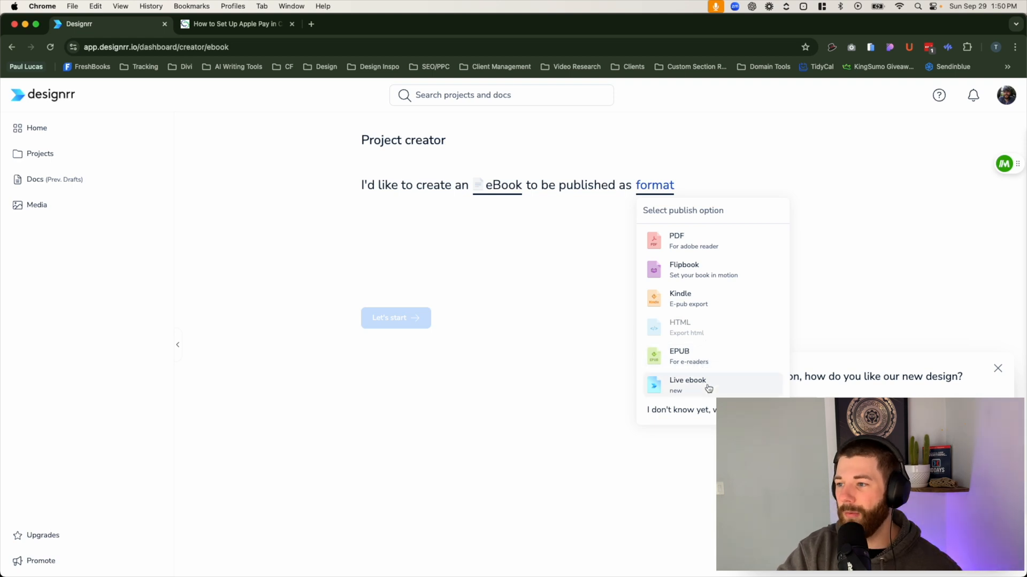
mouse_move(706, 416)
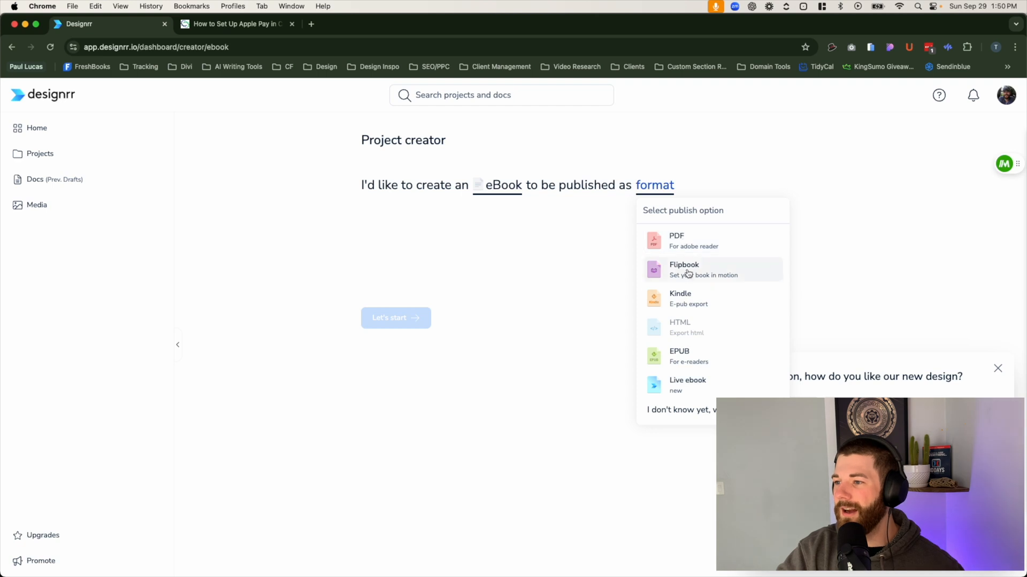
mouse_move(658, 229)
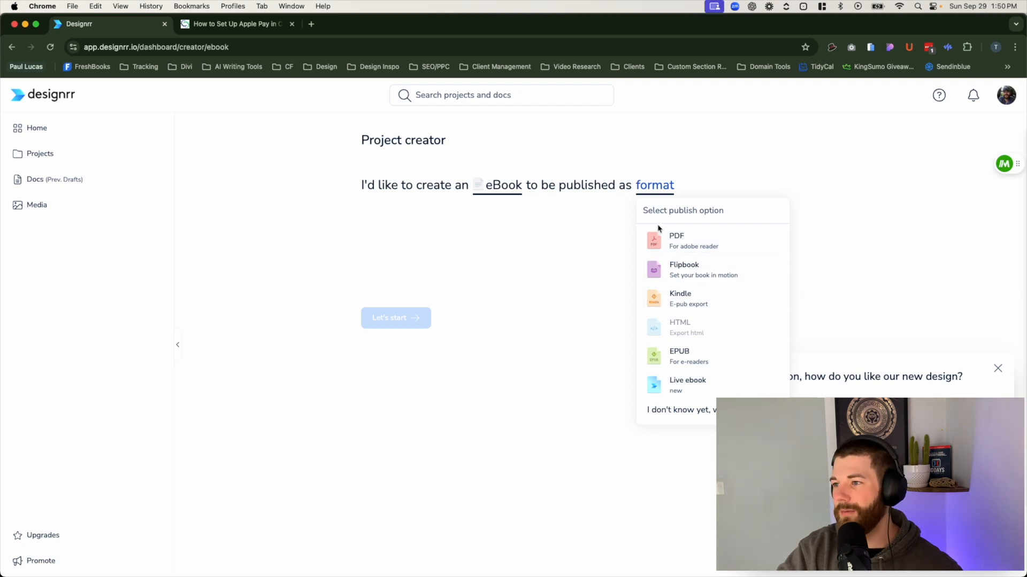
Step: Set Flipbook format, choose Import from Blog post or URL, and select the Apple Pay post's URL
click(684, 269)
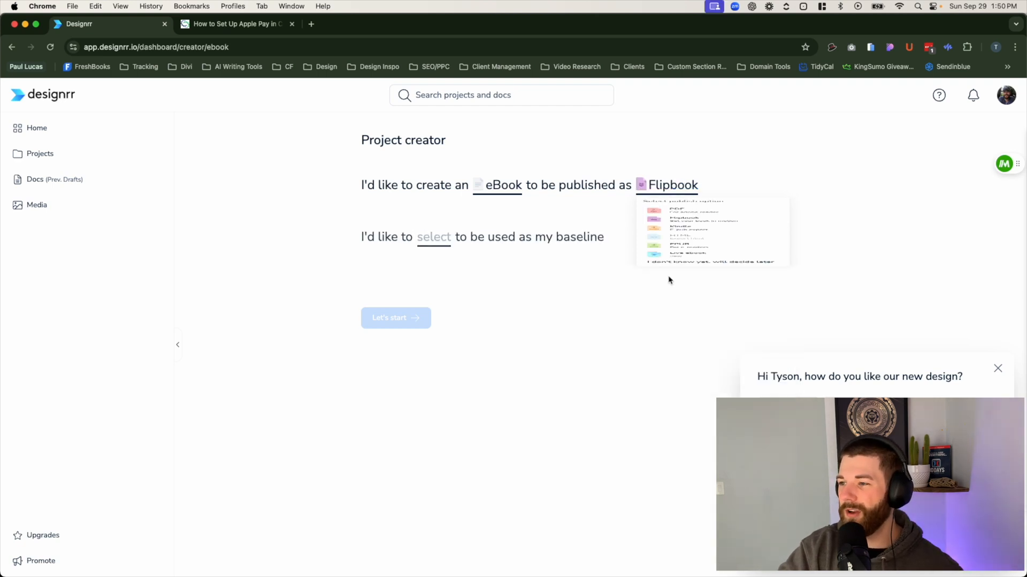
click(354, 206)
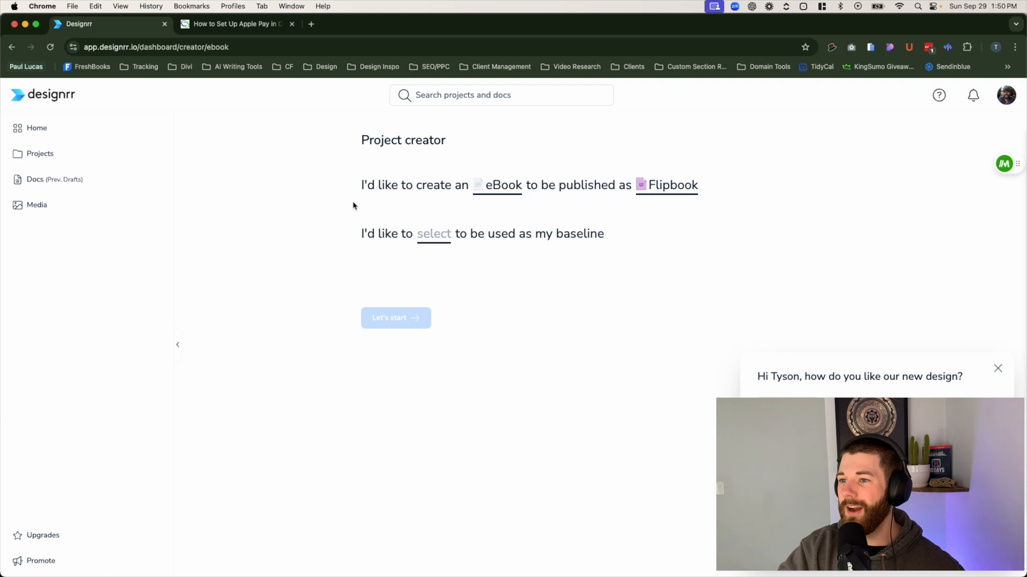
click(433, 233)
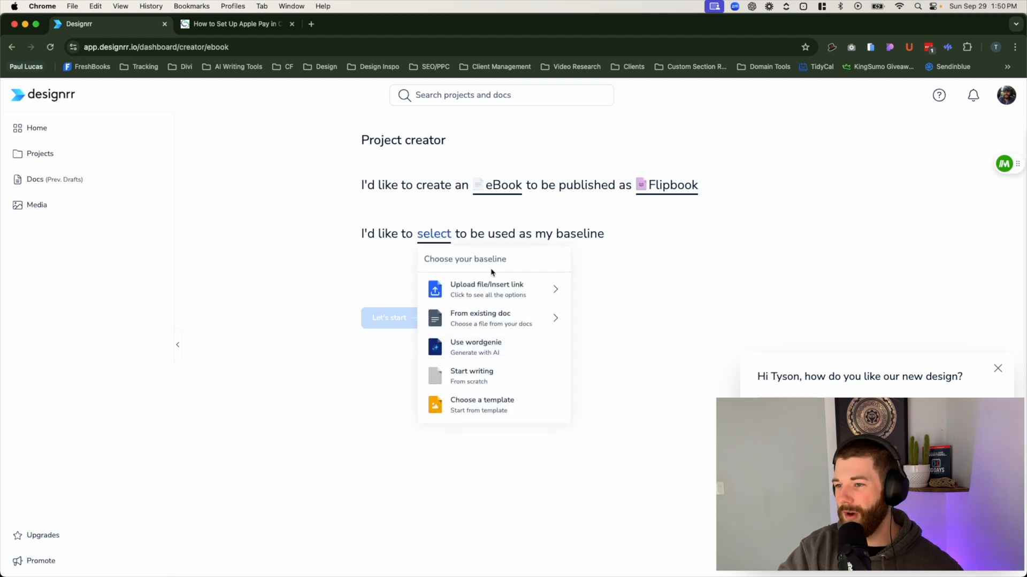
mouse_move(492, 290)
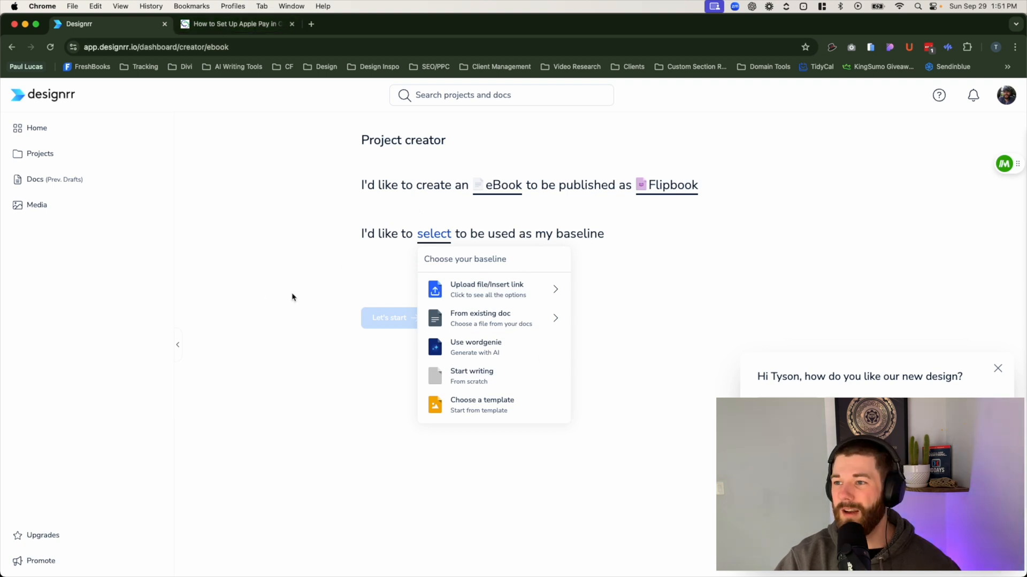
mouse_move(448, 297)
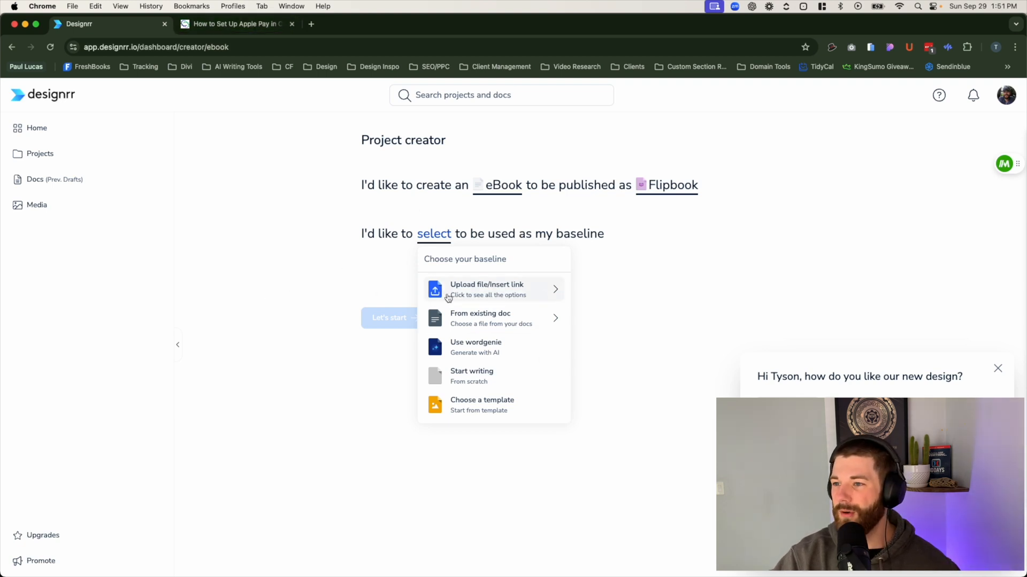
click(486, 289)
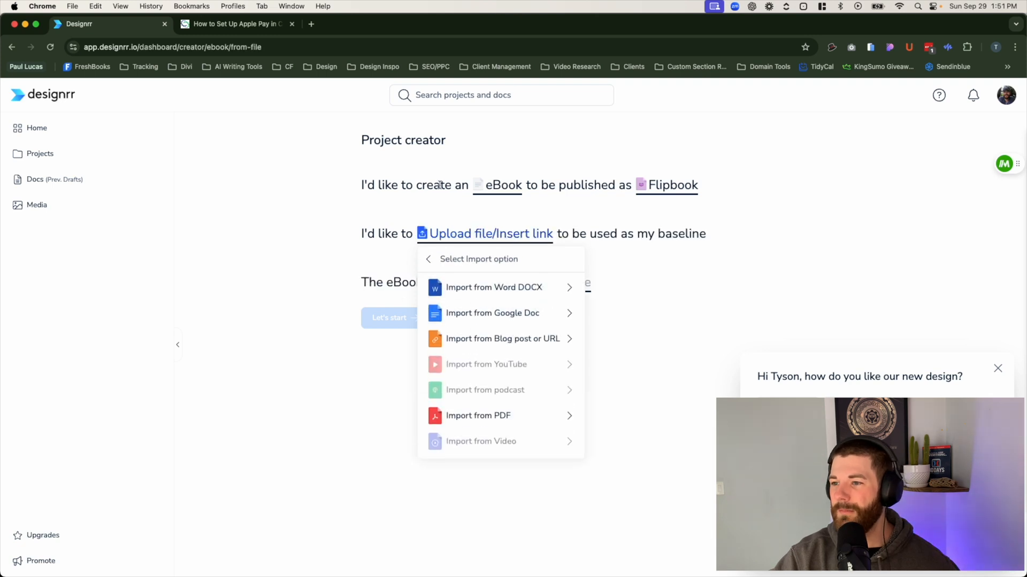
mouse_move(476, 346)
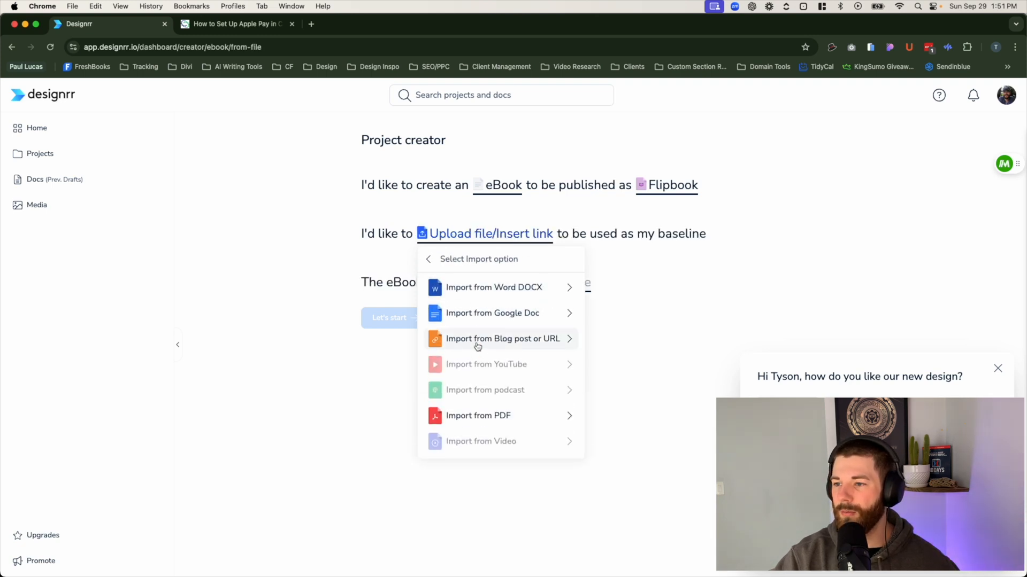
click(501, 338)
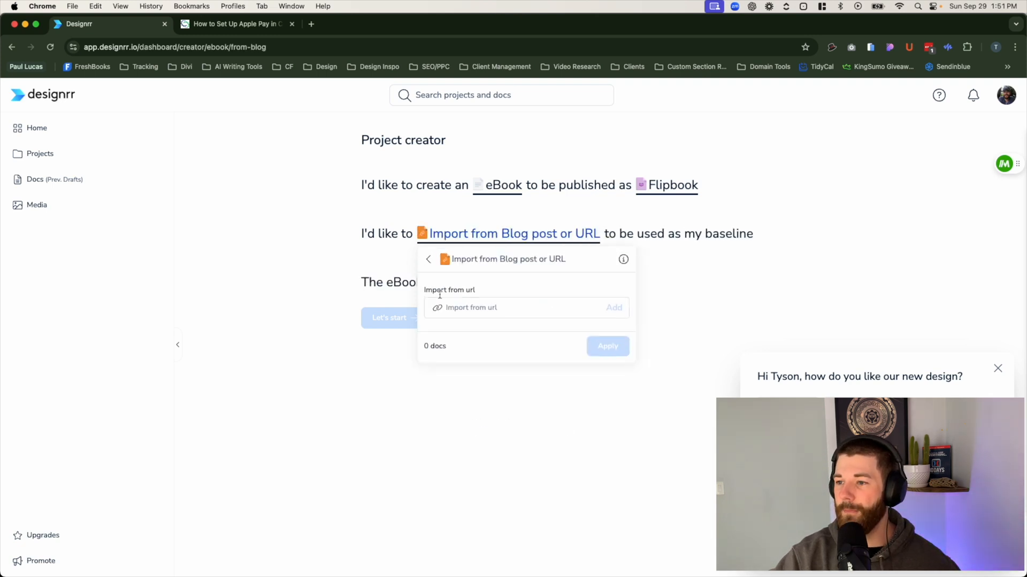
click(236, 23)
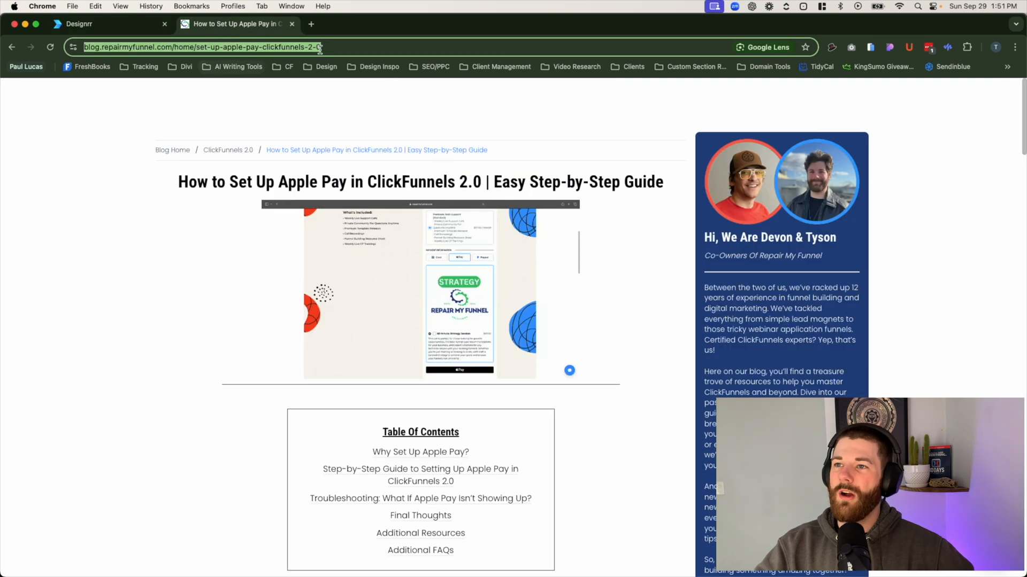
click(203, 47)
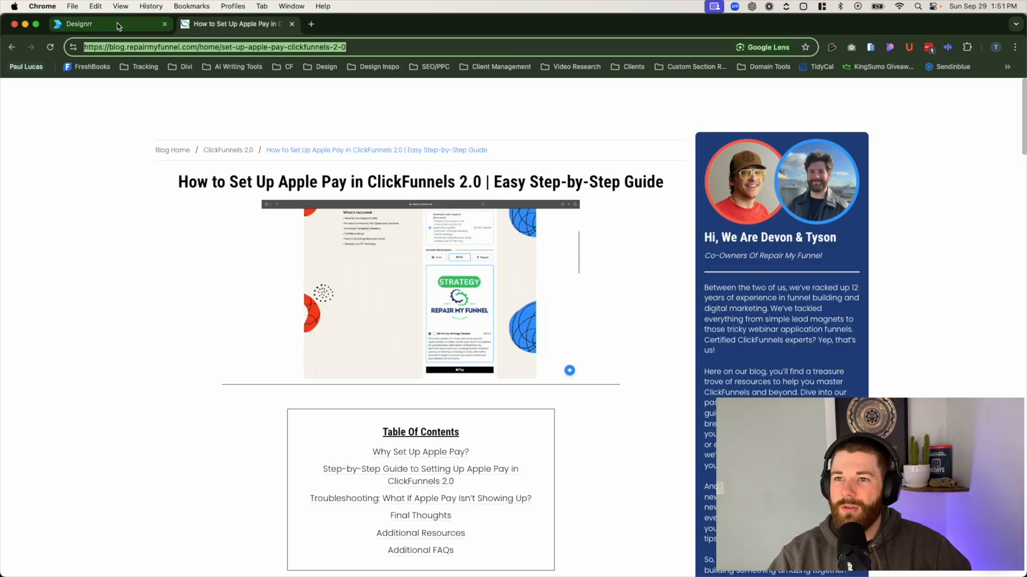
Step: Add and apply the Apple Pay blog URL as the import source, and set the topic to Education
click(99, 23)
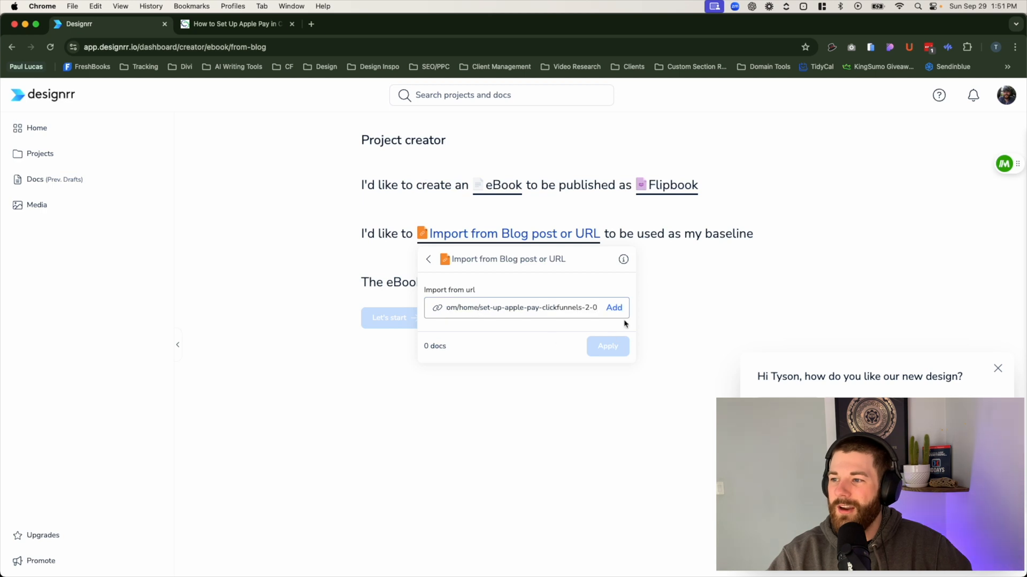
click(613, 308)
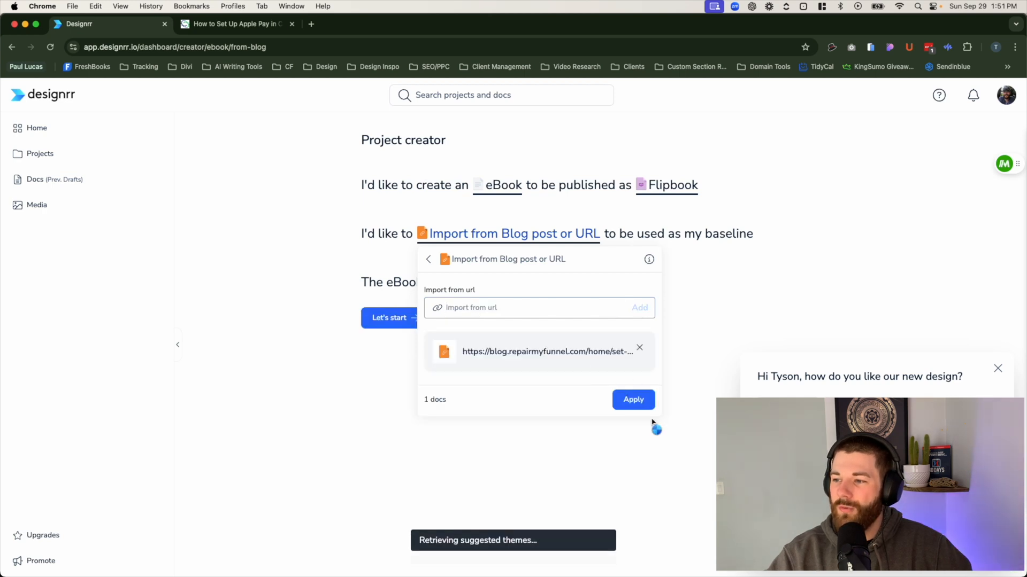
click(633, 400)
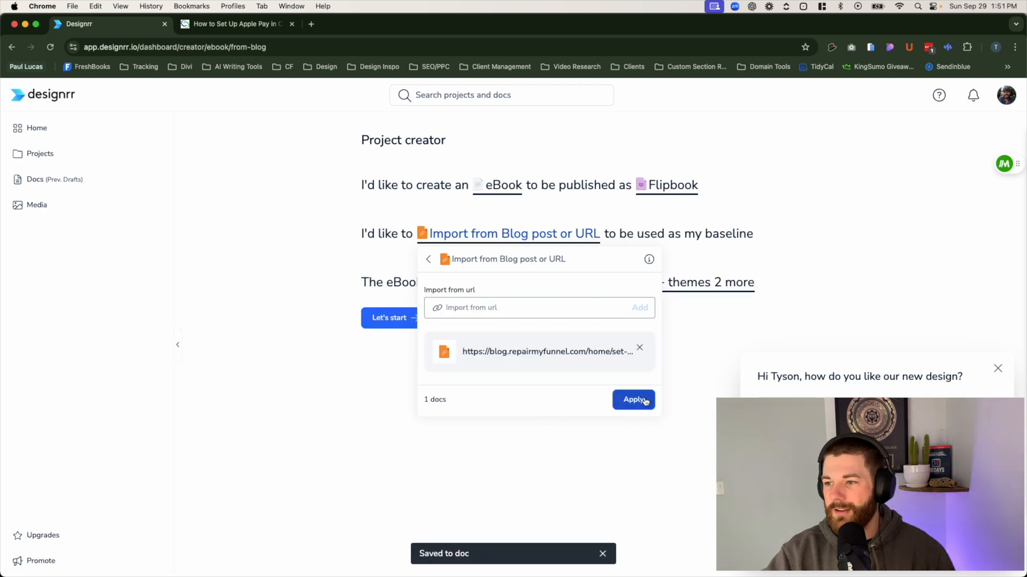
click(632, 400)
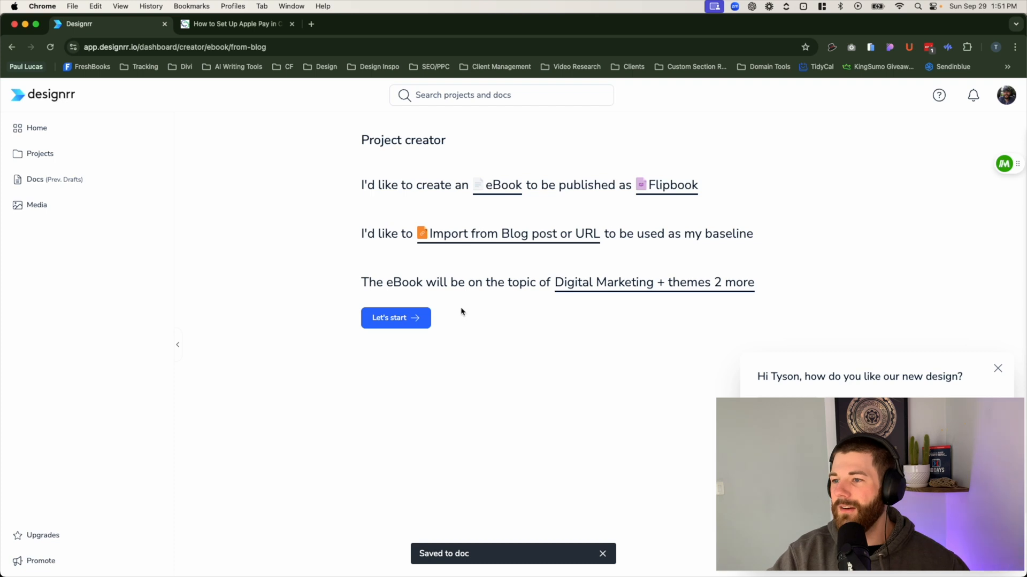
mouse_move(671, 291)
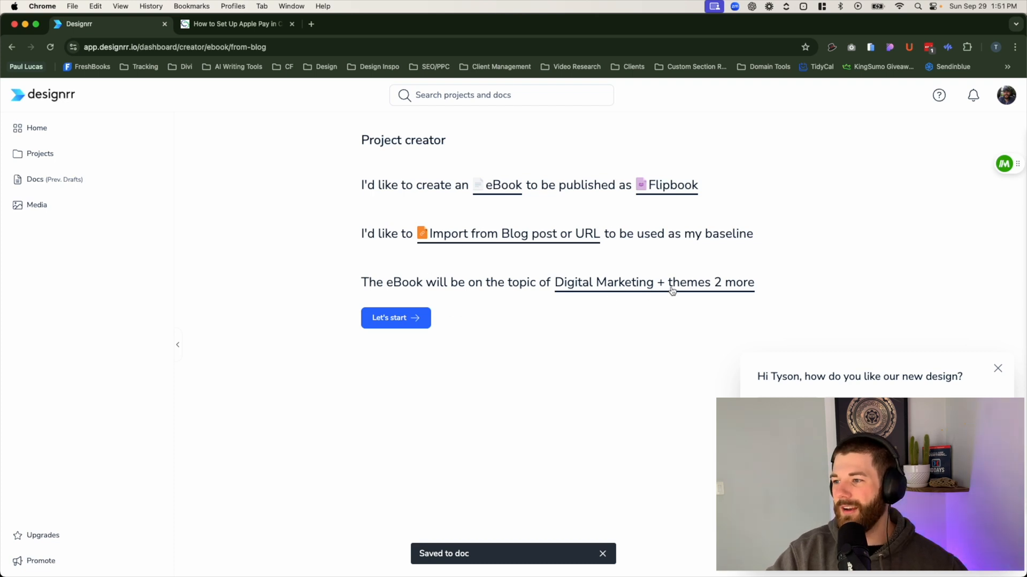
click(654, 282)
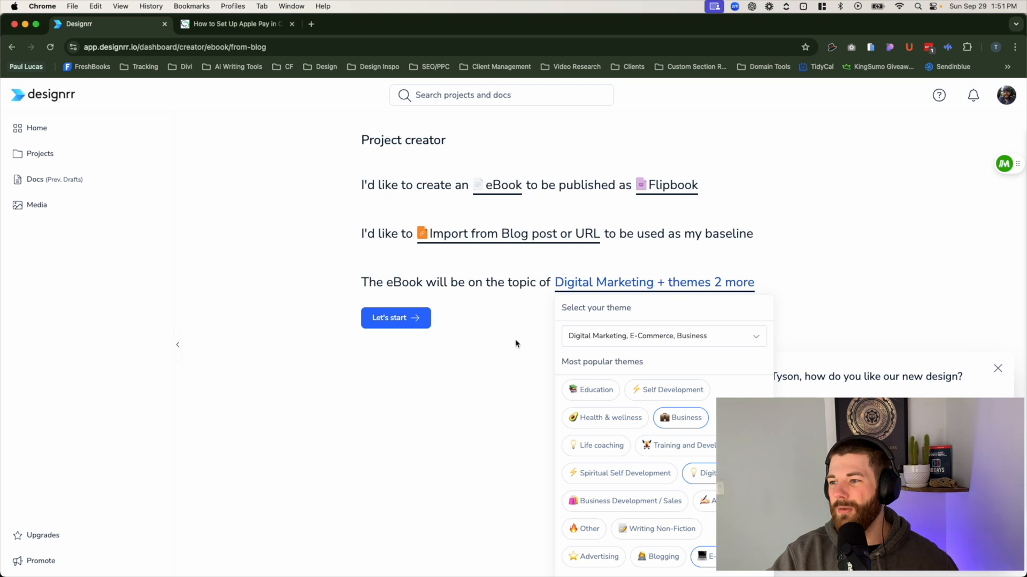
mouse_move(659, 277)
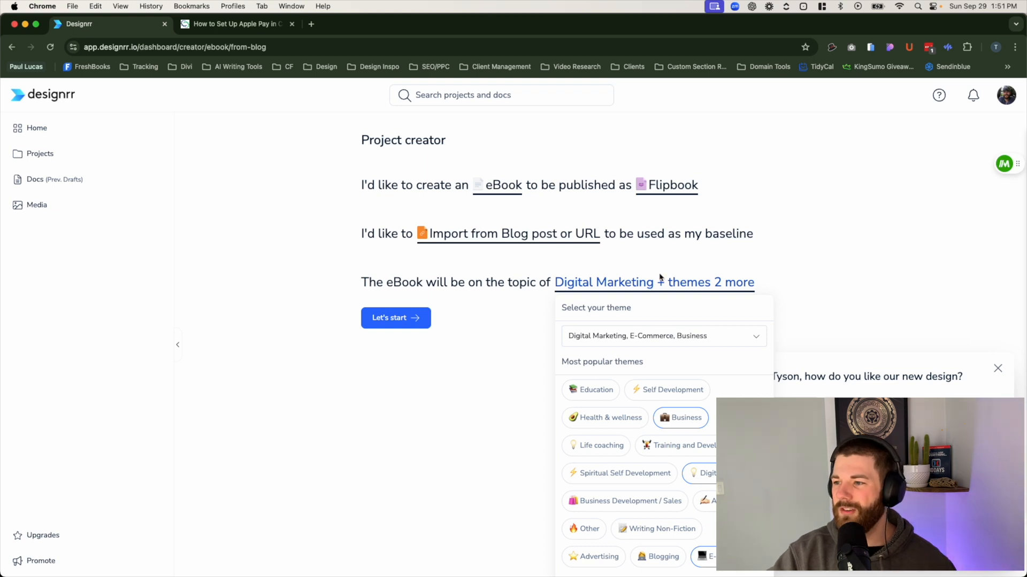
mouse_move(529, 336)
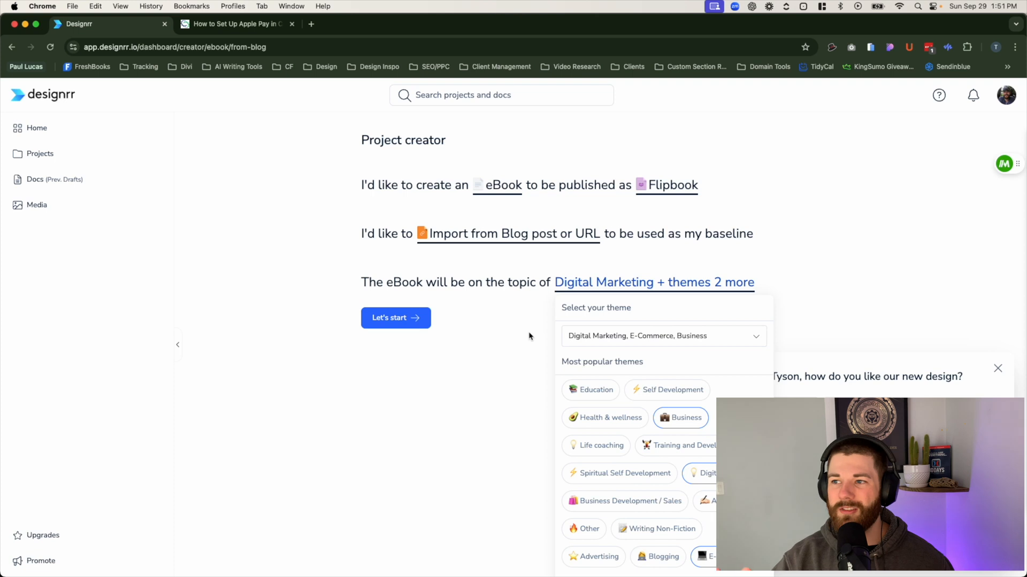
click(590, 390)
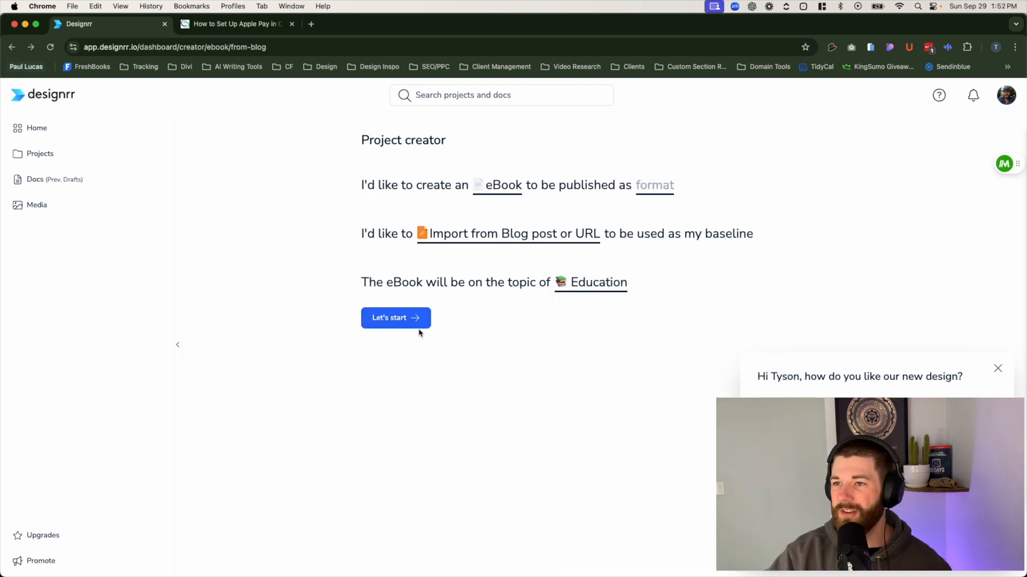
click(395, 318)
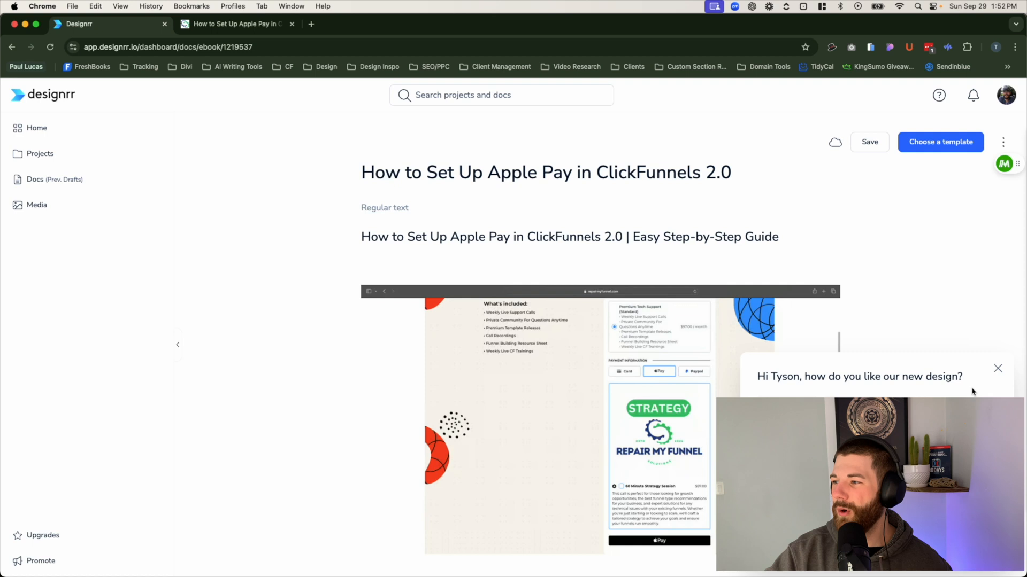
click(997, 367)
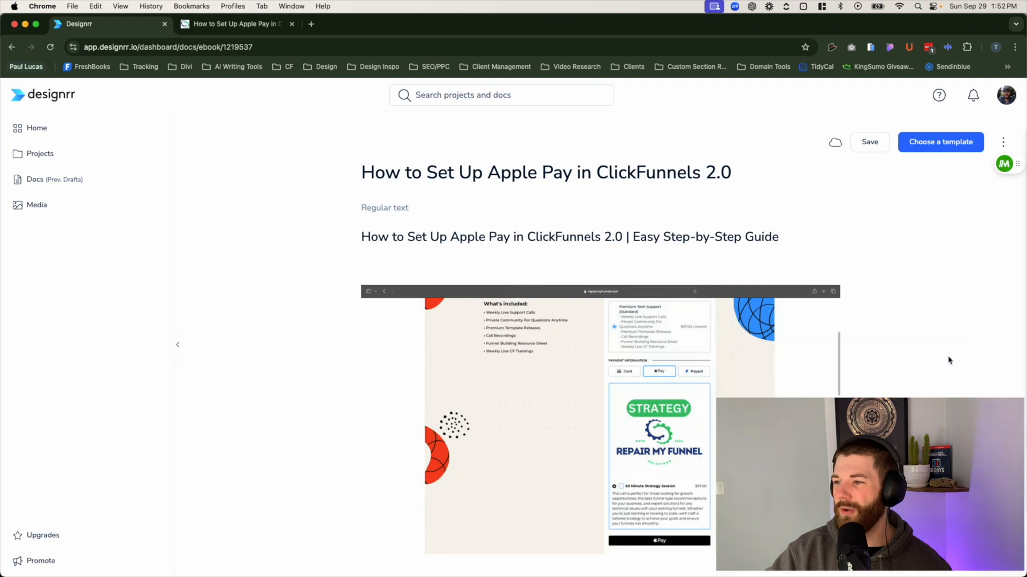
scroll(down, 3)
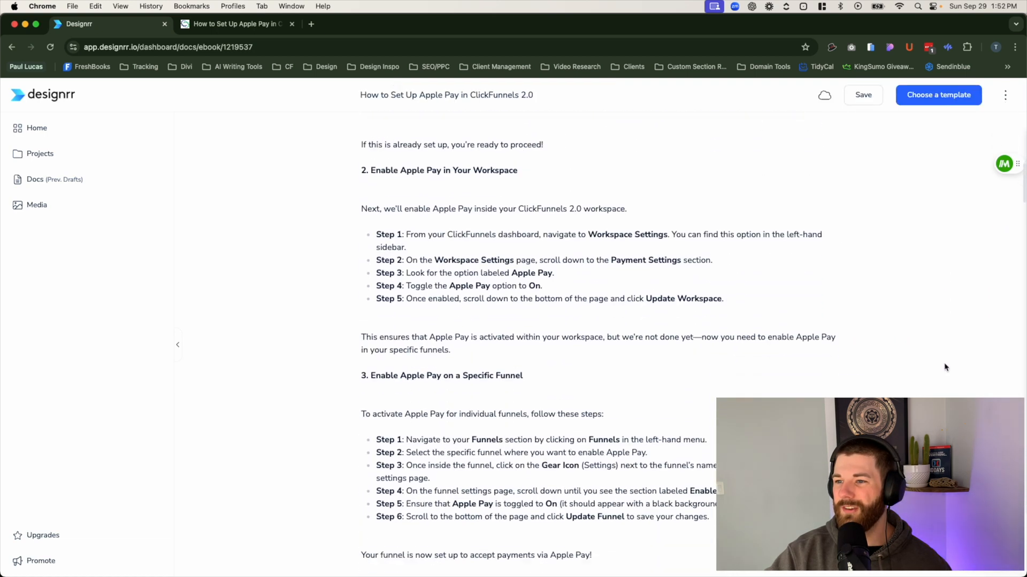
scroll(down, 3)
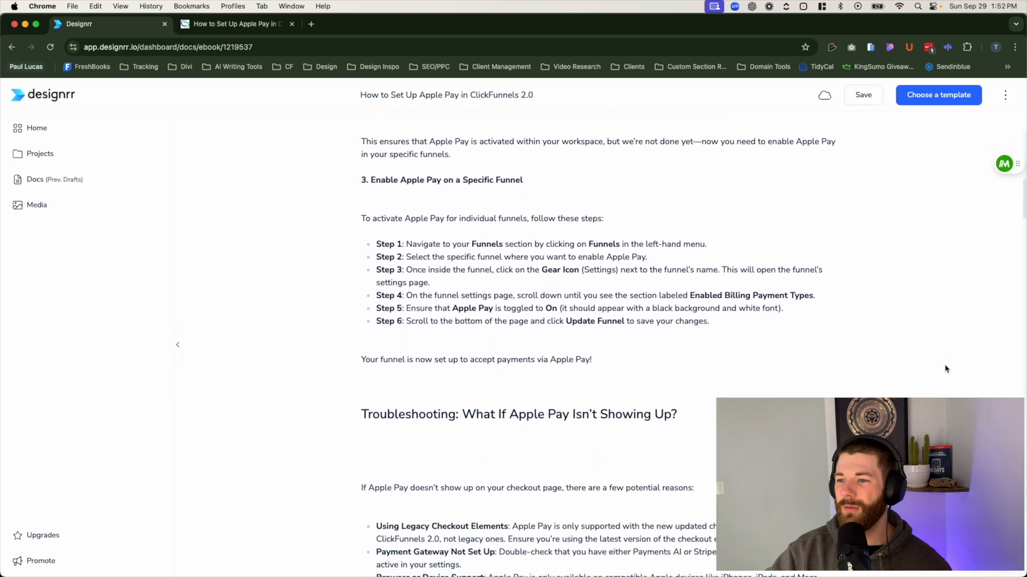
scroll(down, 3)
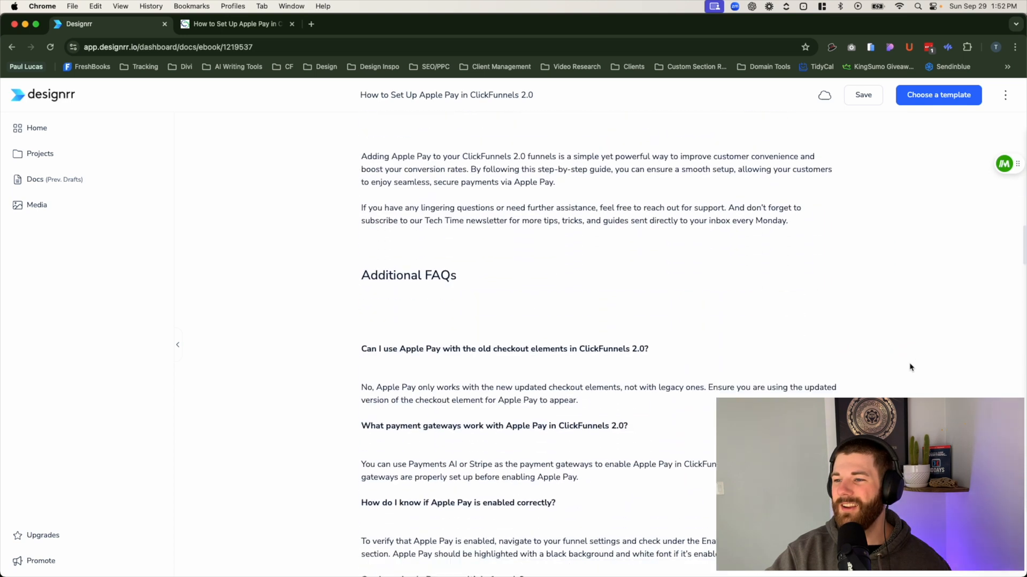
scroll(down, 3)
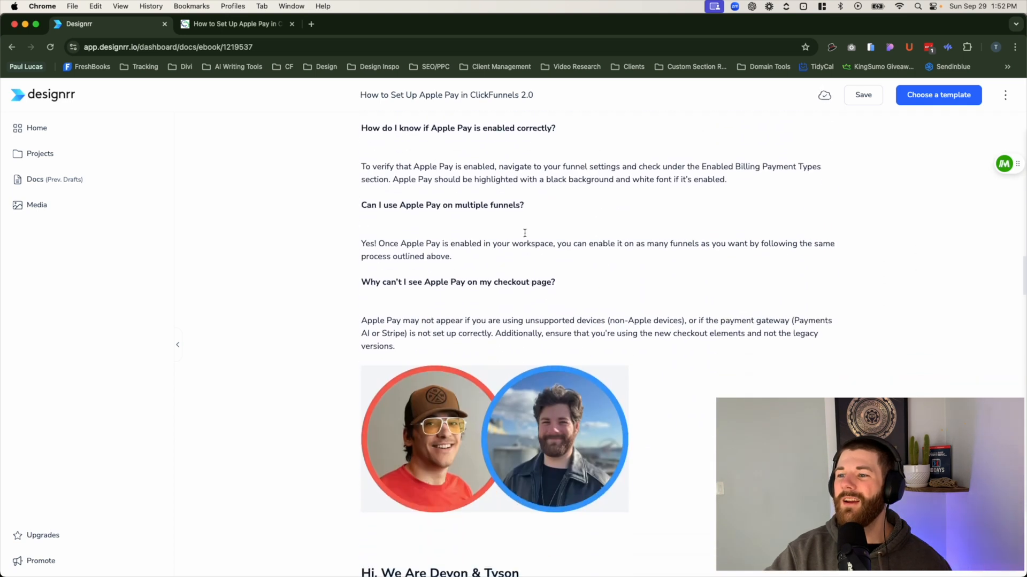
scroll(down, 3)
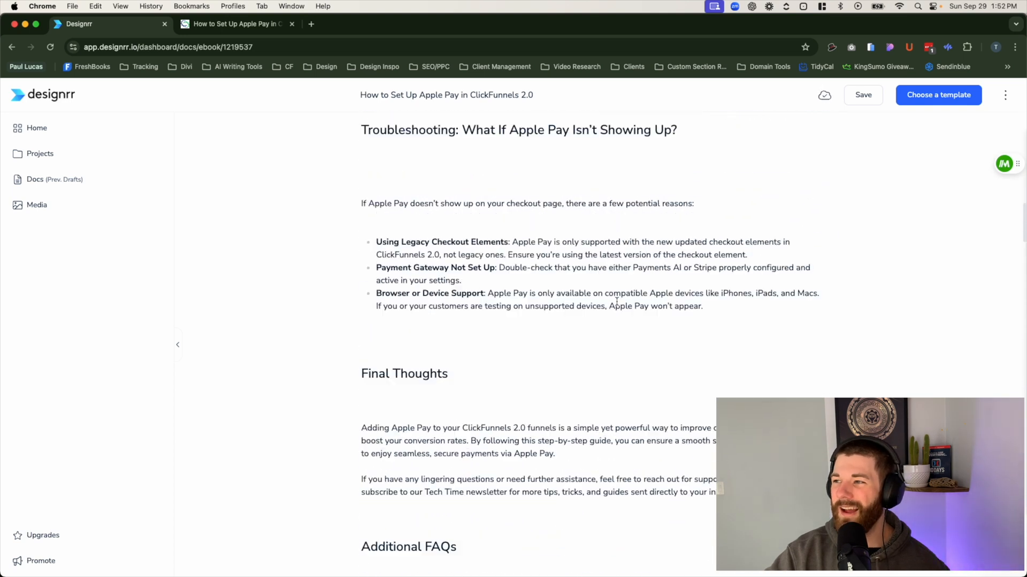
scroll(up, 3)
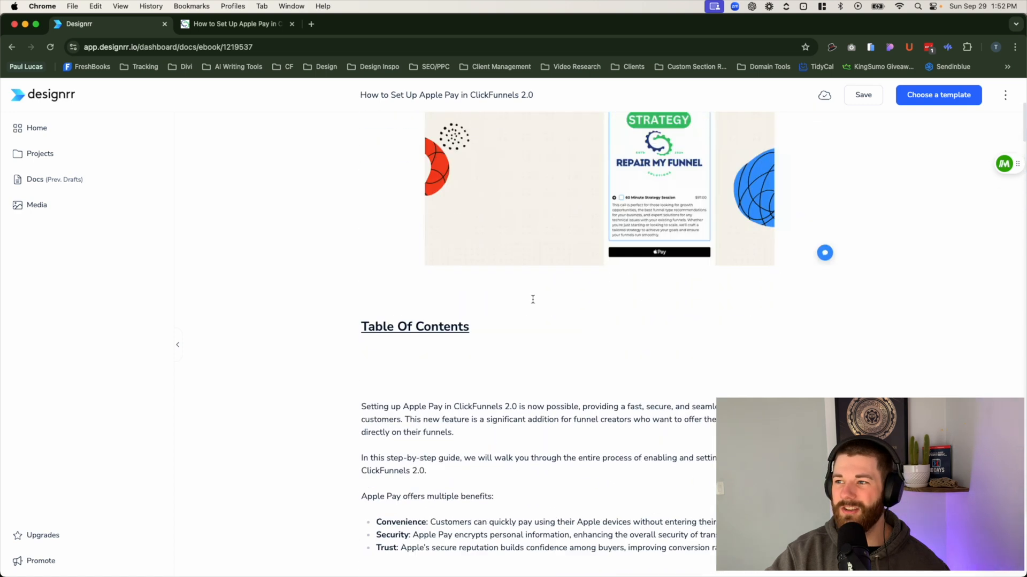
scroll(up, 3)
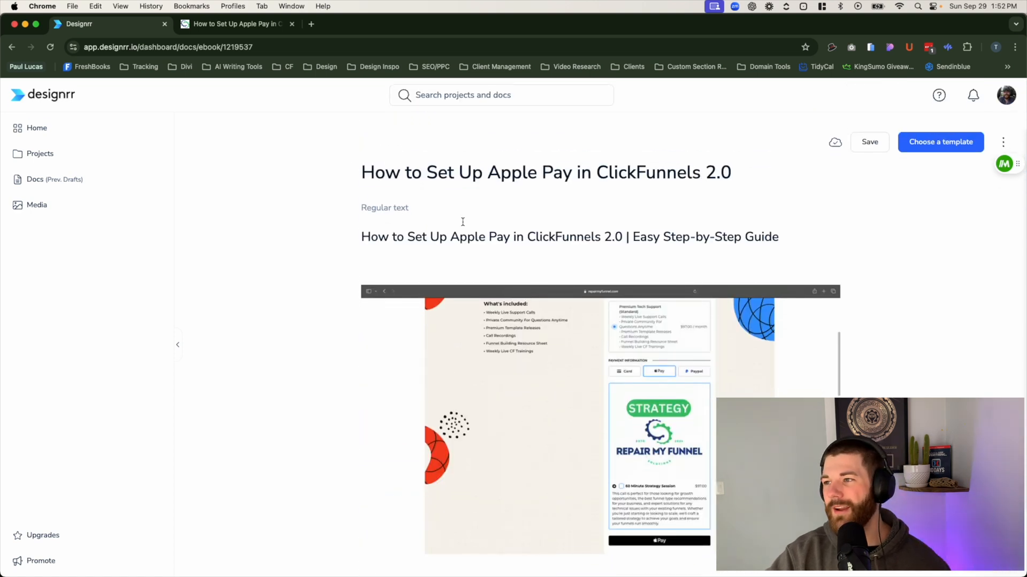
mouse_move(840, 290)
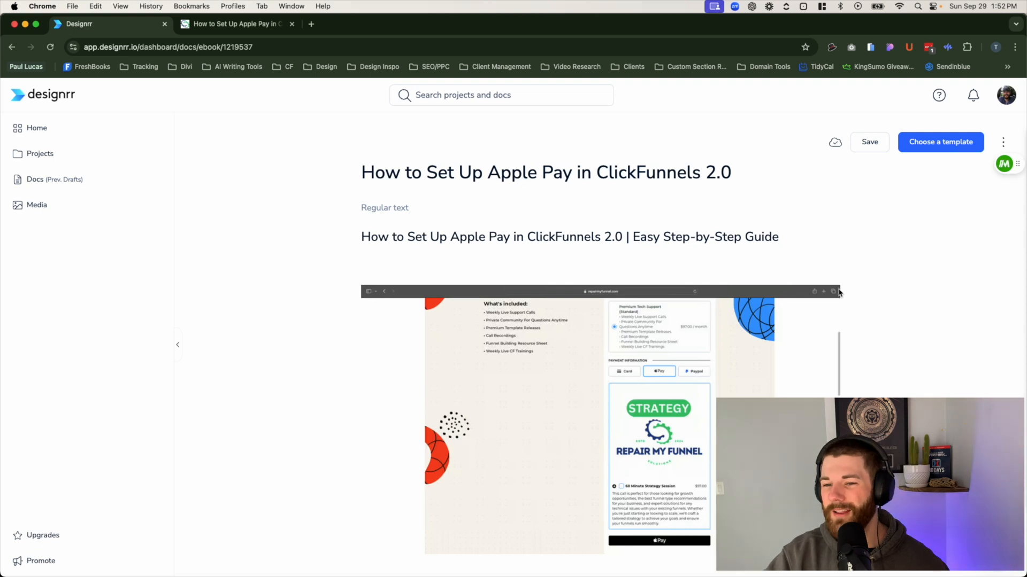
mouse_move(749, 293)
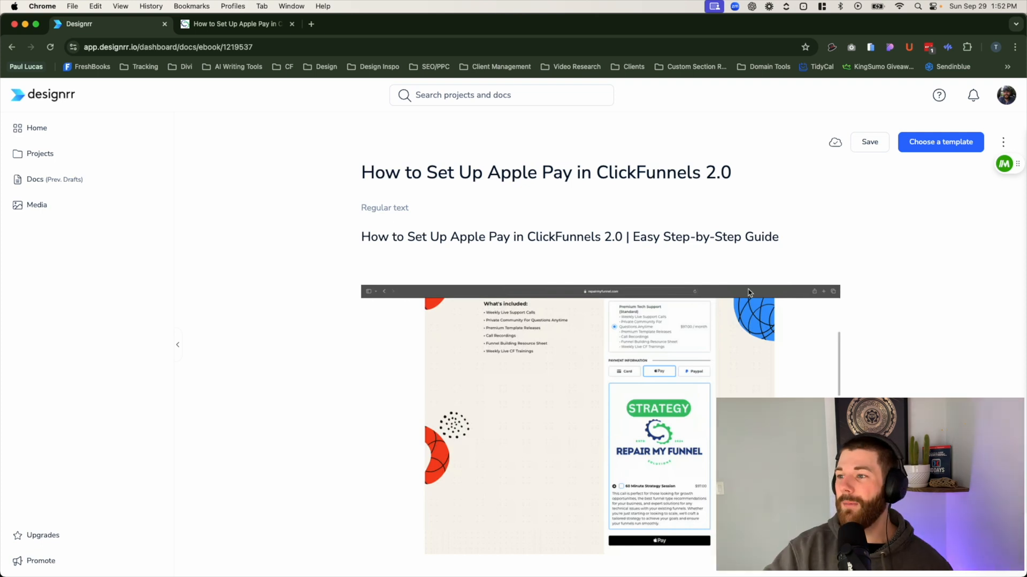
scroll(down, 3)
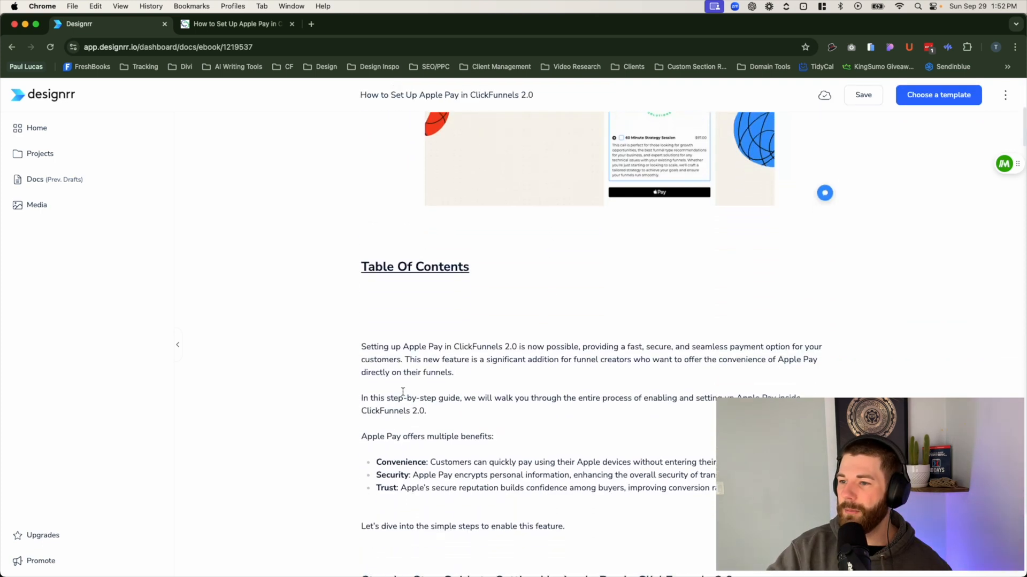
scroll(down, 3)
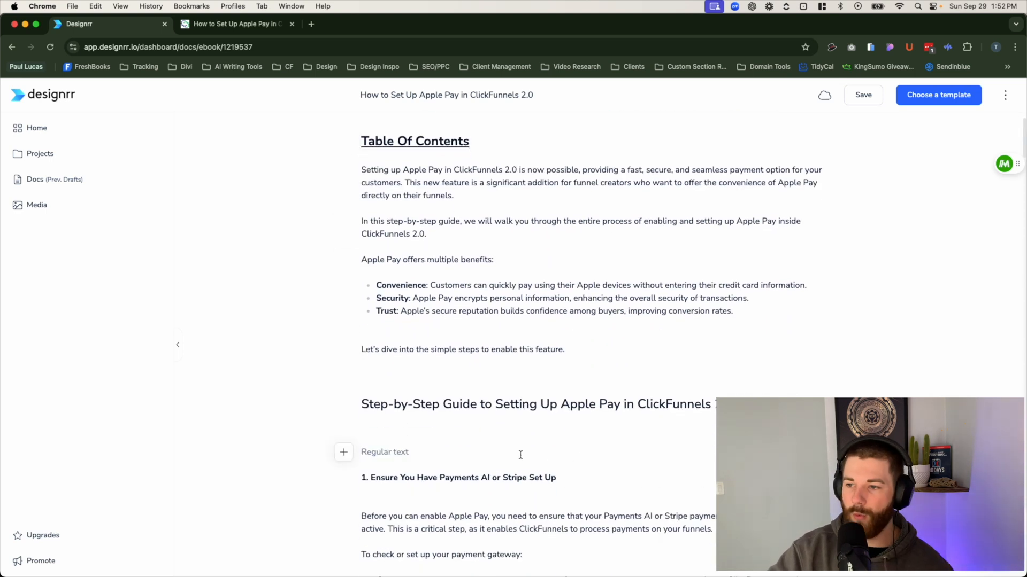
click(396, 452)
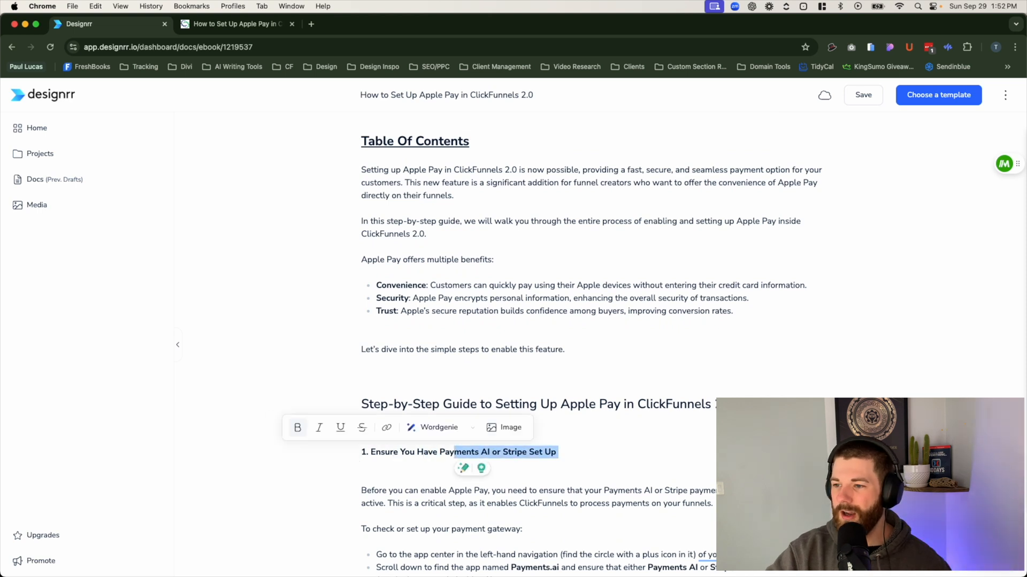
scroll(down, 3)
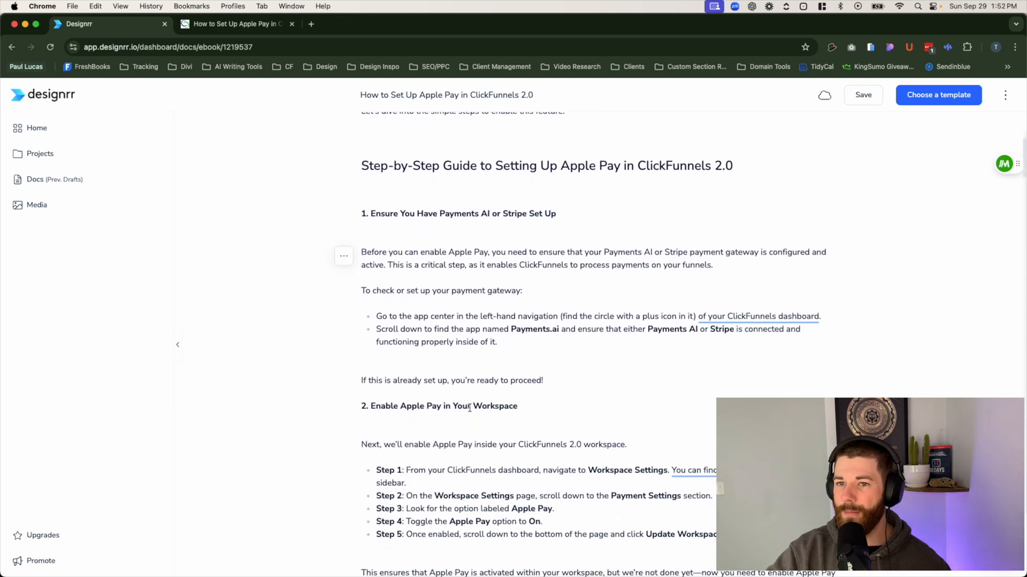
scroll(up, 3)
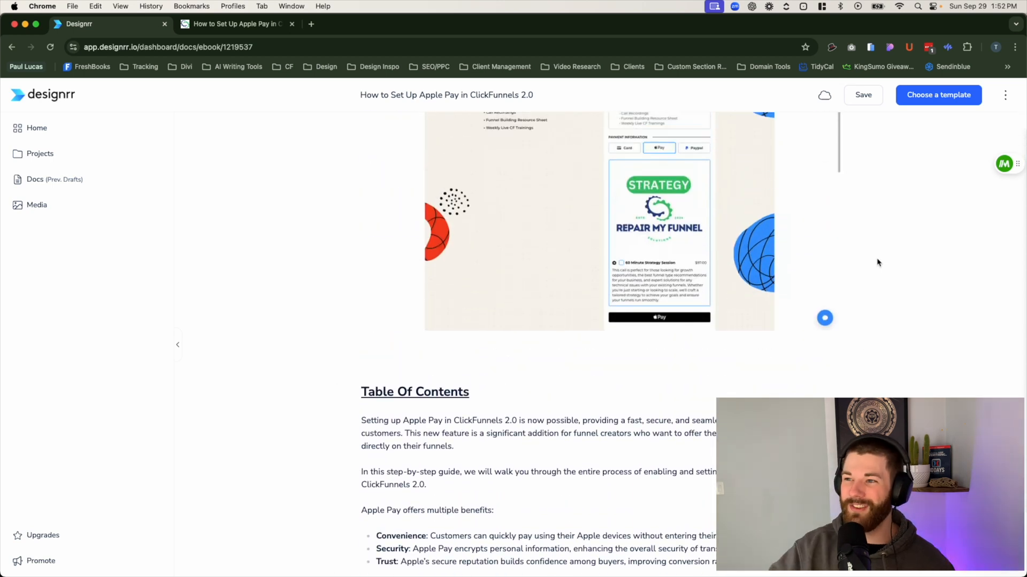
scroll(up, 3)
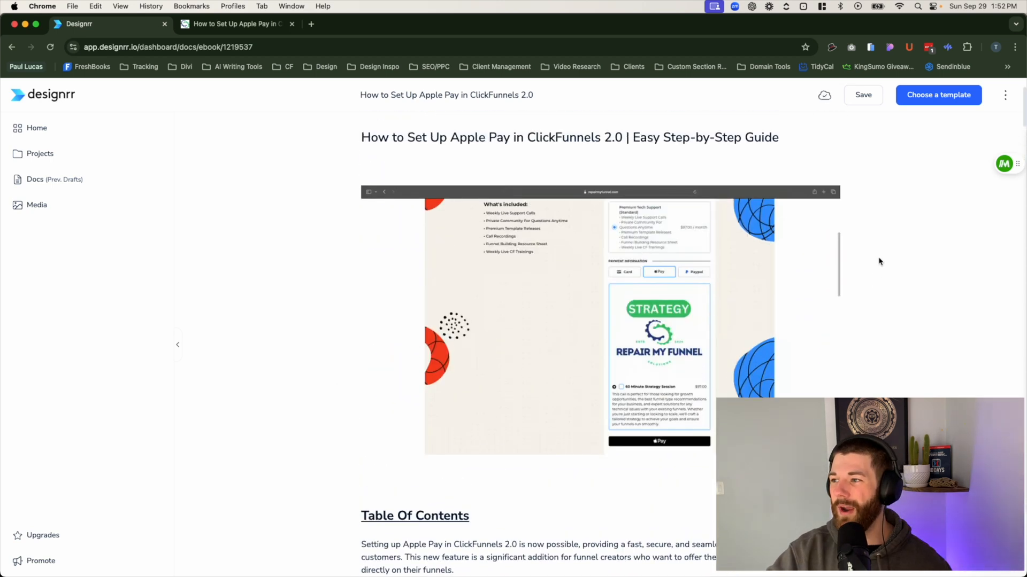
mouse_move(920, 203)
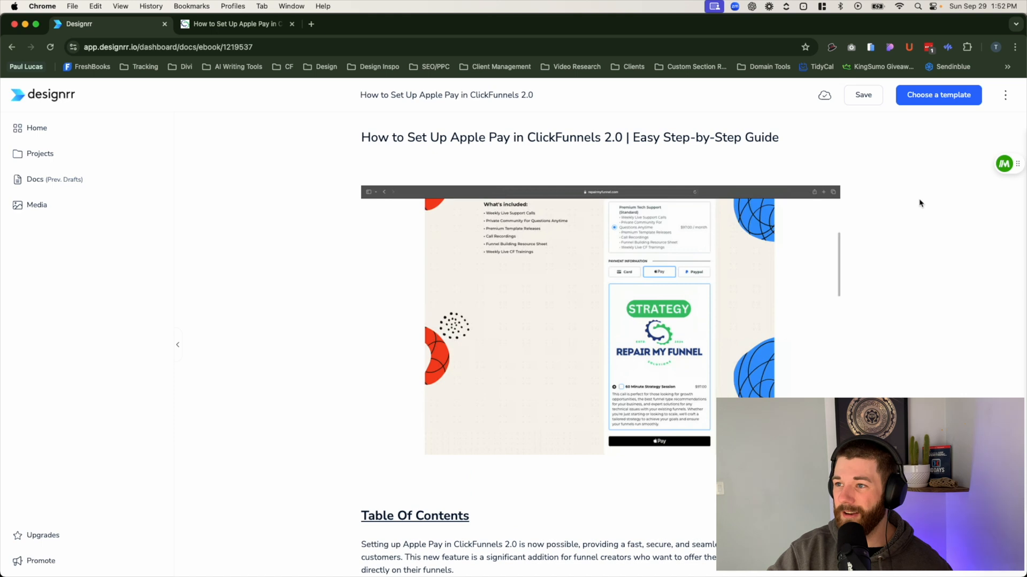
mouse_move(849, 141)
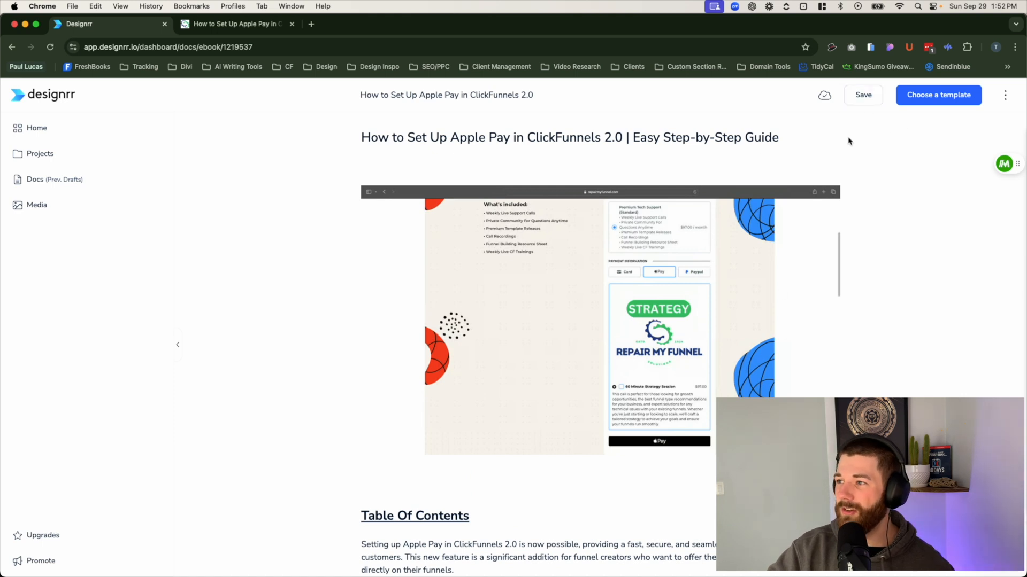
mouse_move(938, 96)
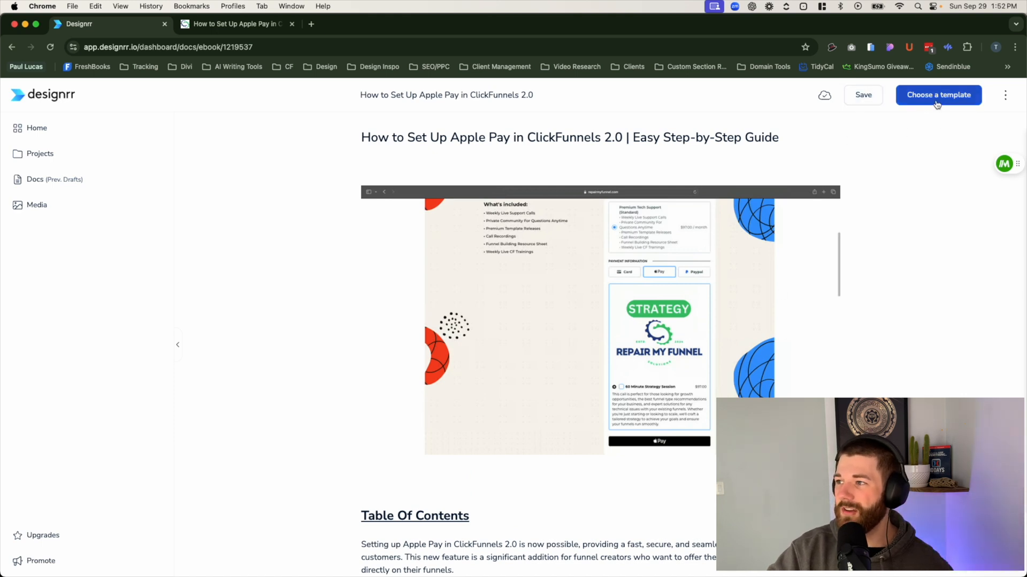
Step: Open the template gallery, scroll through it, and open the Modern template's preview
click(937, 95)
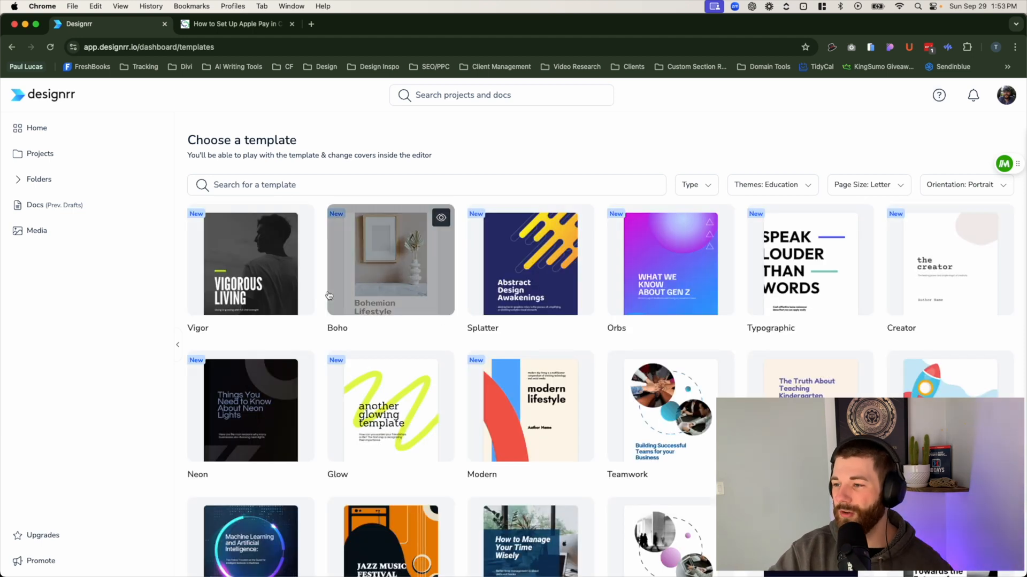
scroll(down, 3)
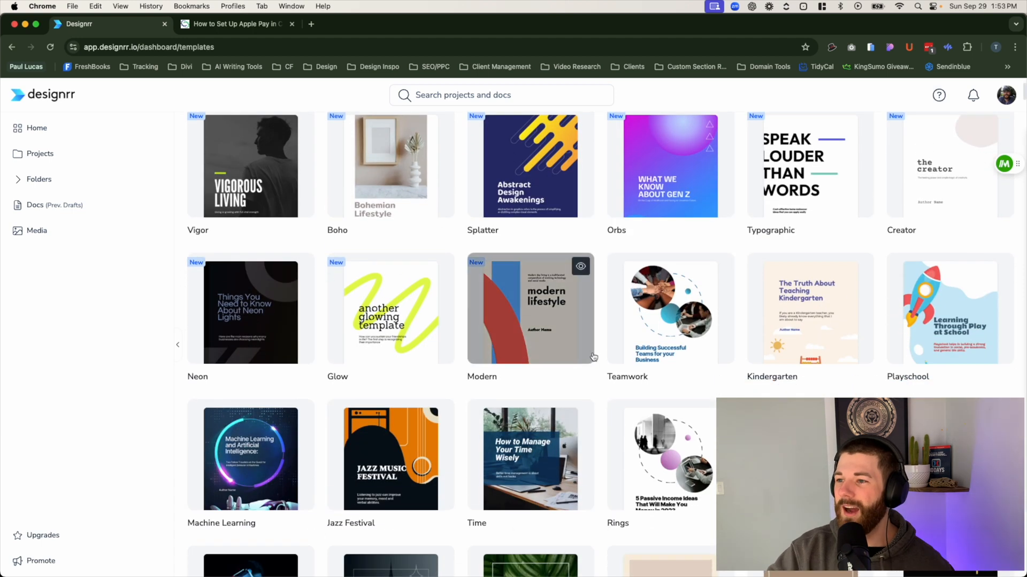
scroll(down, 3)
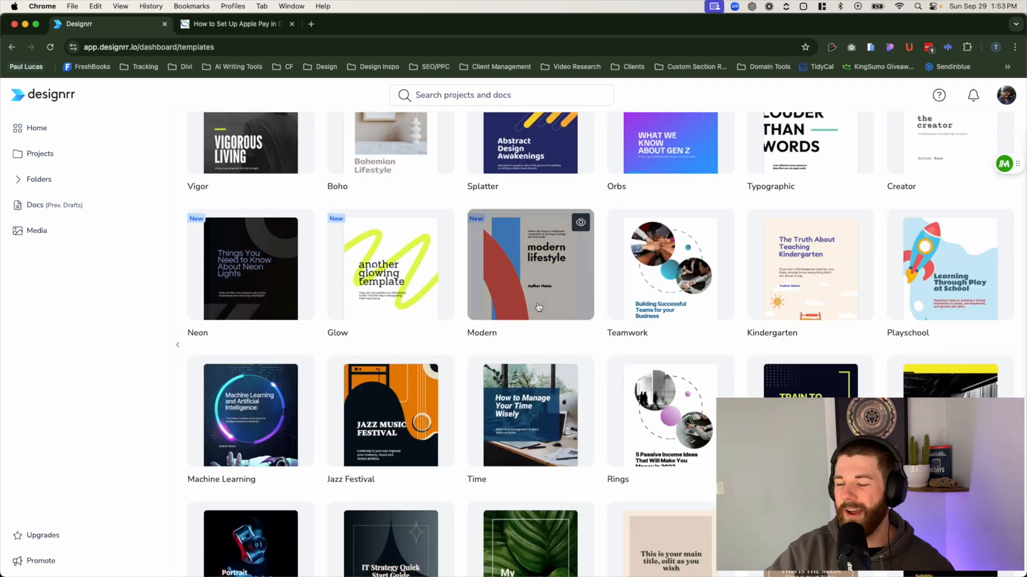
click(530, 265)
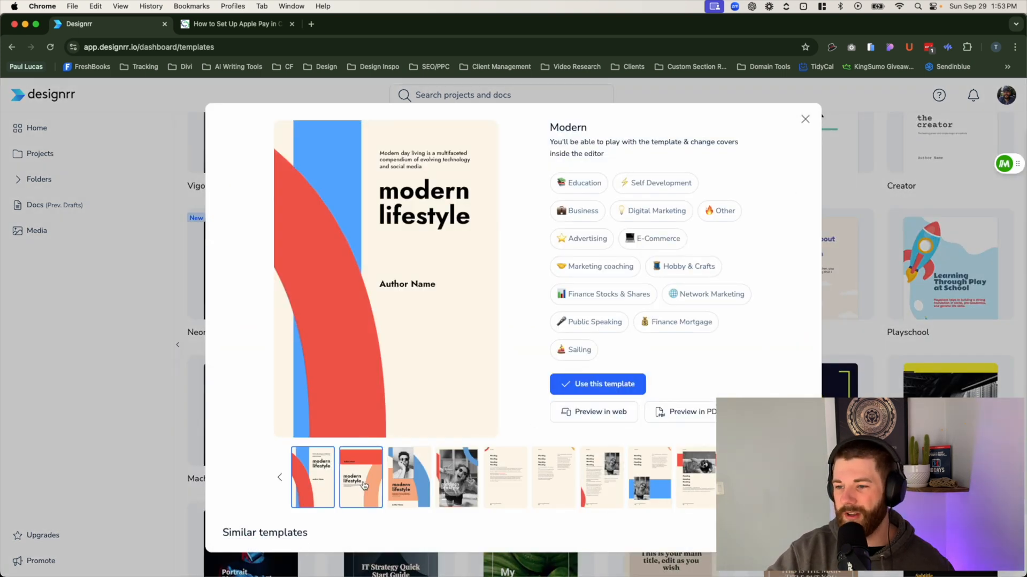
Step: Preview the Modern template's inner text pages, then apply it to the Apple Pay eBook
click(696, 476)
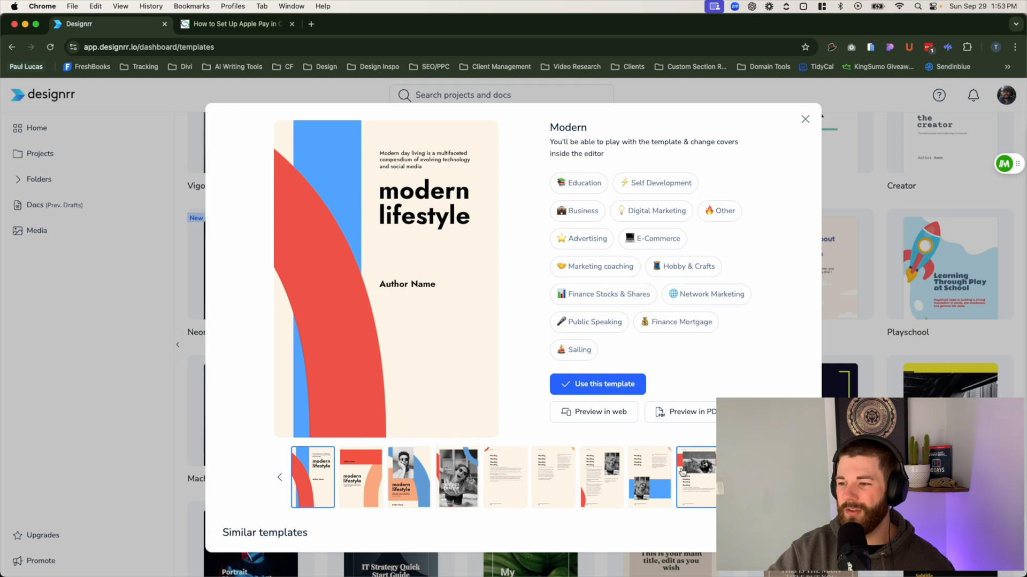
click(552, 477)
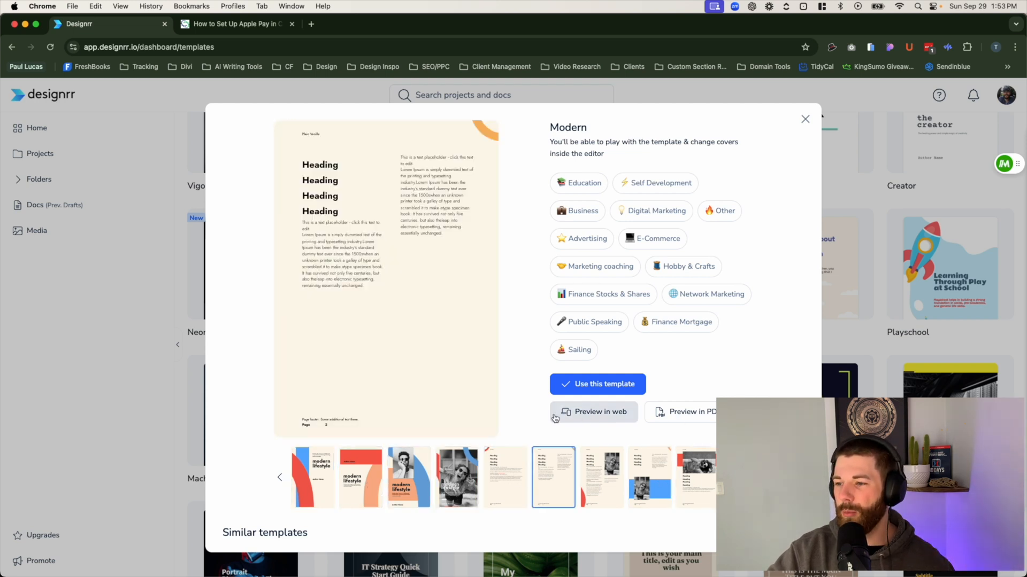
mouse_move(598, 422)
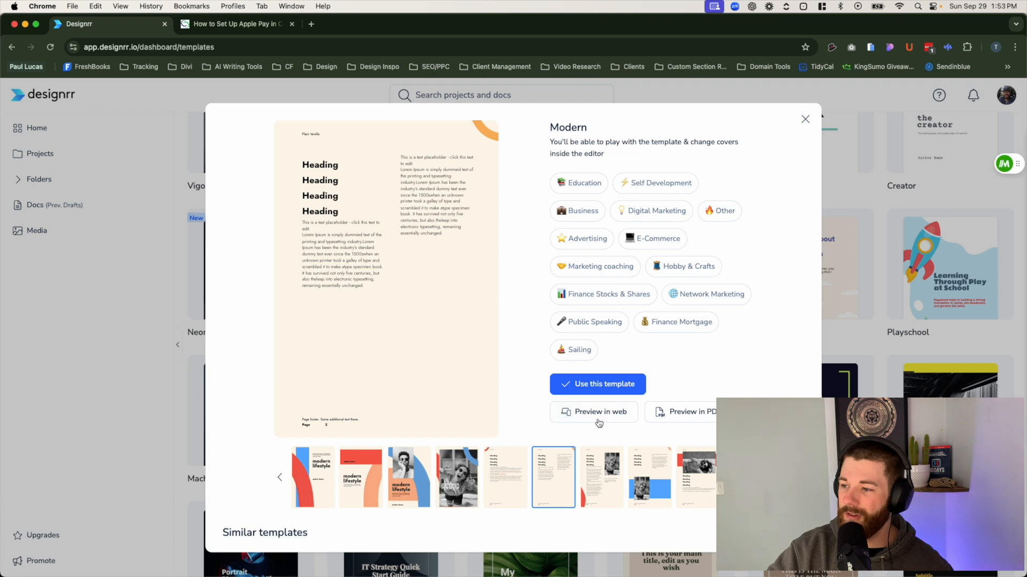
mouse_move(725, 385)
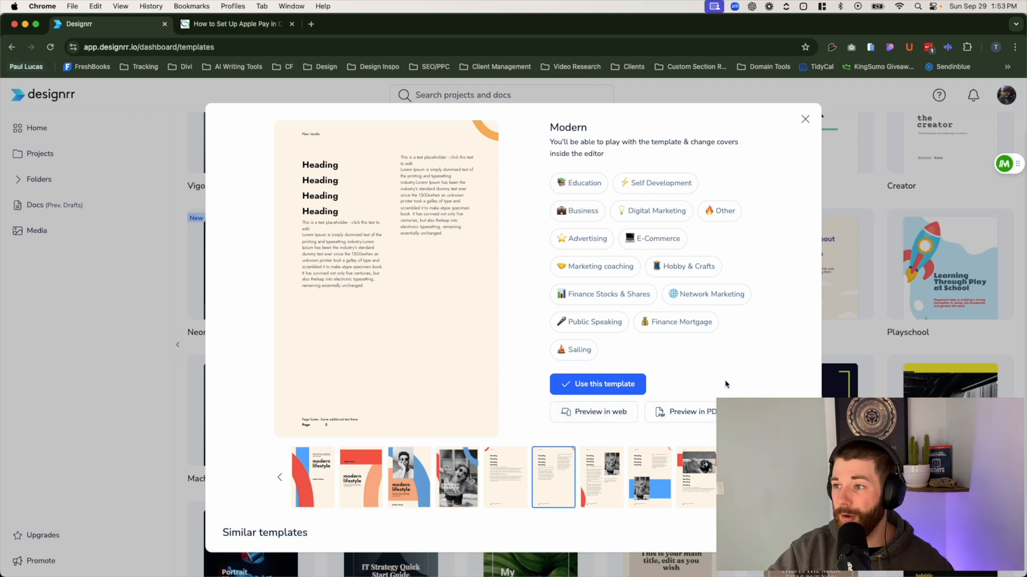
click(805, 119)
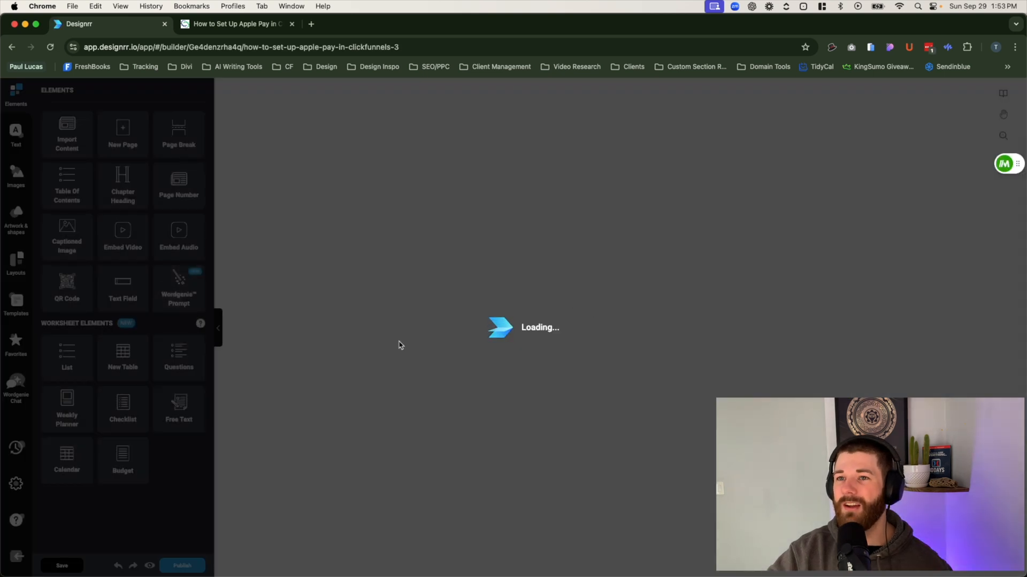
mouse_move(655, 345)
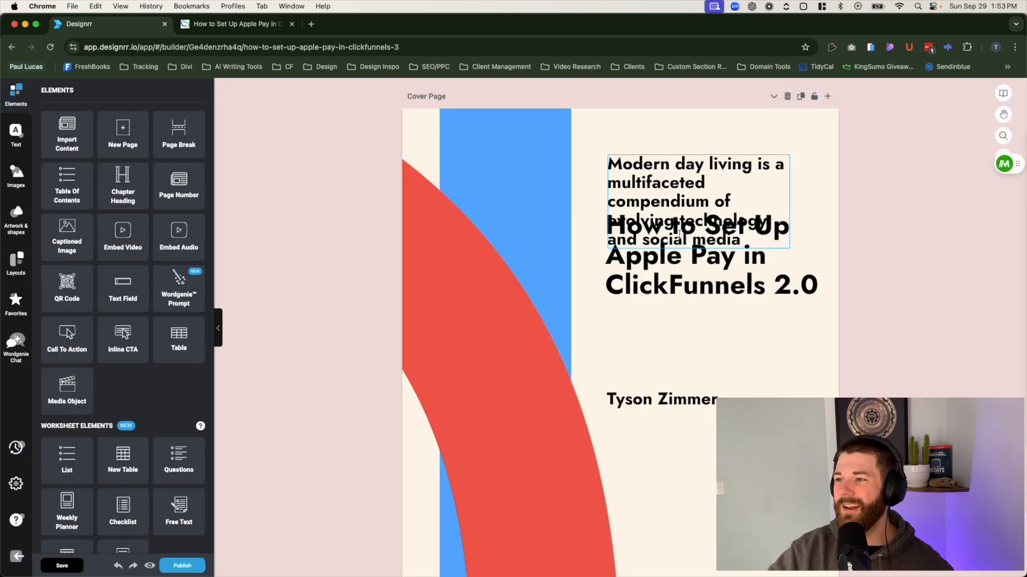
Step: Scroll the Modern-template eBook, with its 'How to Set Up Apple Pay in ClickFunnels 2.0' cover
scroll(down, 3)
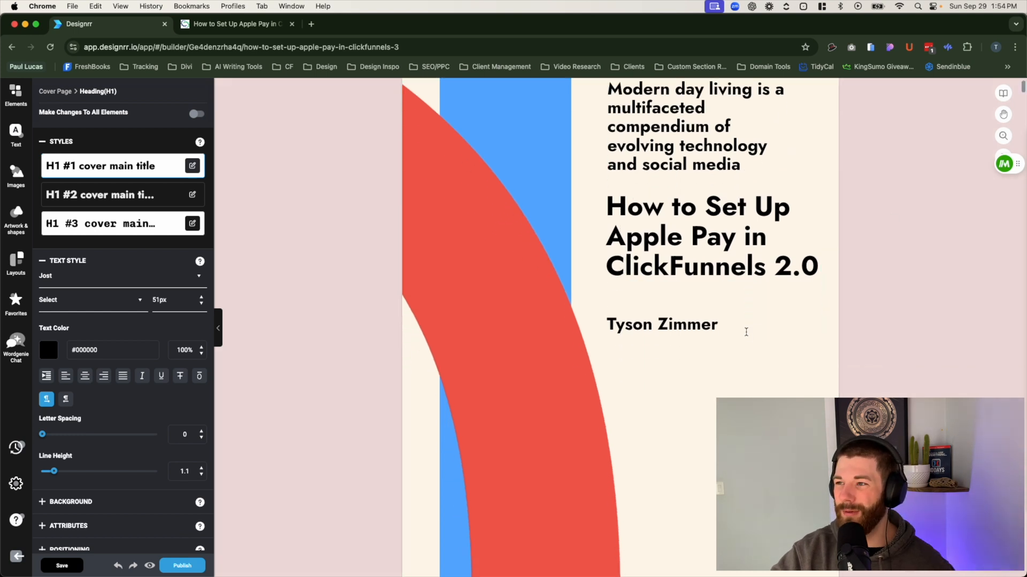
Step: Review the table of contents, chapter pages 01–03, and the introductory benefits text, selecting the chapter heading
scroll(down, 3)
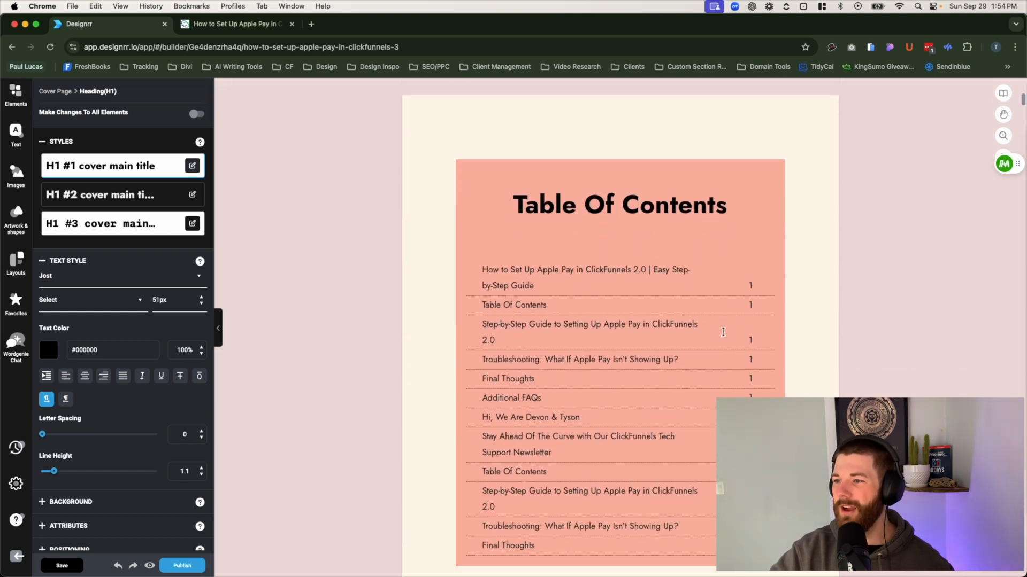
scroll(up, 3)
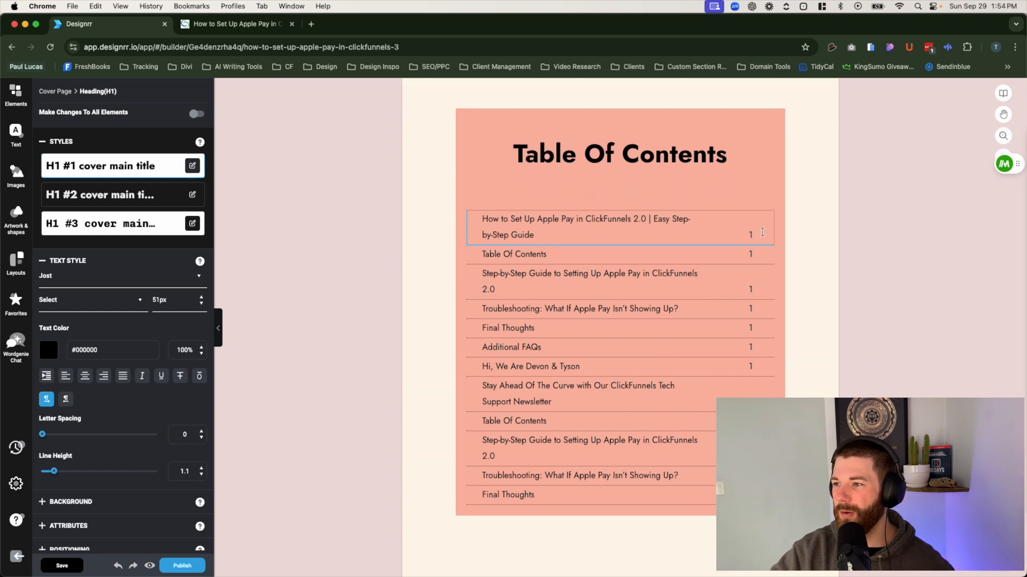
scroll(down, 3)
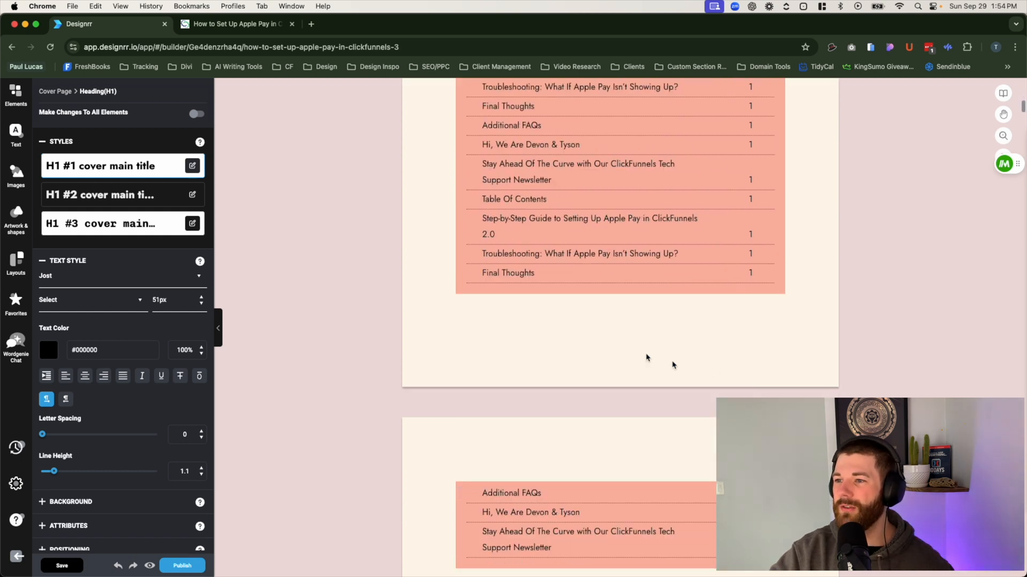
scroll(down, 3)
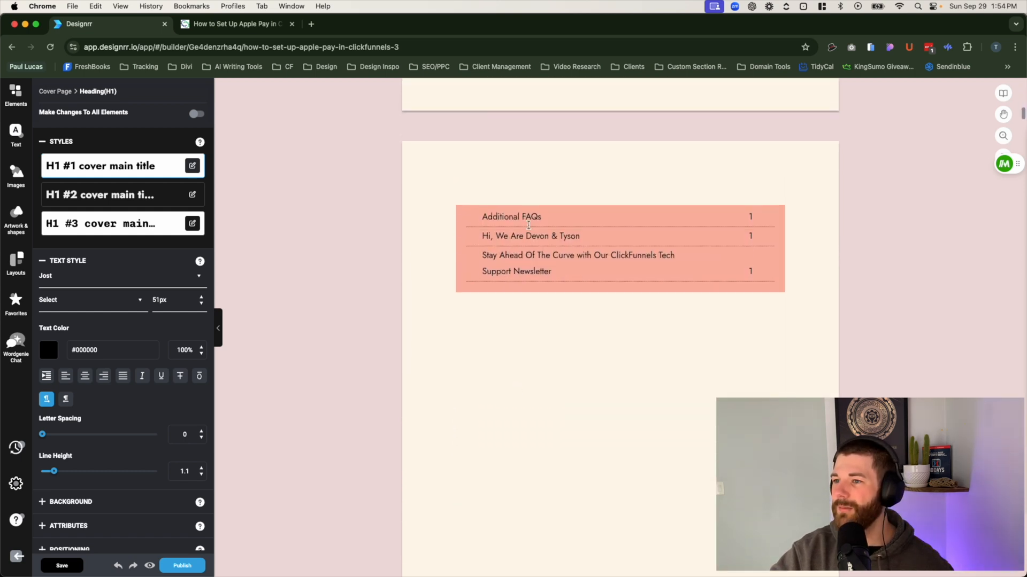
scroll(down, 3)
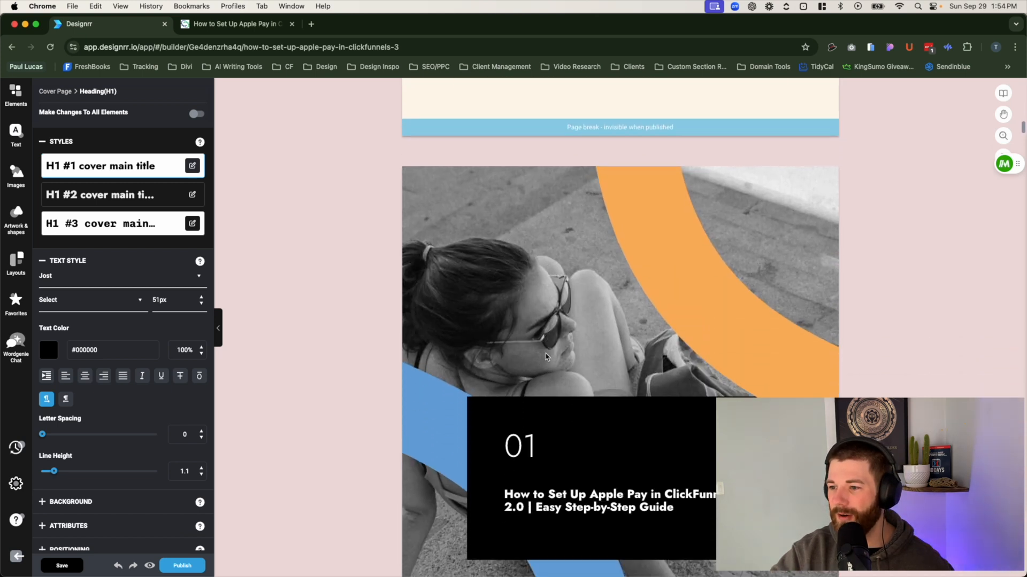
scroll(down, 3)
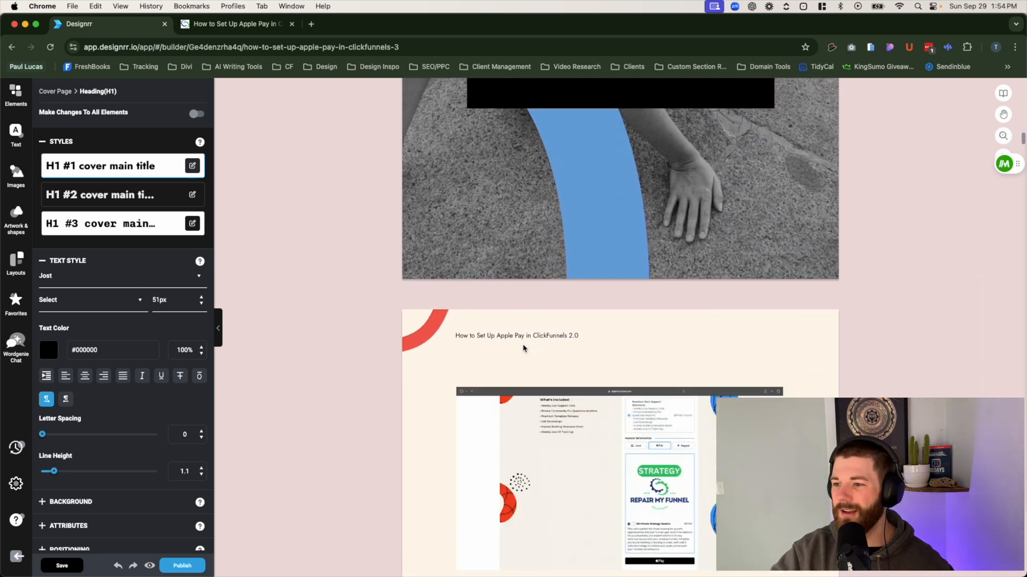
scroll(down, 3)
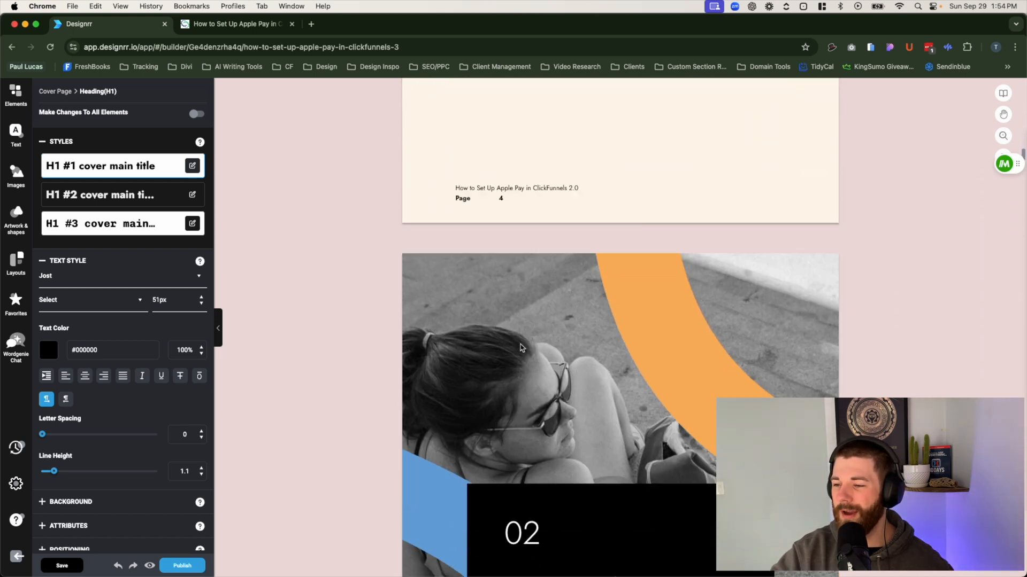
scroll(down, 3)
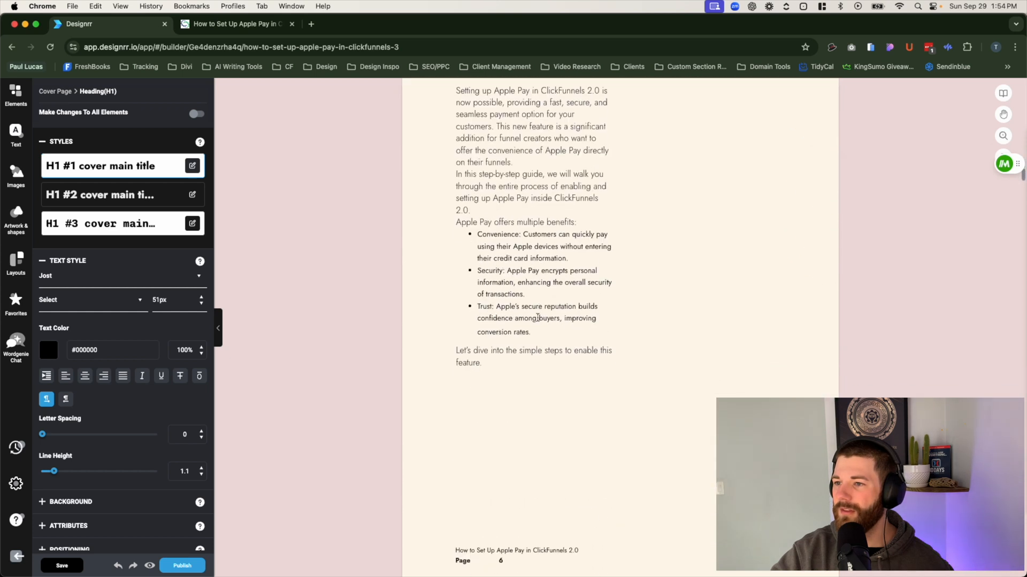
scroll(up, 3)
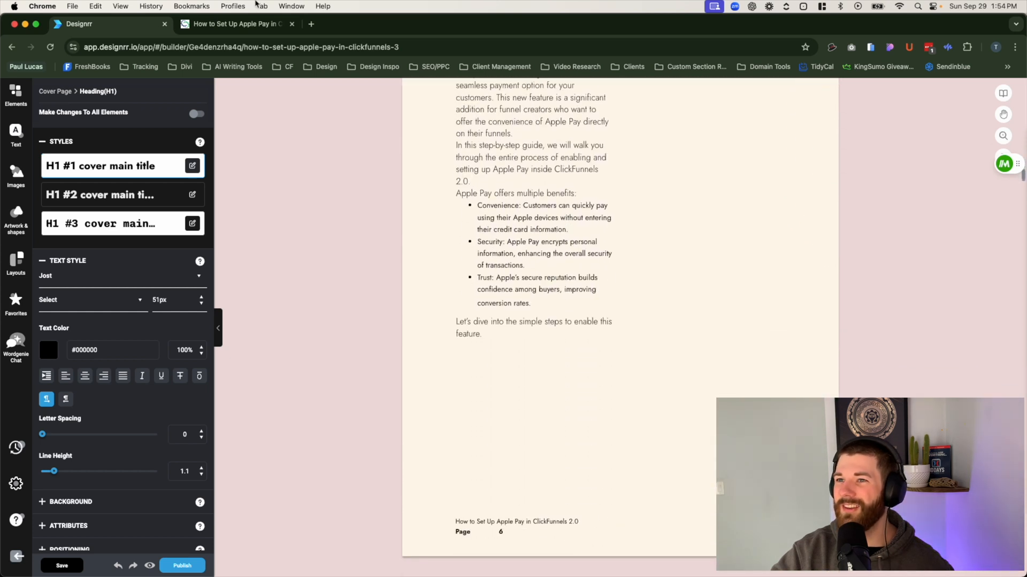
click(236, 23)
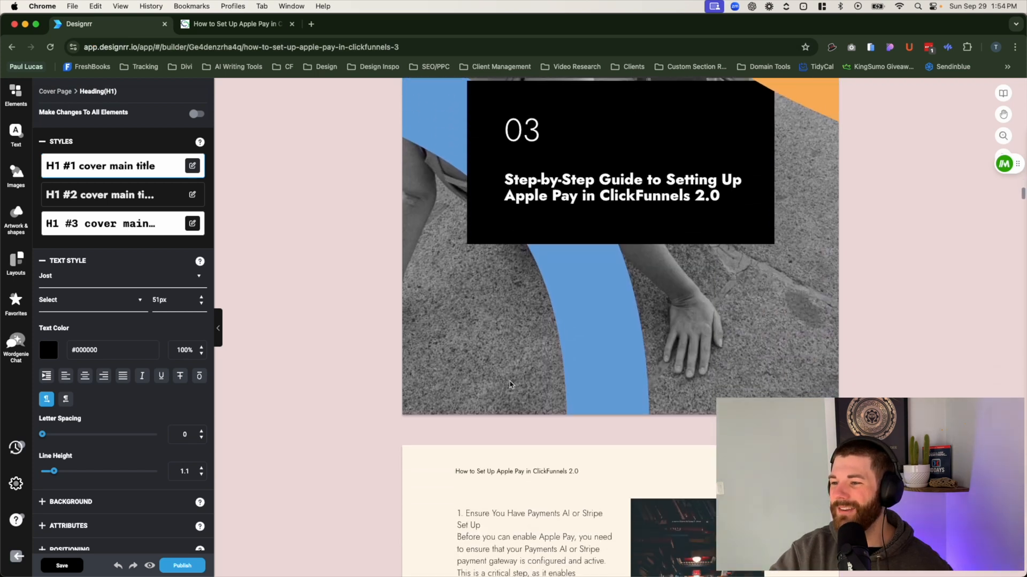
scroll(down, 3)
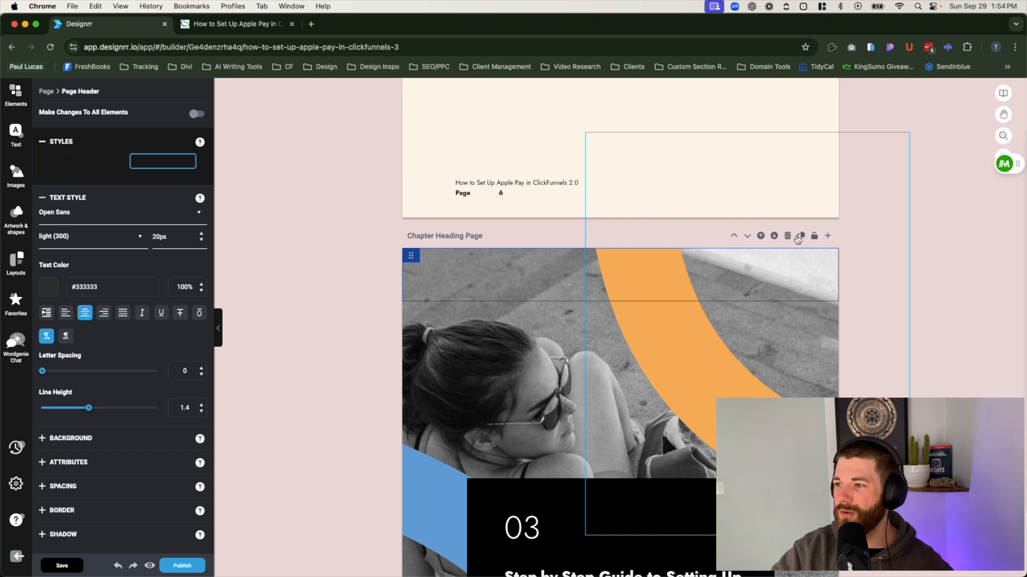
mouse_move(788, 236)
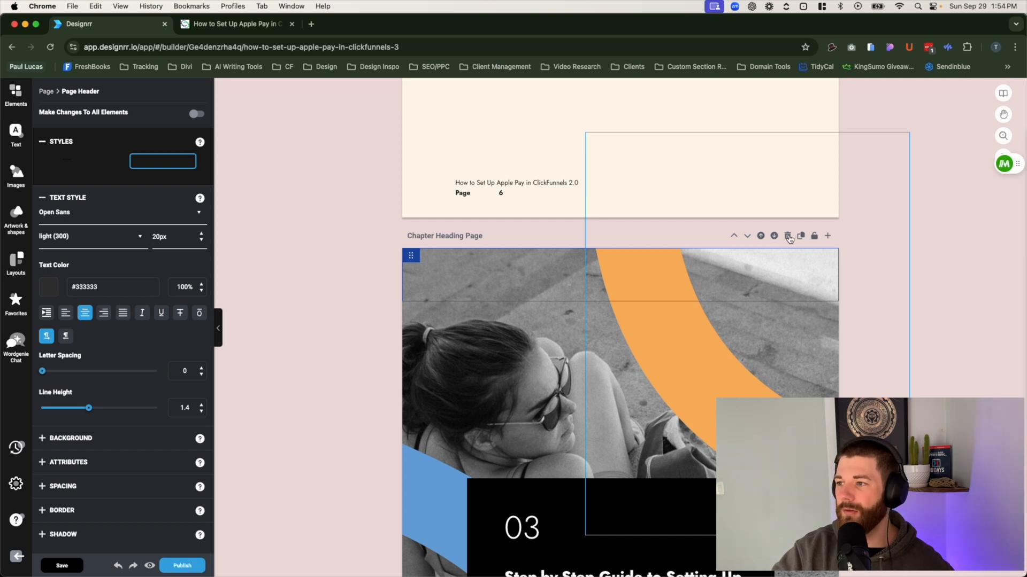
mouse_move(813, 236)
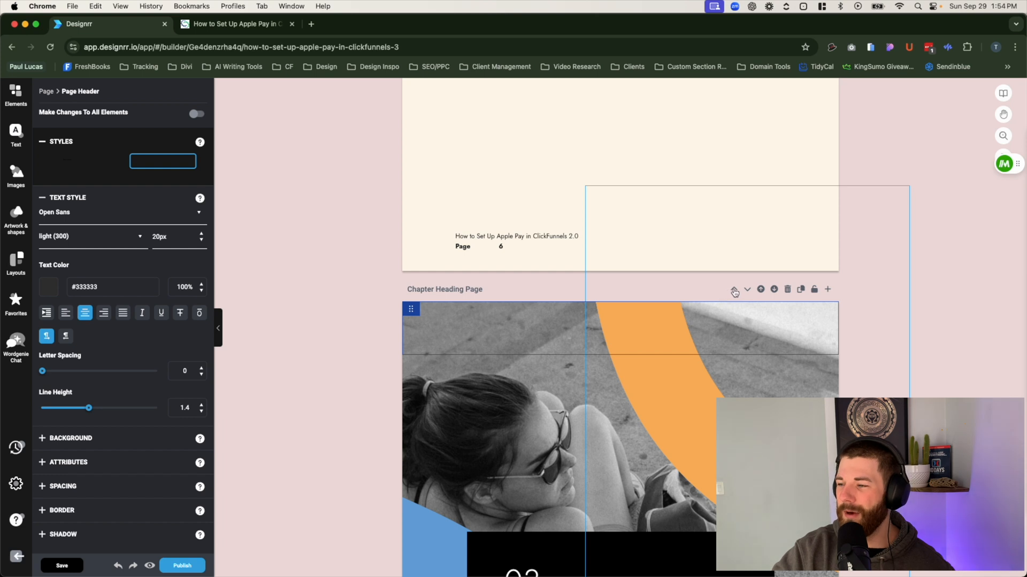
Step: Deselect the chapter heading page to show the Elements library and reach the Apple Pay steps page
click(15, 96)
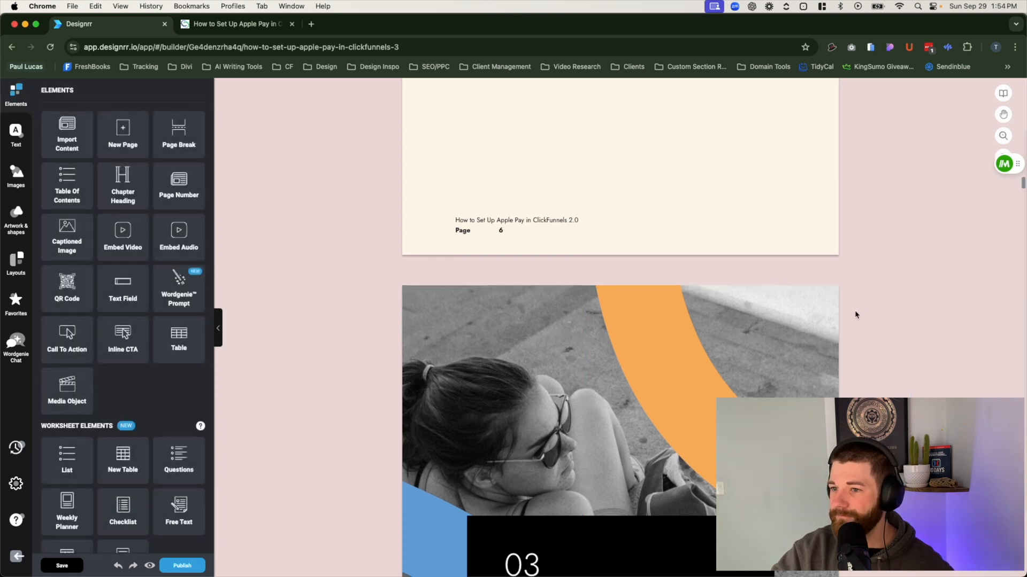
scroll(down, 3)
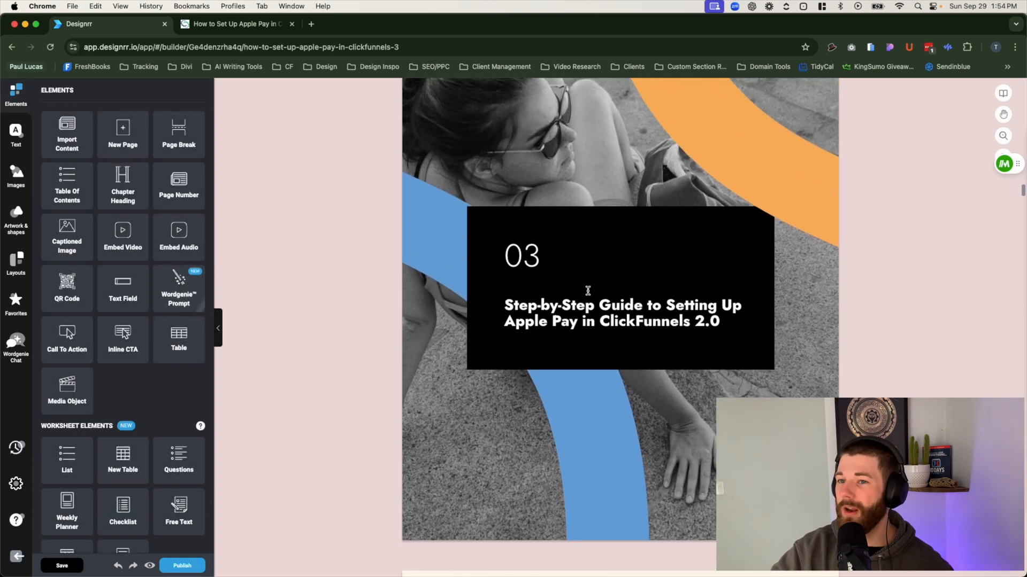
scroll(down, 3)
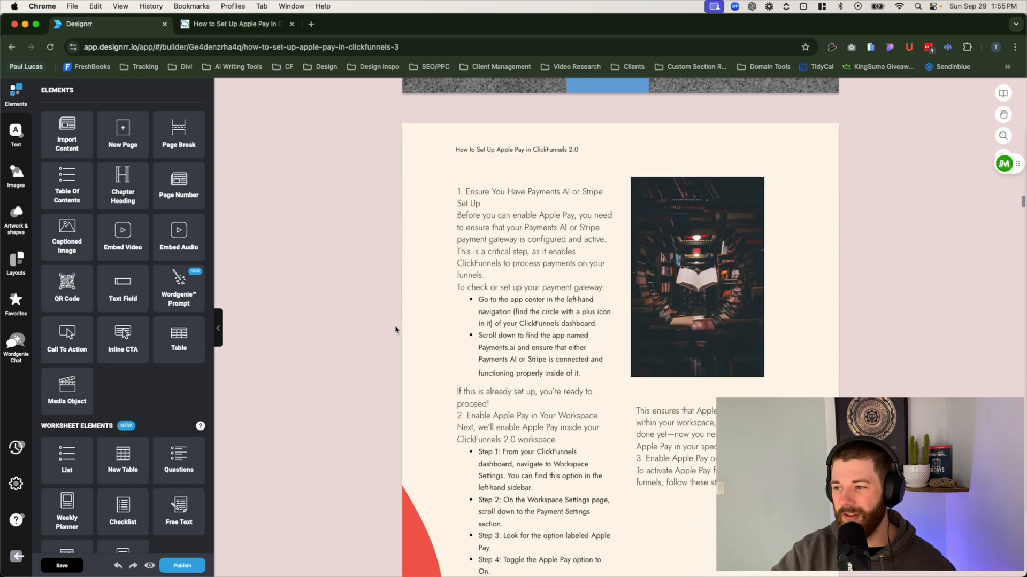
scroll(up, 3)
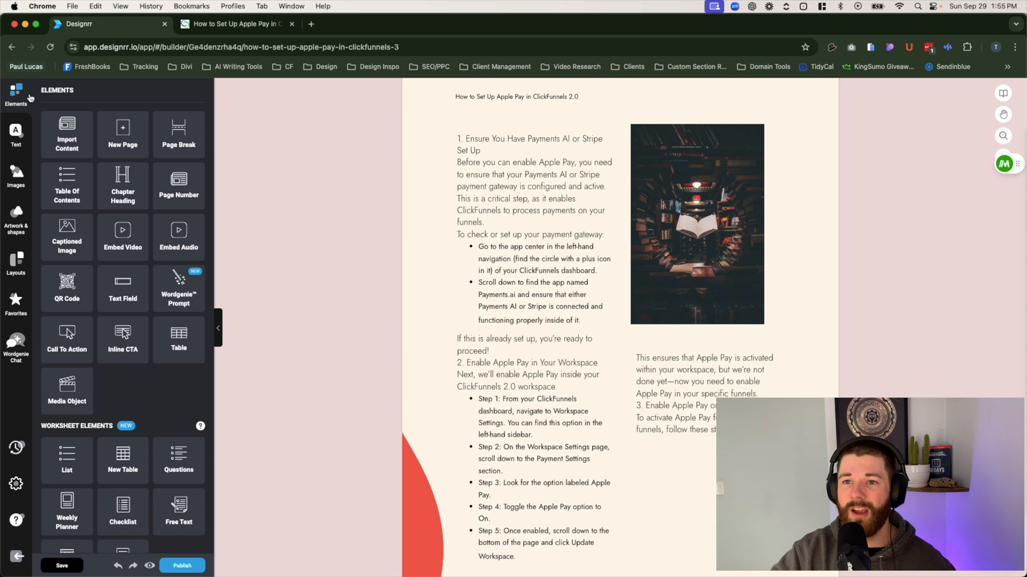
Step: Scroll past page 8 to the regular page with an empty content block
scroll(down, 3)
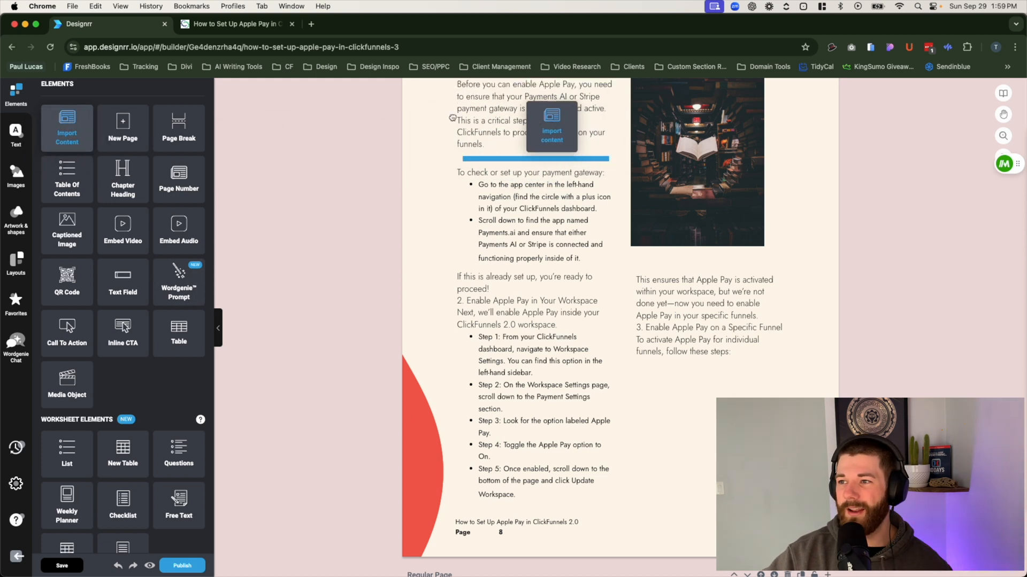
scroll(down, 3)
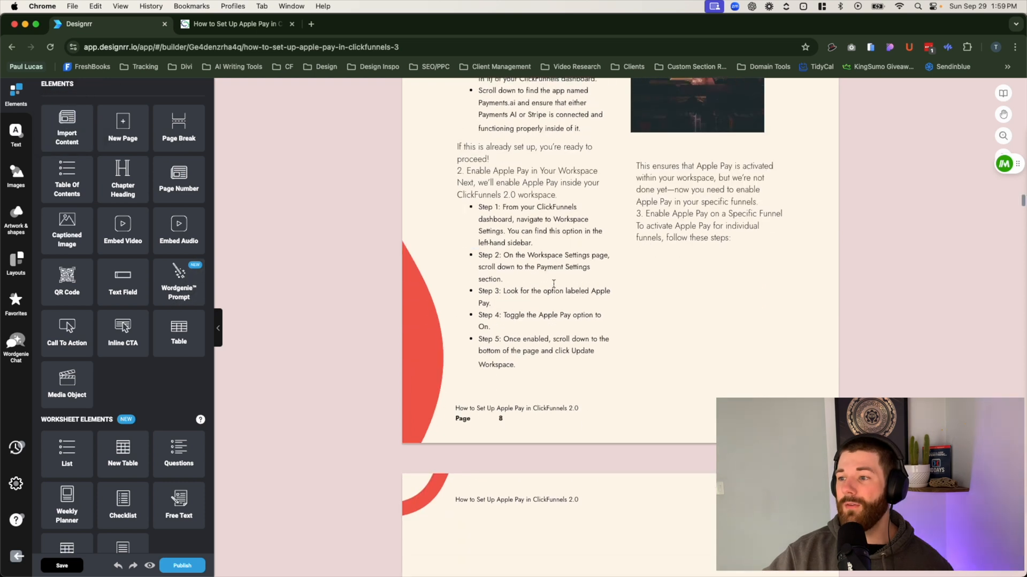
scroll(down, 3)
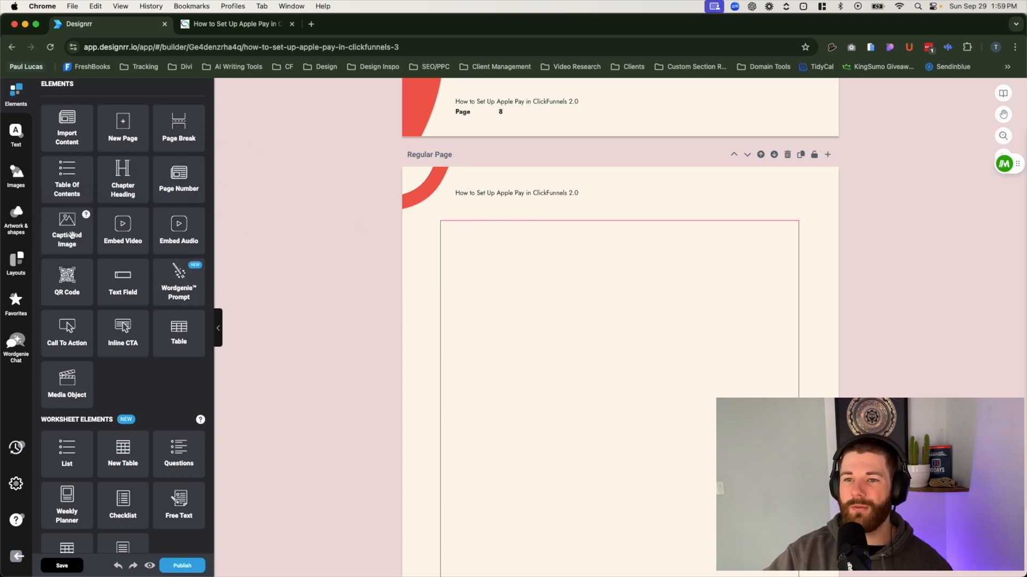
Step: Drop a 3 Columns layout on the empty page, then try and remove a Media Object
click(15, 262)
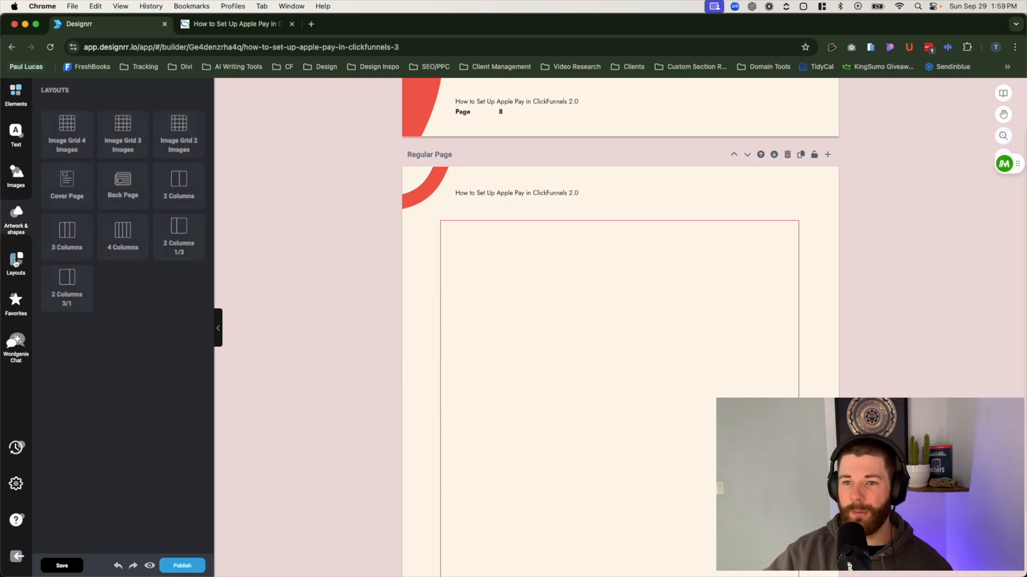
mouse_move(187, 235)
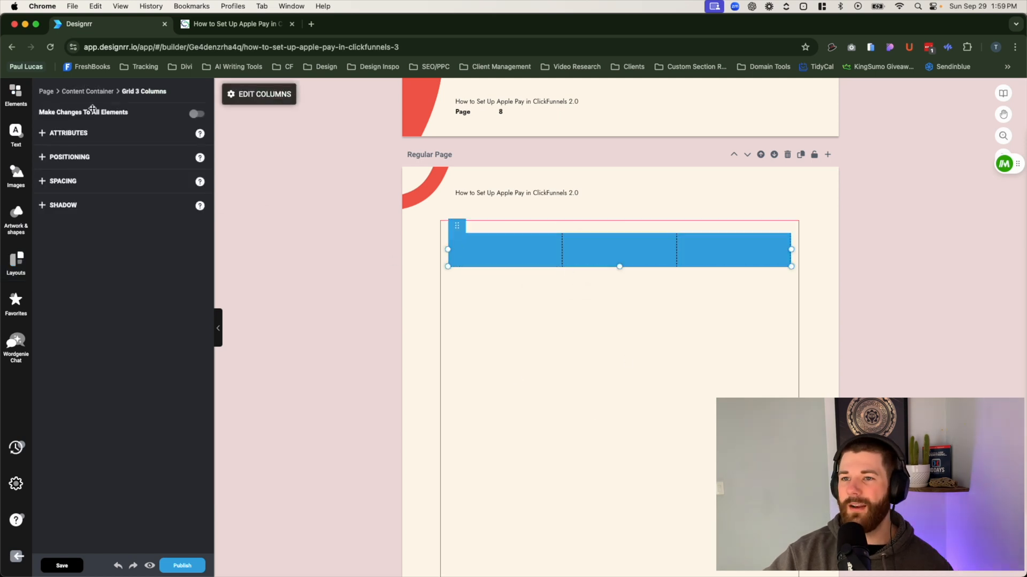
click(15, 95)
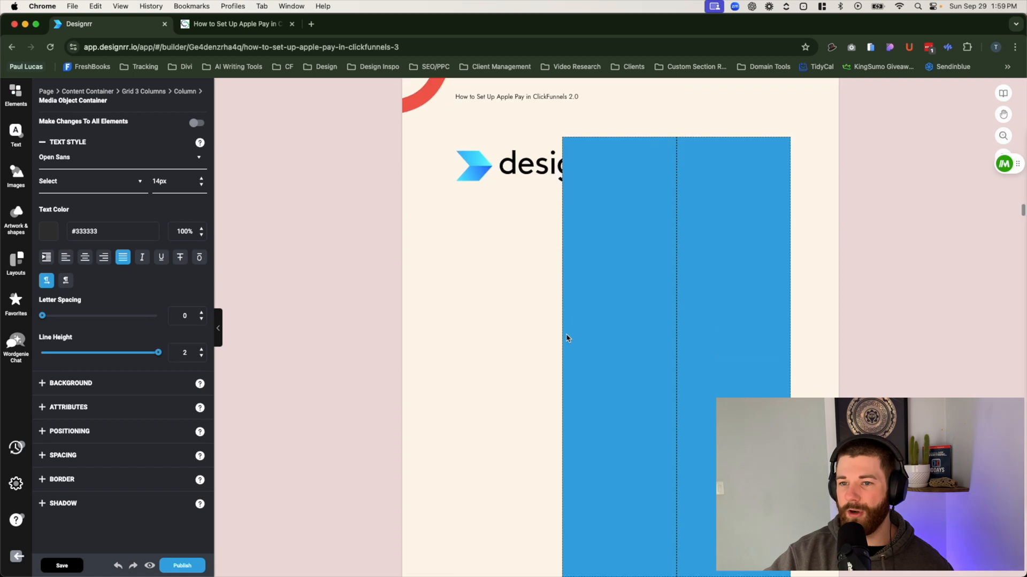
click(475, 220)
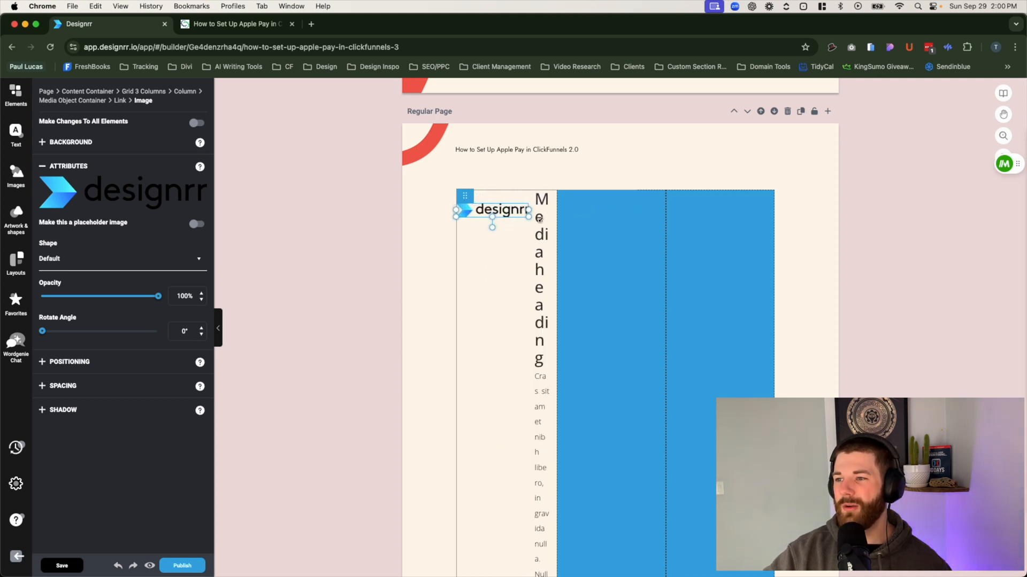
click(15, 97)
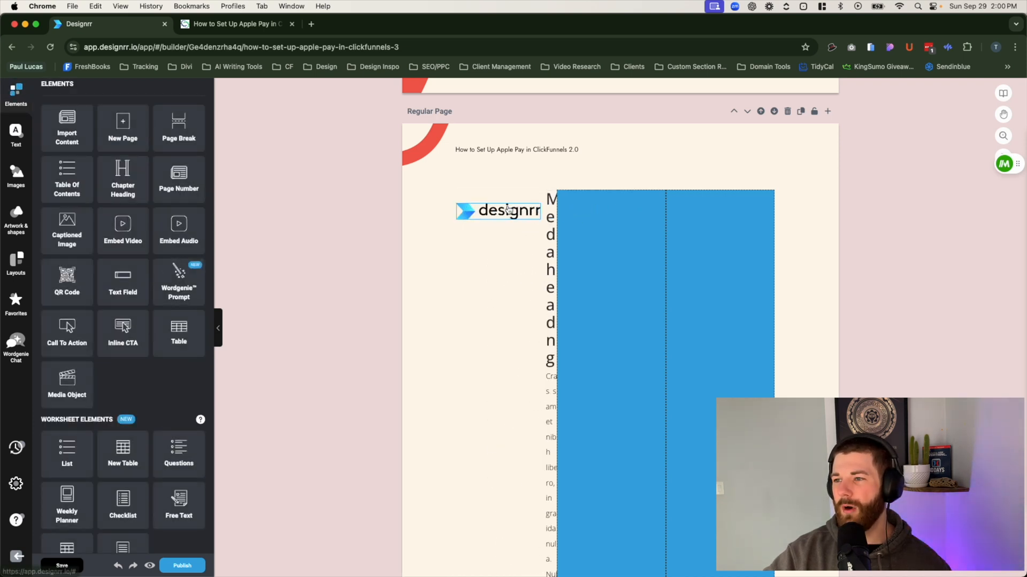
click(498, 210)
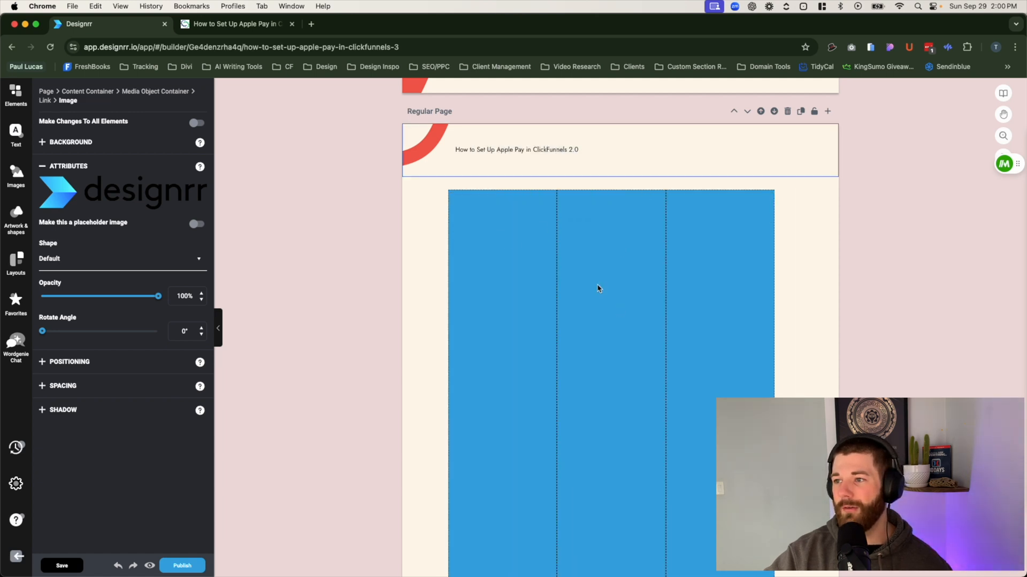
scroll(down, 3)
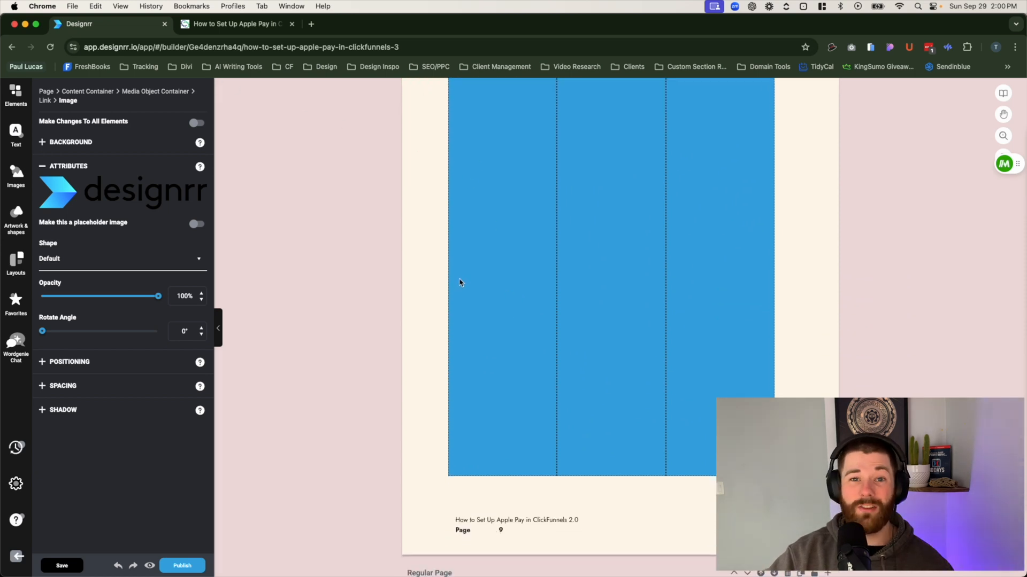
scroll(up, 3)
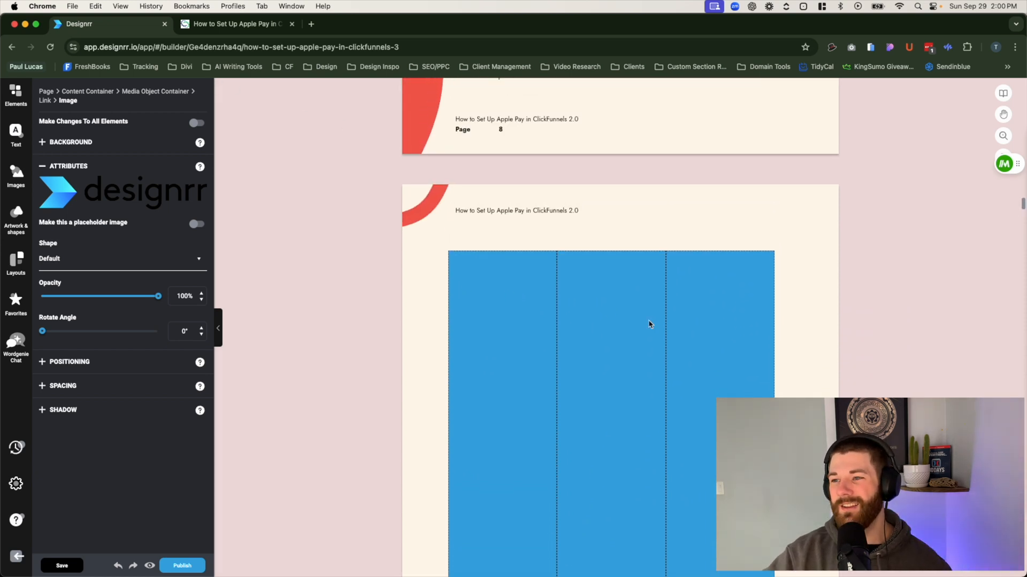
mouse_move(43, 79)
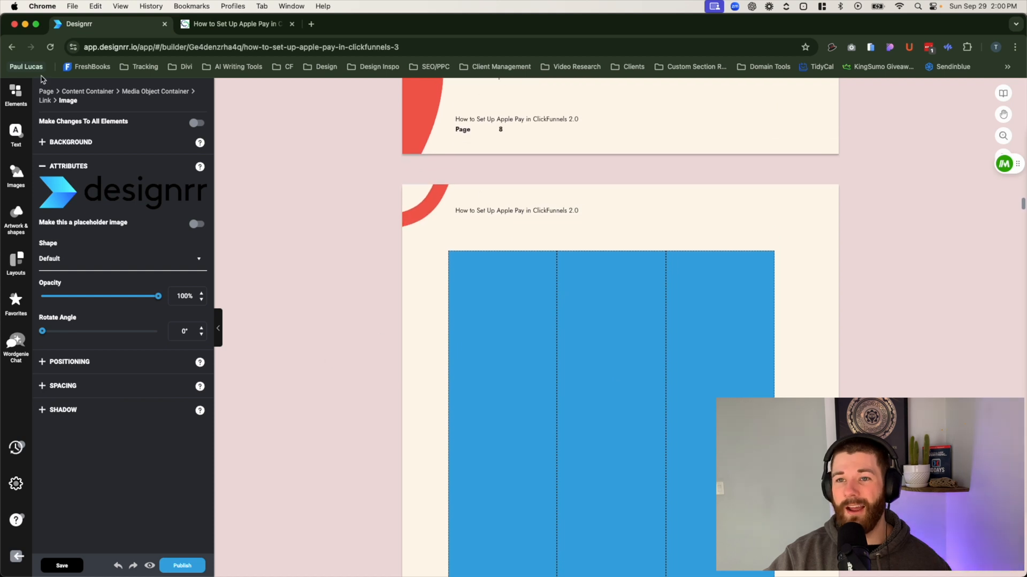
Step: Add a bold H2 'Heading' placeholder to the first column and expand its Background settings
click(15, 135)
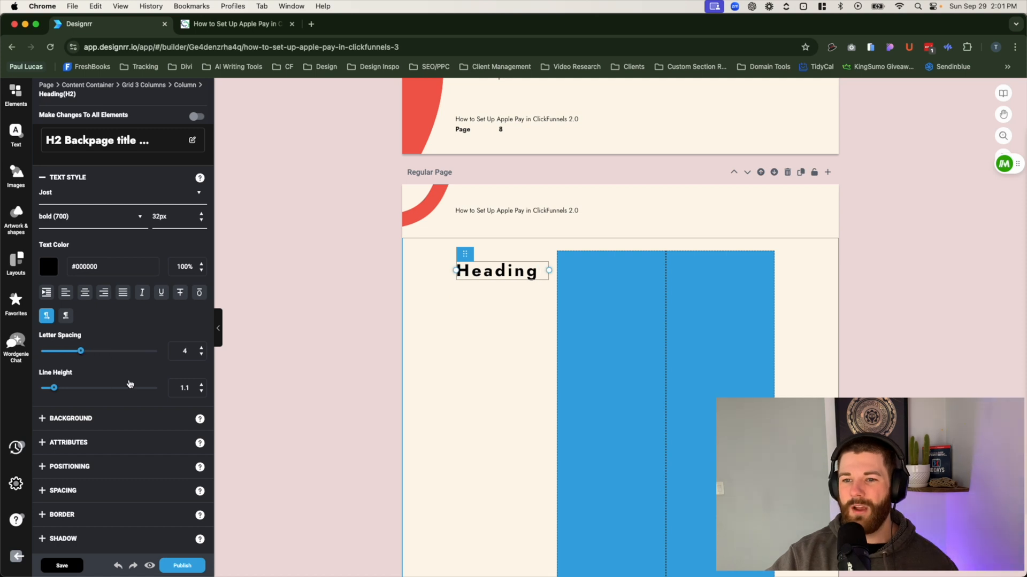
click(71, 419)
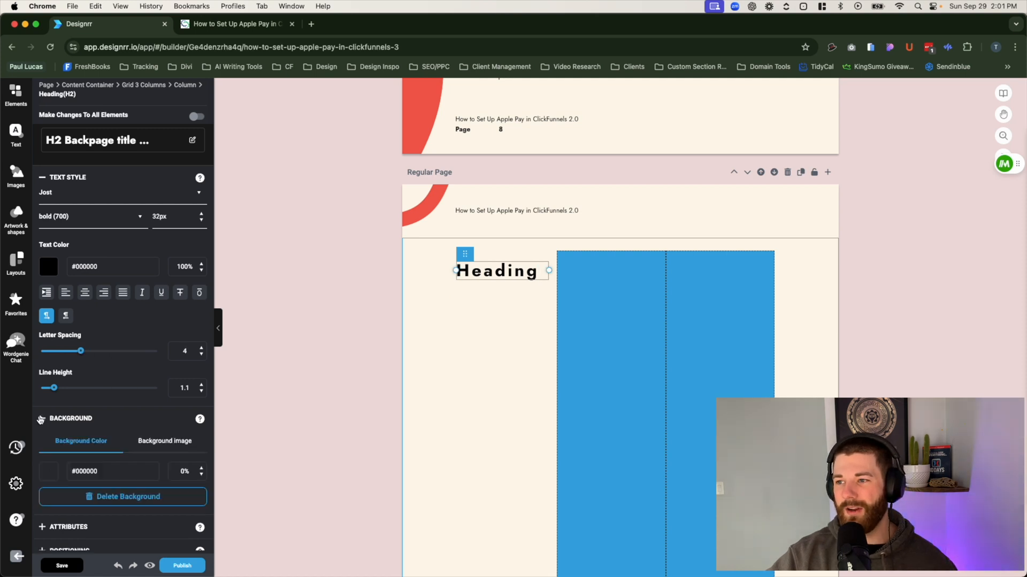
scroll(down, 3)
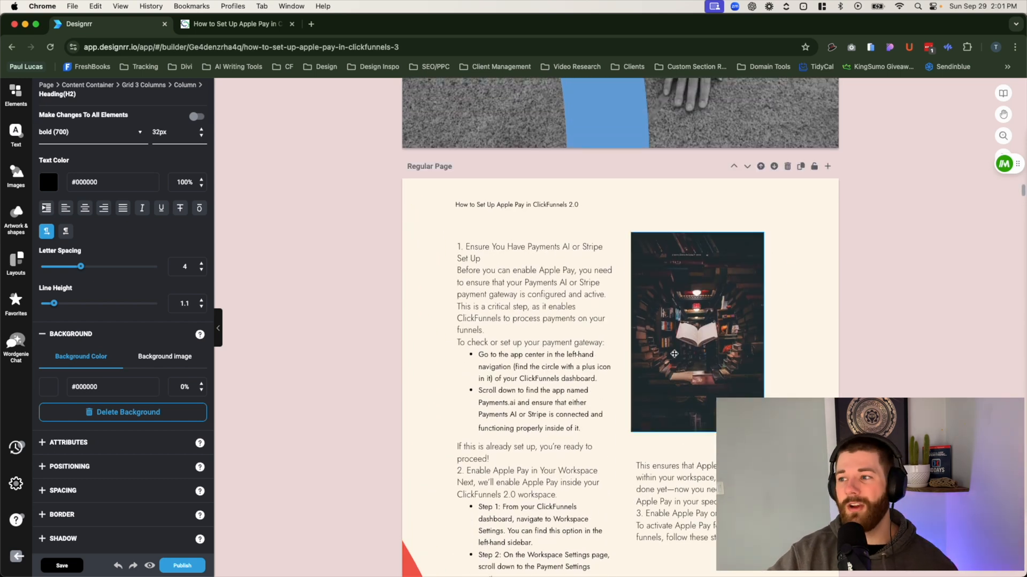
click(697, 331)
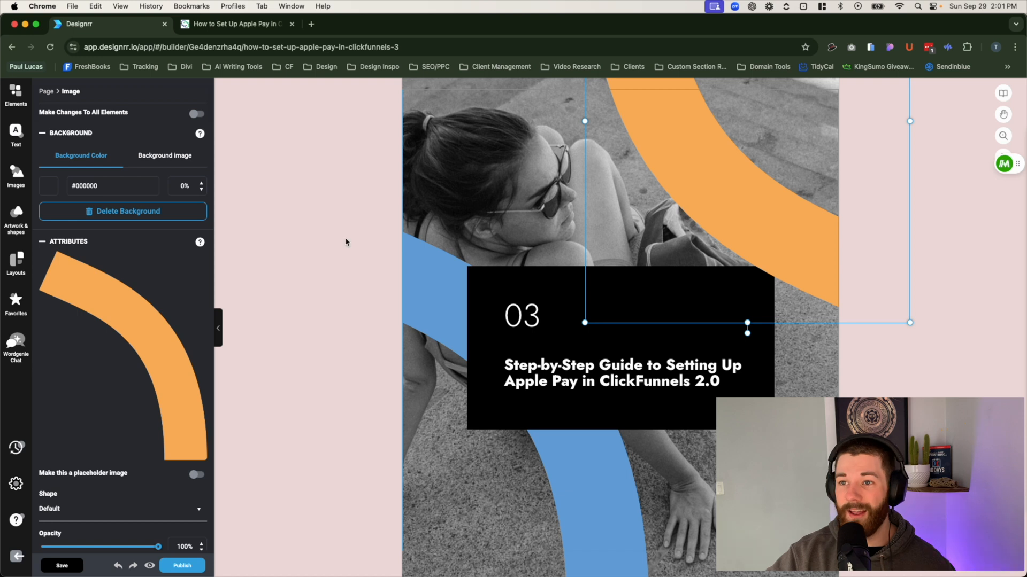
scroll(down, 3)
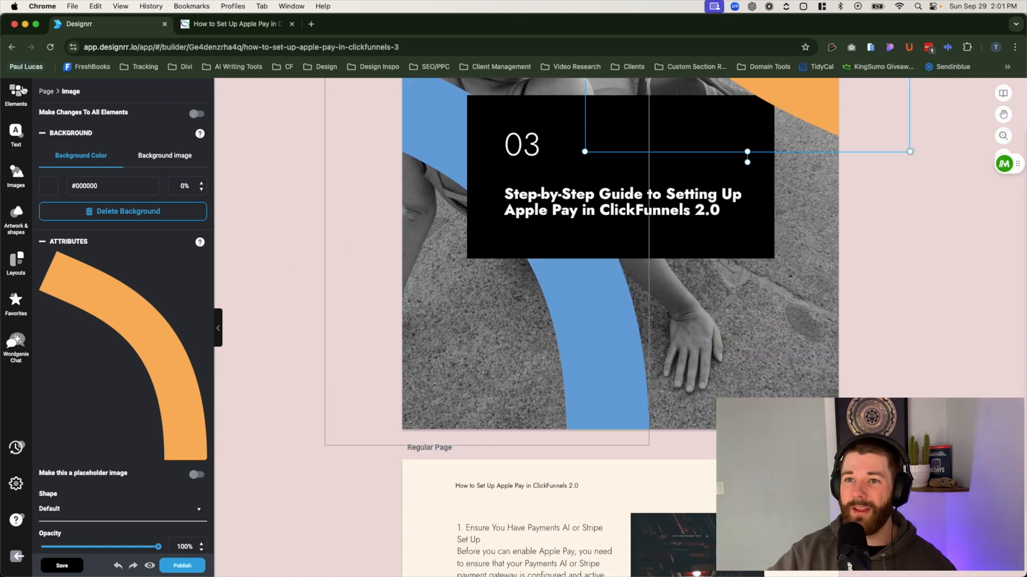
mouse_move(431, 290)
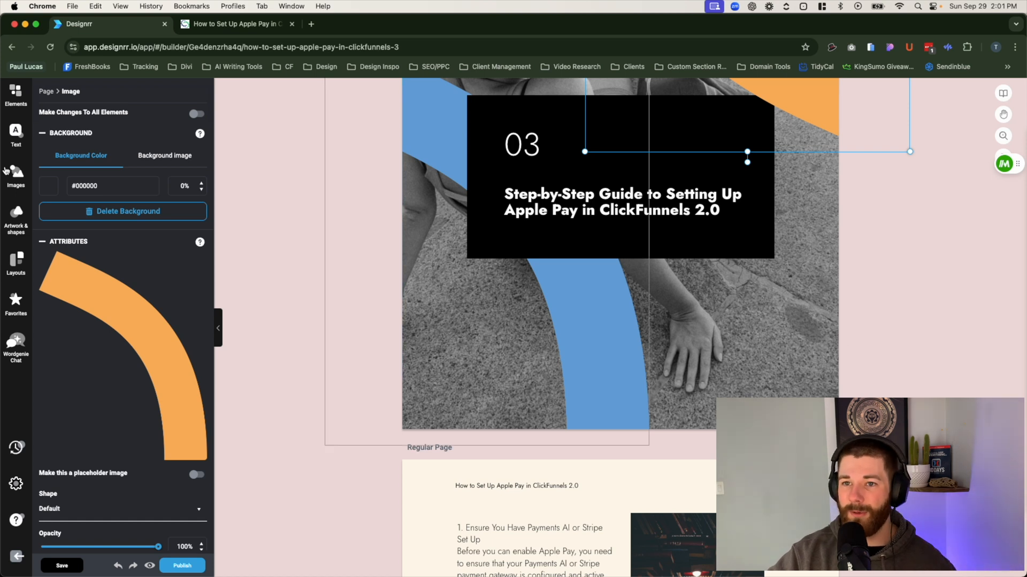
Step: Place a finance-chart illustration above the Payments AI step and open the Artworks library
click(15, 177)
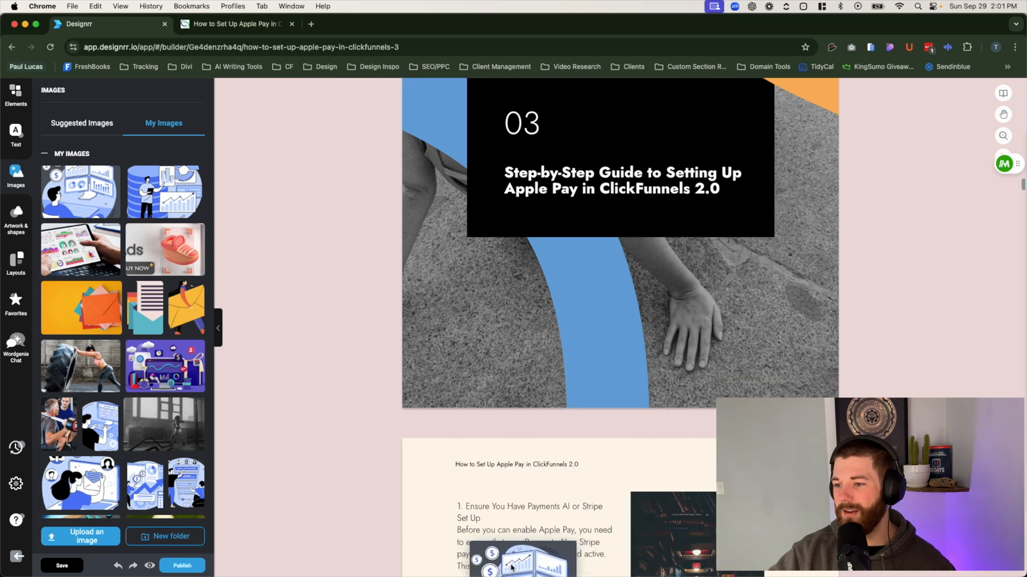
click(524, 560)
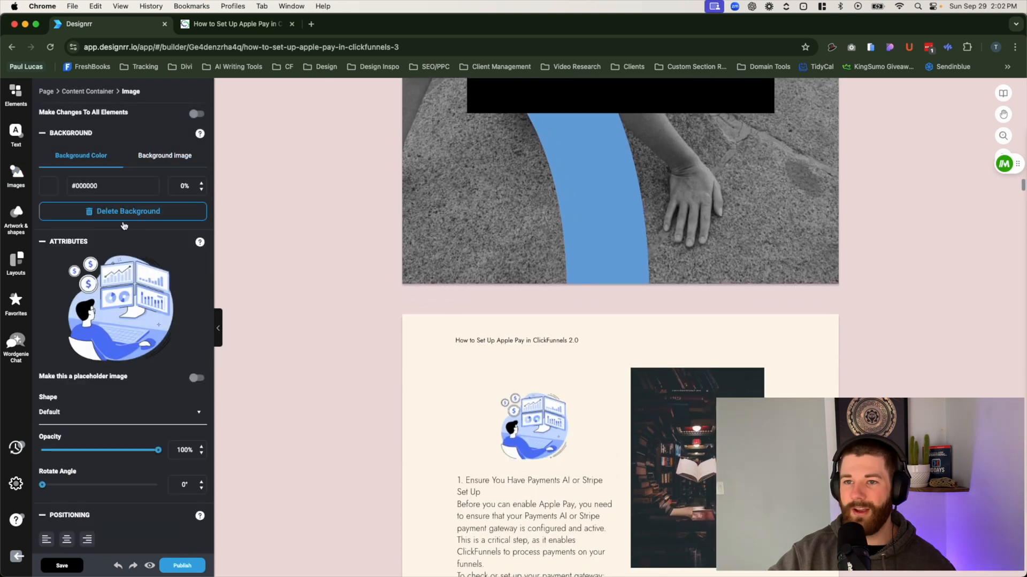
click(15, 134)
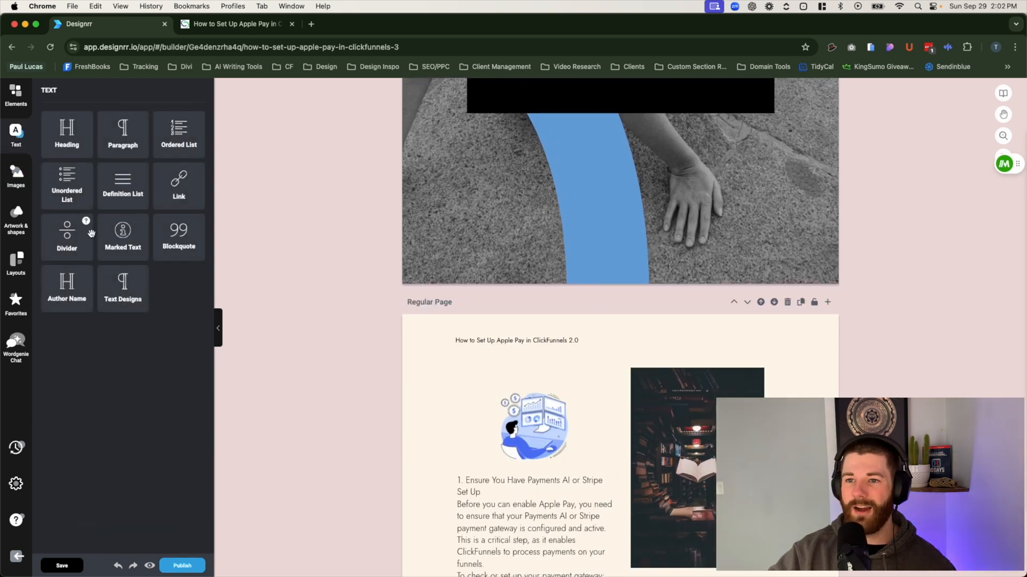
mouse_move(166, 356)
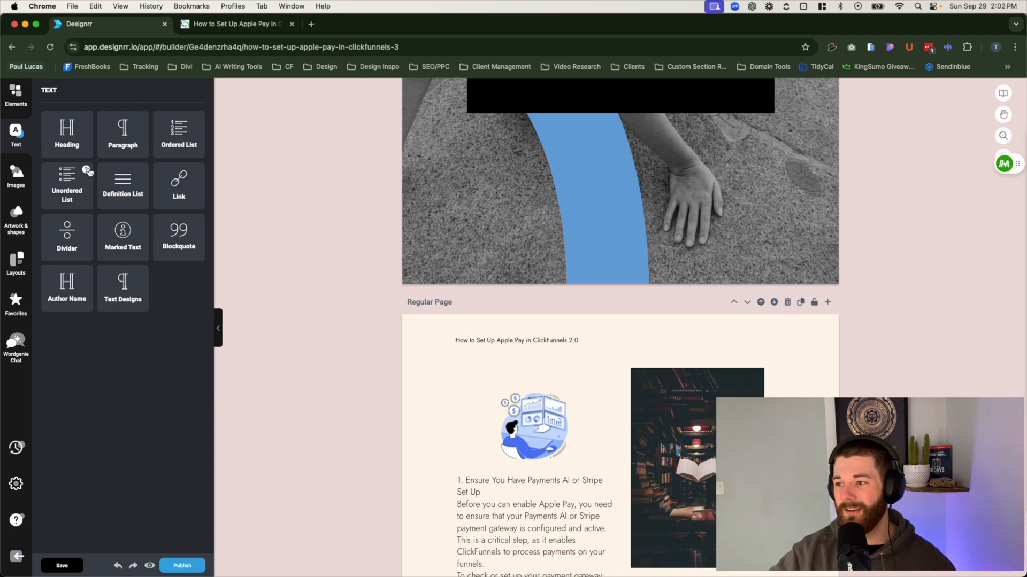
mouse_move(123, 134)
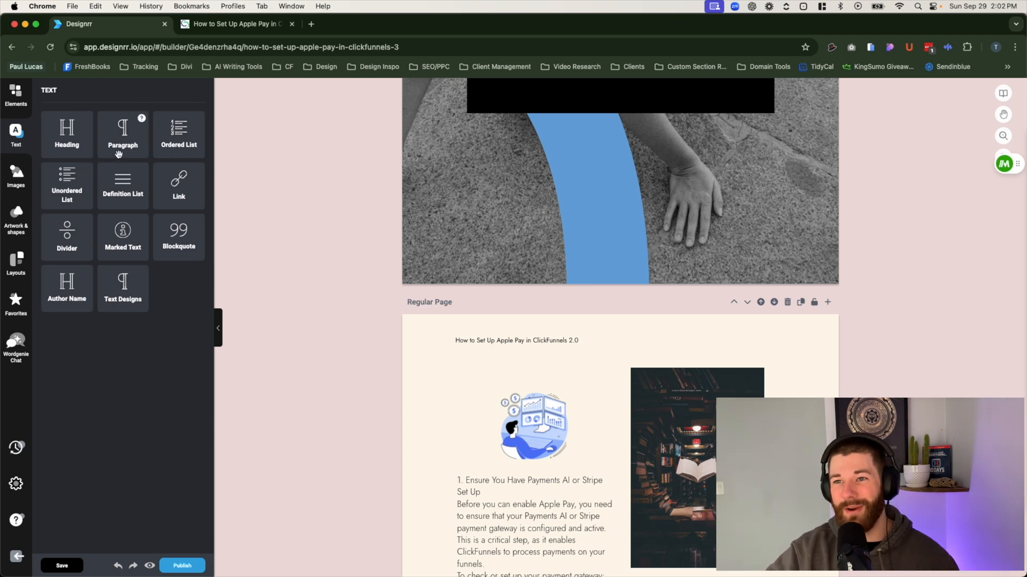
mouse_move(110, 268)
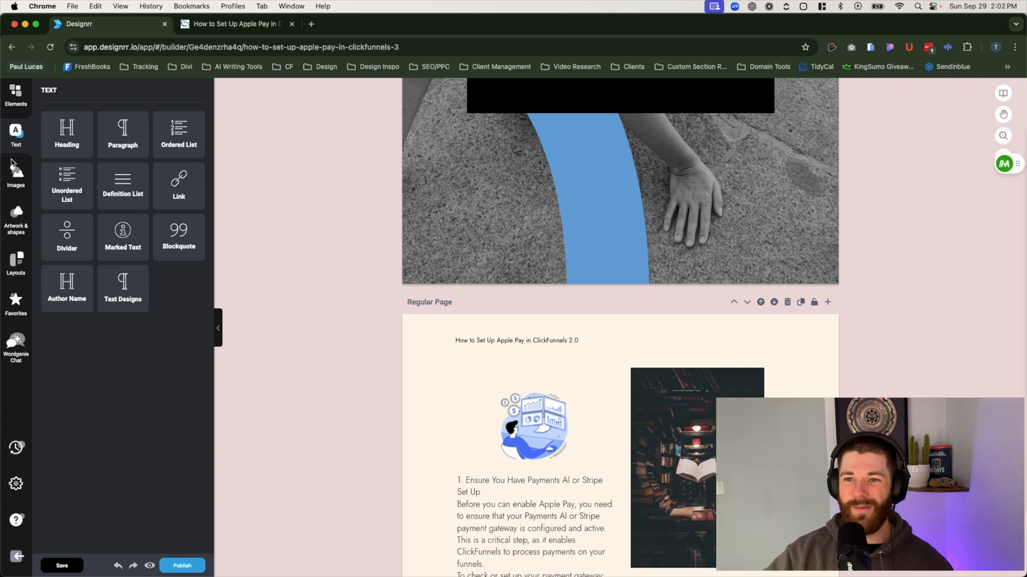
click(15, 219)
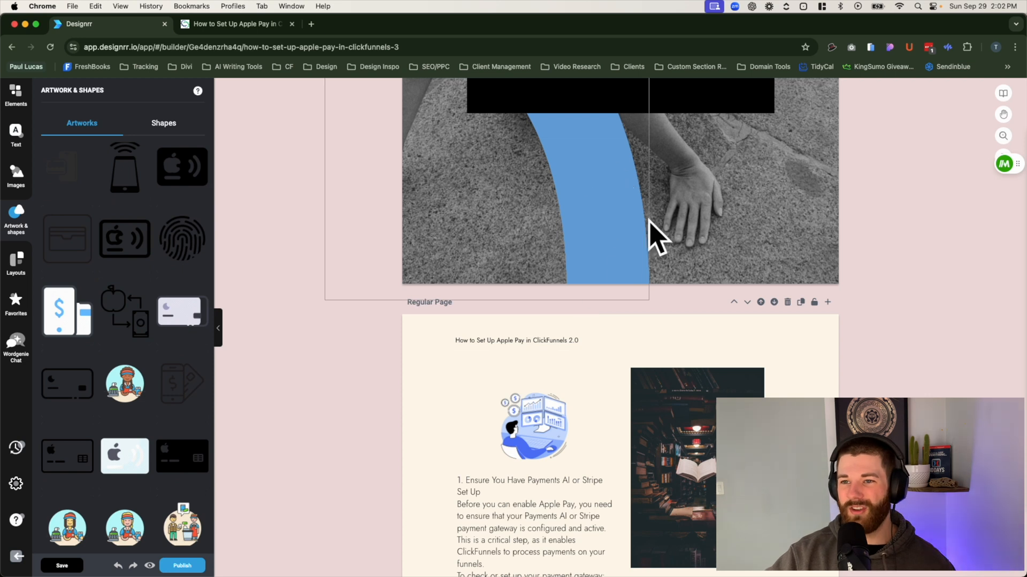
Step: Search the artwork library for 'tree' and add the first tree artwork to the page
click(163, 123)
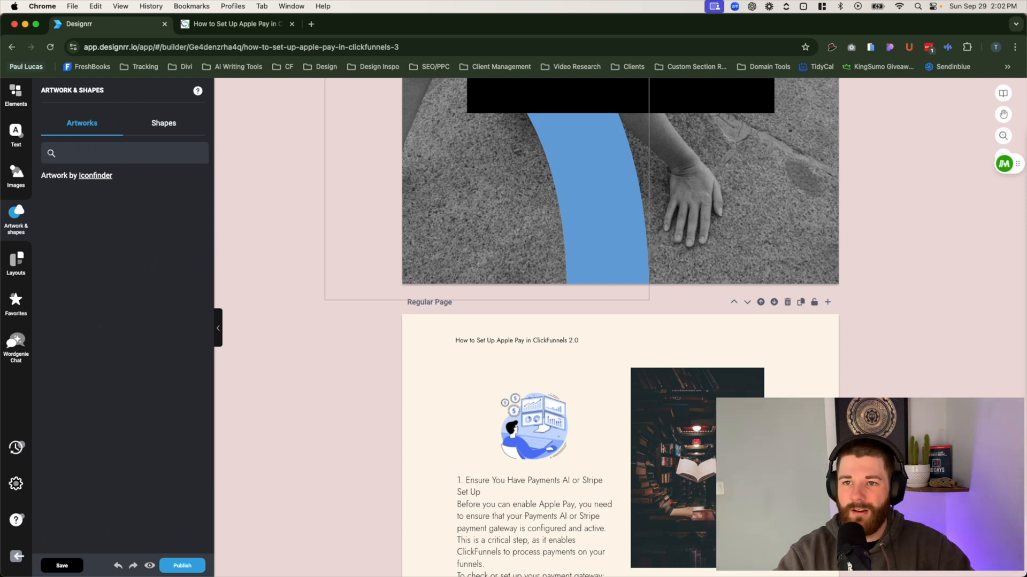
click(99, 154)
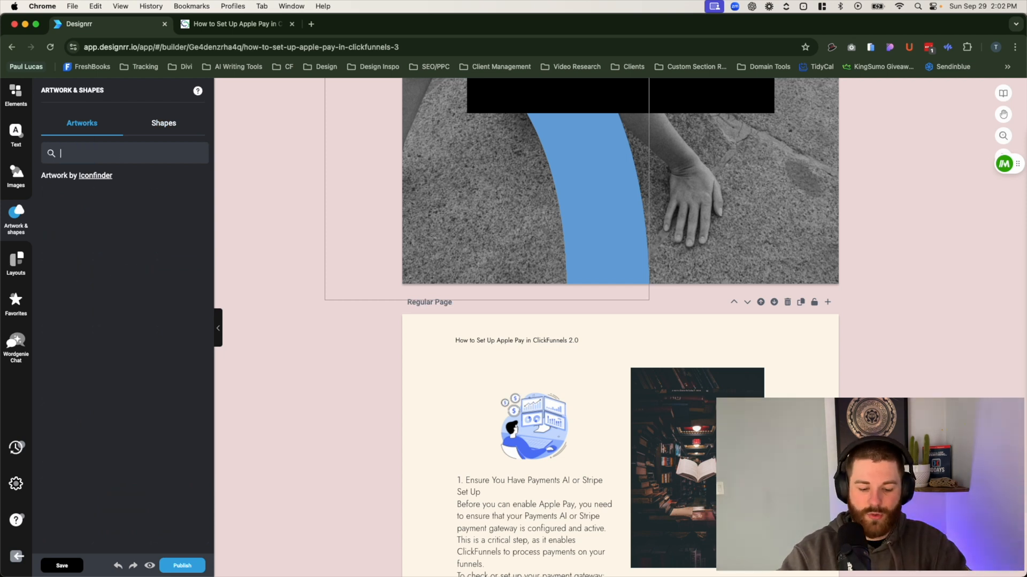
text(tree)
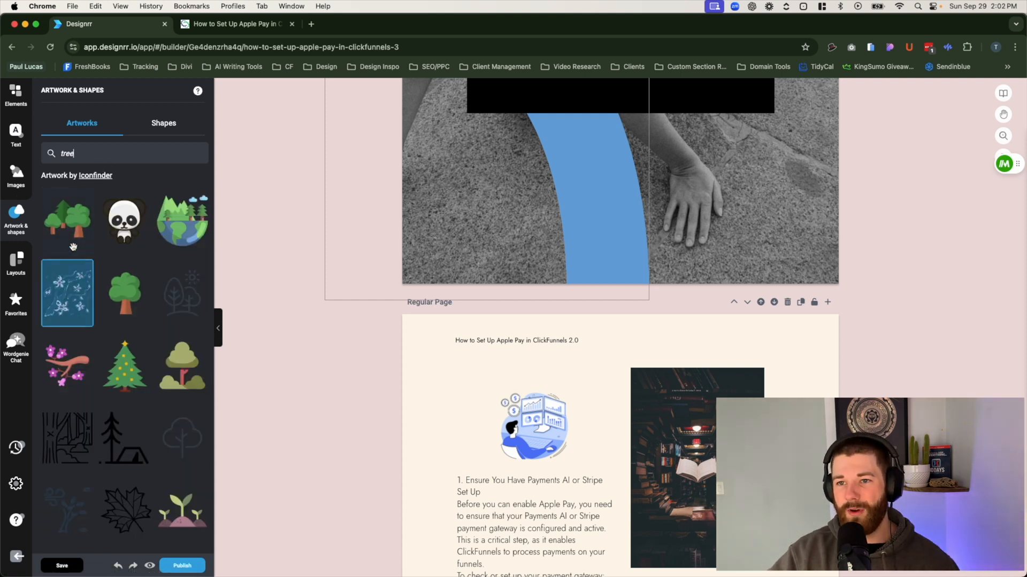
click(67, 220)
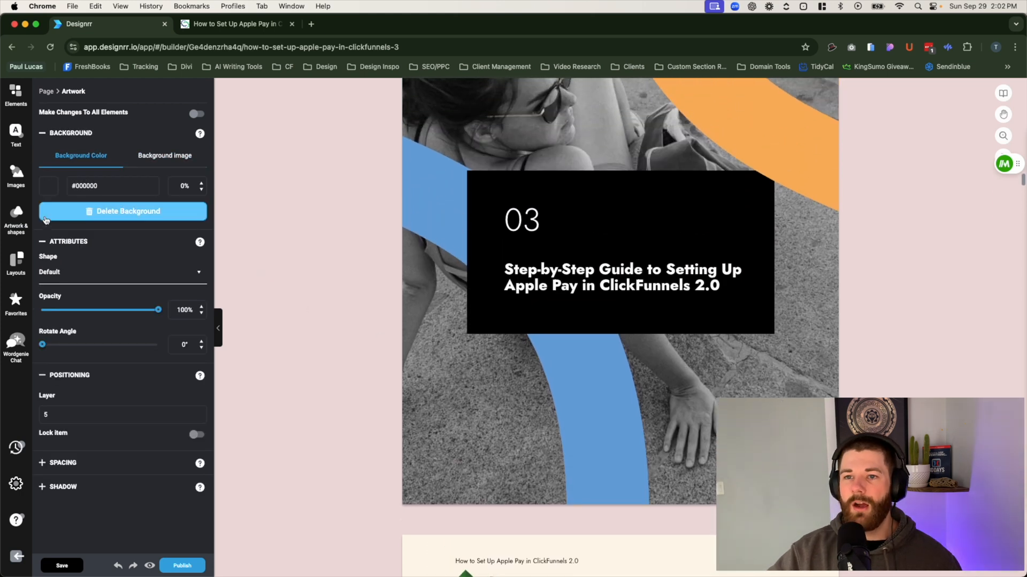
click(15, 262)
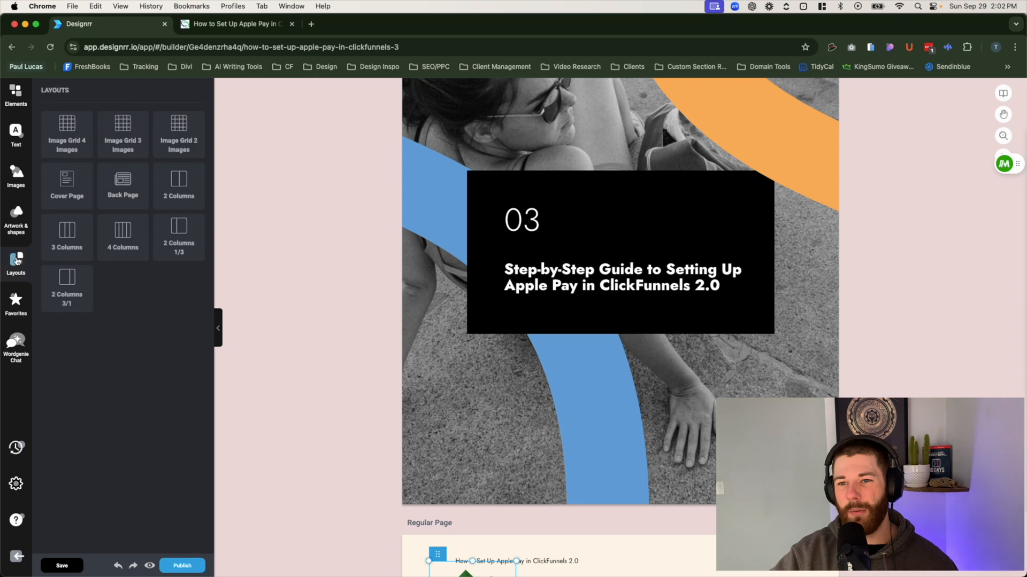
Step: Below the funnel steps, add a two-column block with an H2 heading in the left column
click(452, 396)
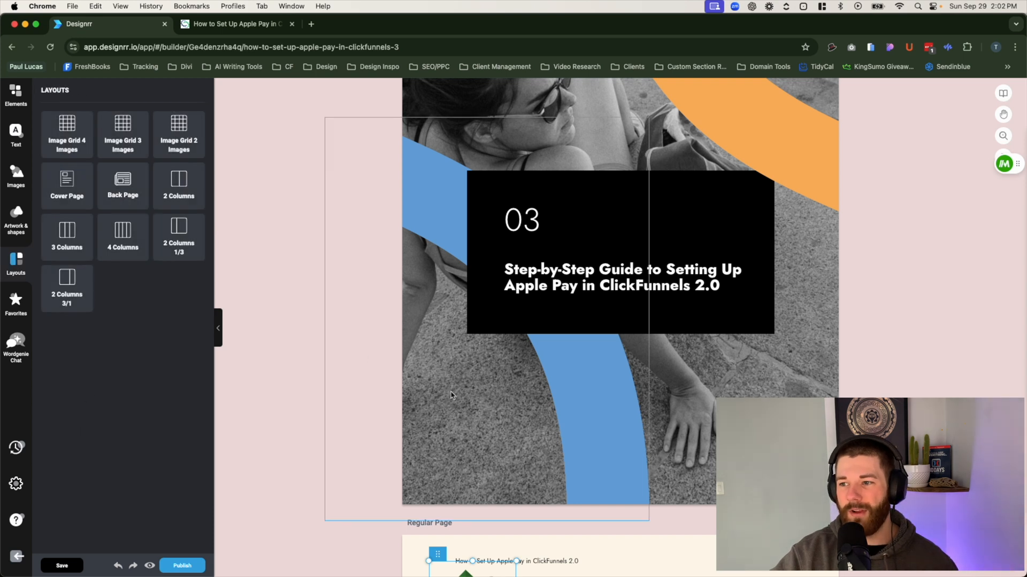
scroll(down, 3)
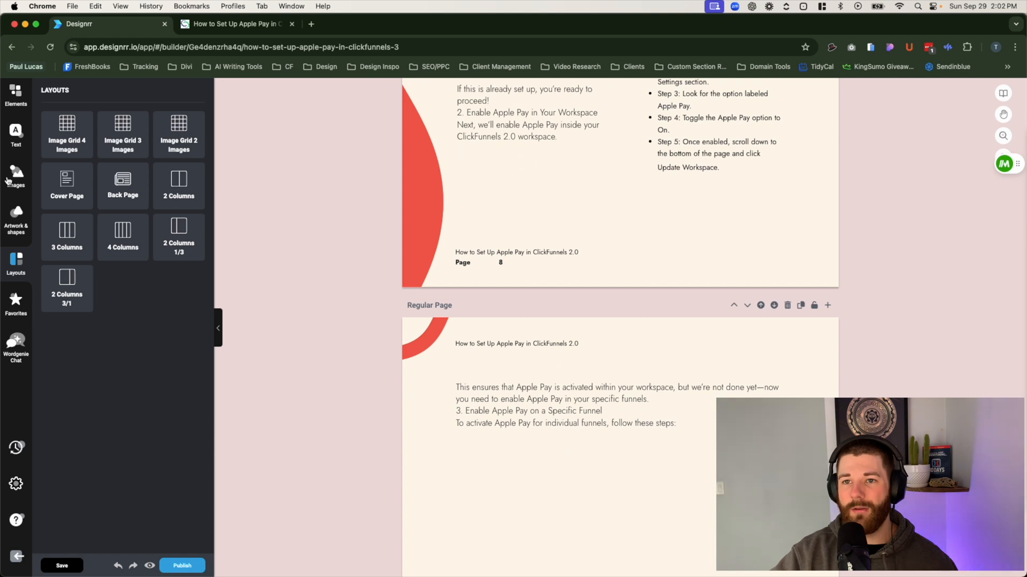
mouse_move(34, 219)
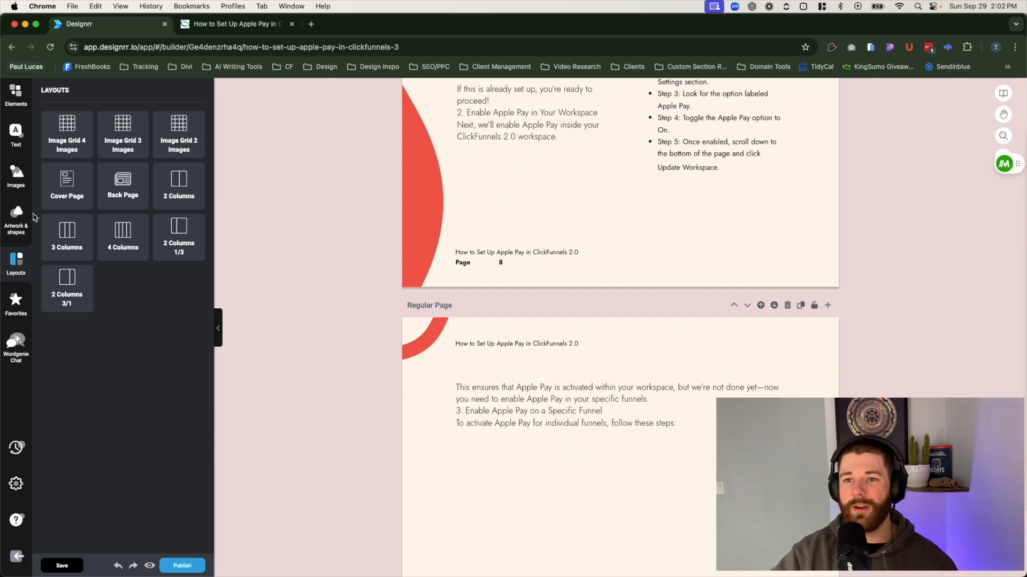
mouse_move(18, 199)
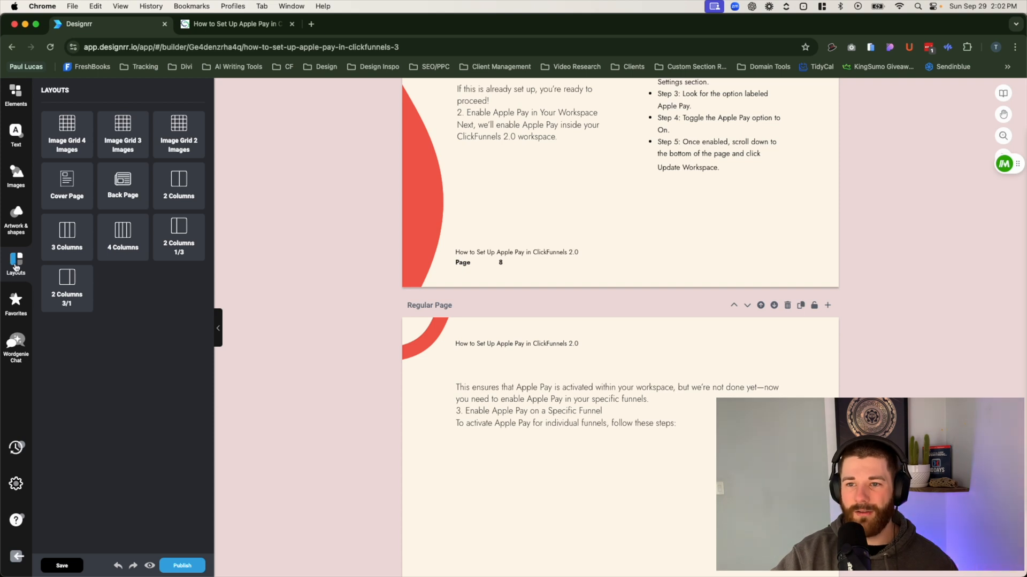
mouse_move(66, 135)
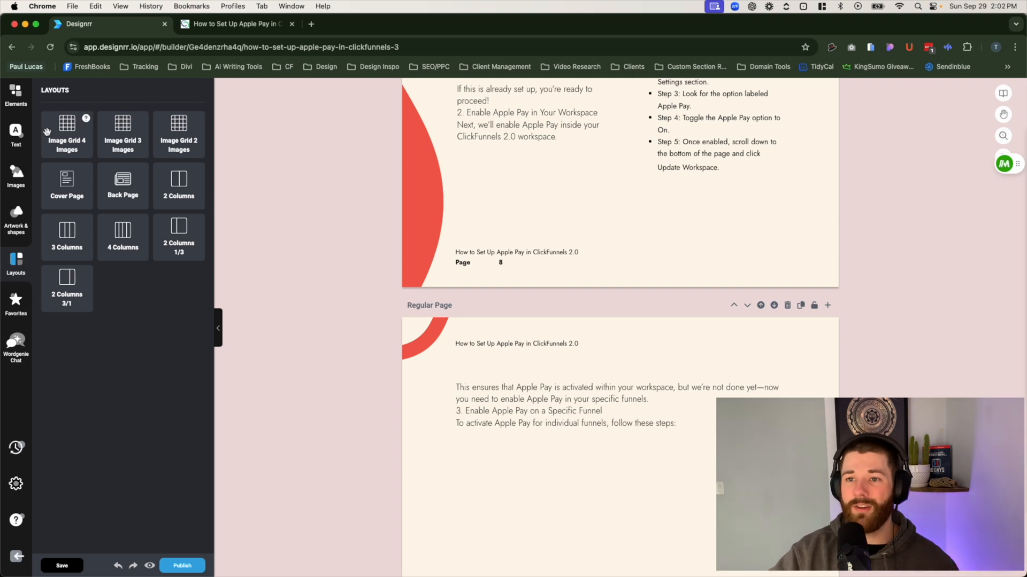
scroll(down, 3)
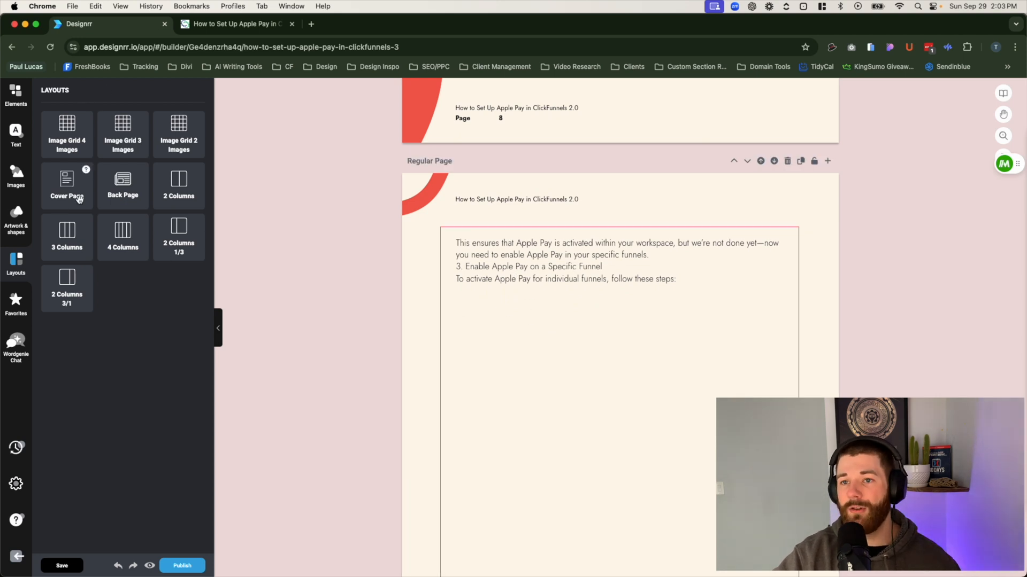
mouse_move(188, 186)
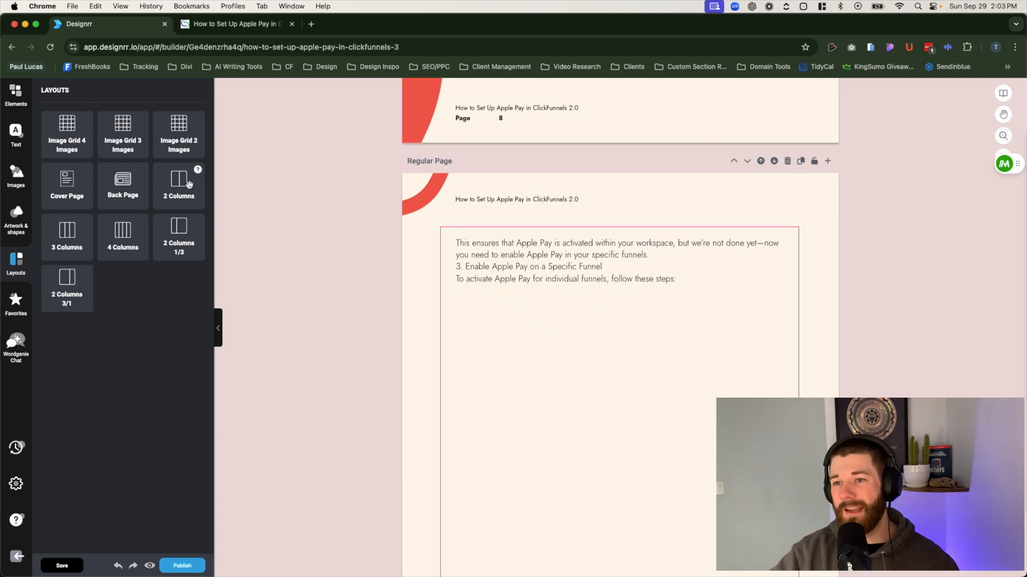
click(178, 186)
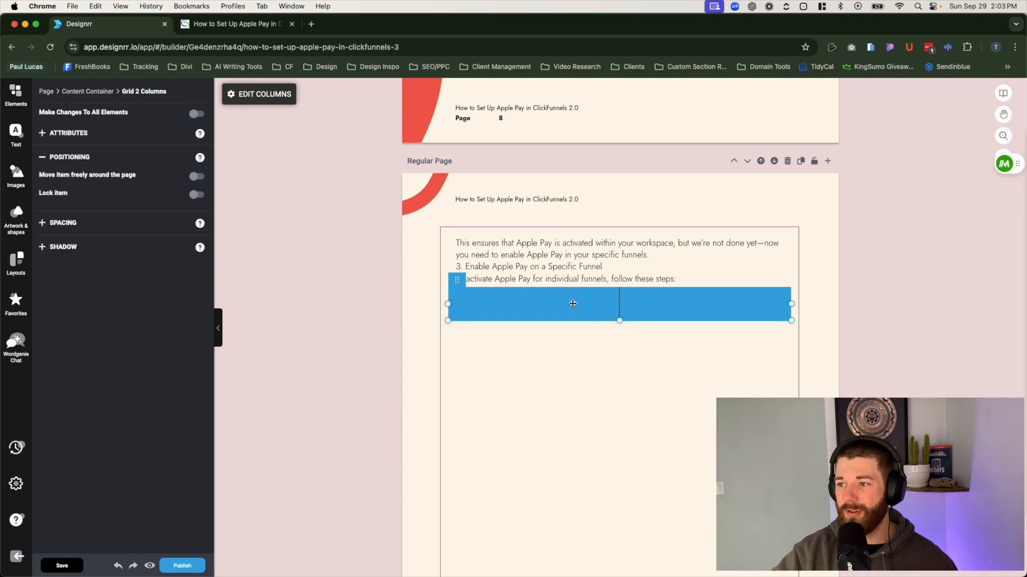
click(15, 97)
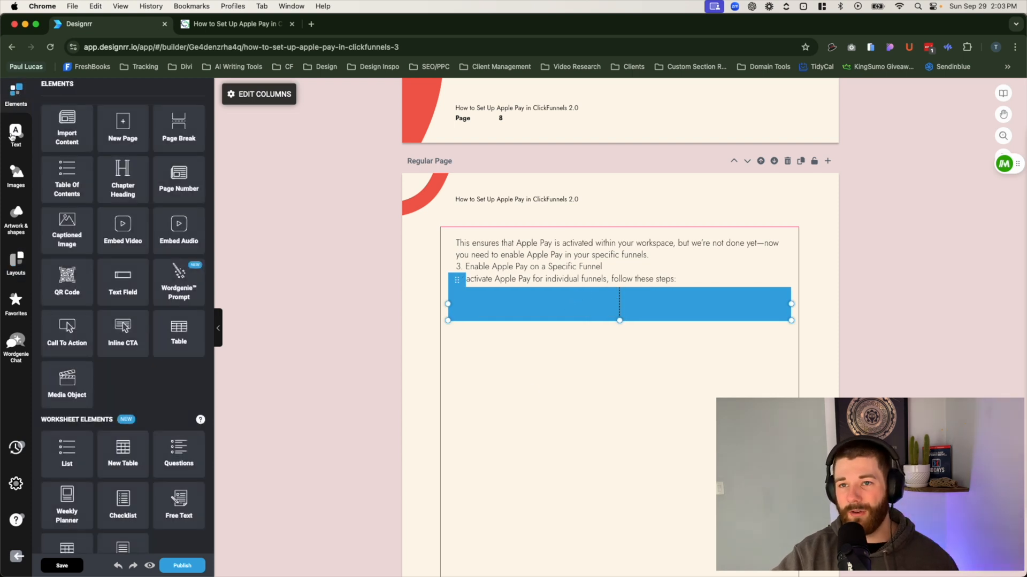
click(15, 135)
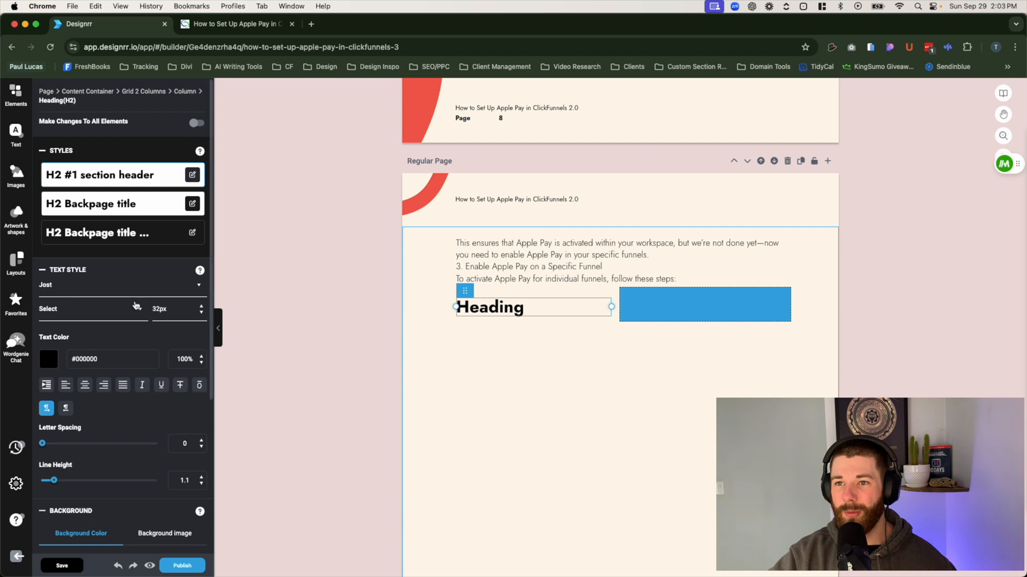
mouse_move(244, 304)
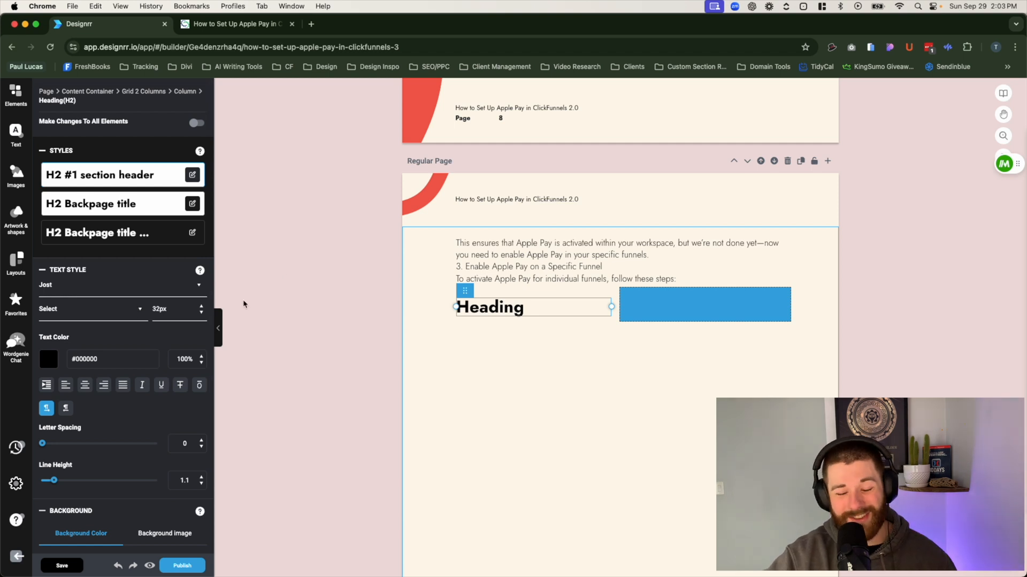
mouse_move(323, 293)
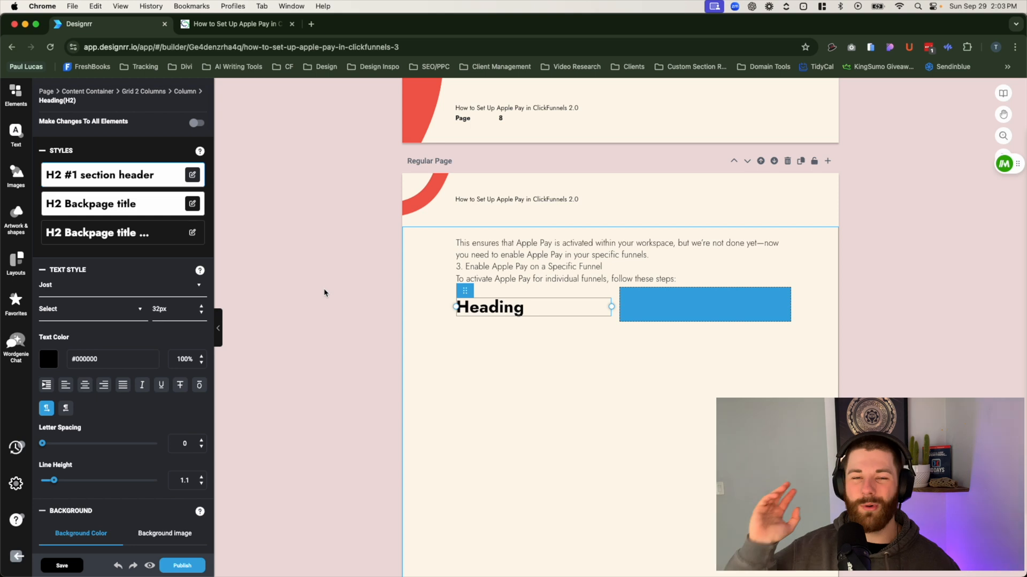
scroll(down, 3)
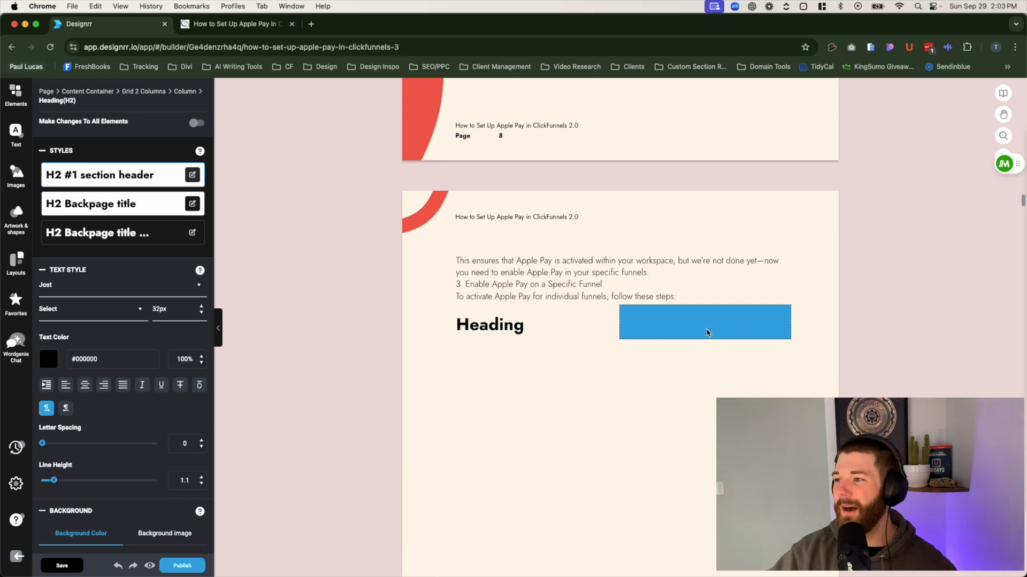
scroll(down, 3)
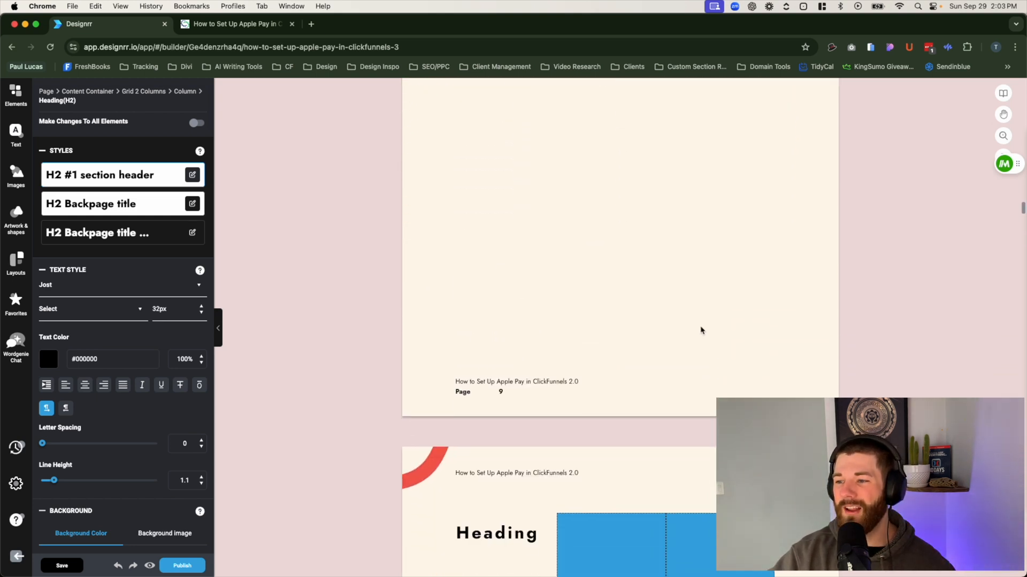
scroll(down, 3)
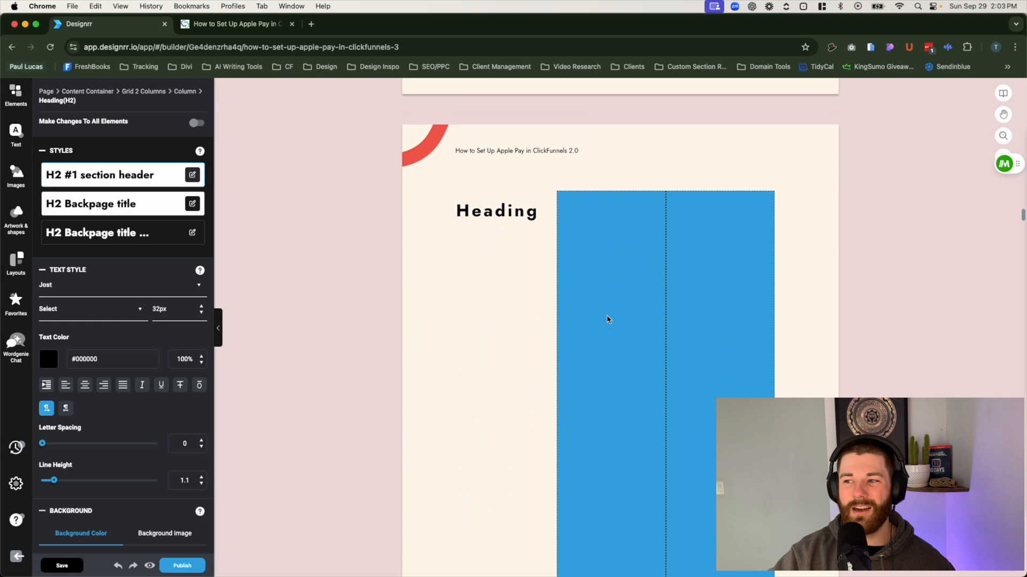
scroll(down, 3)
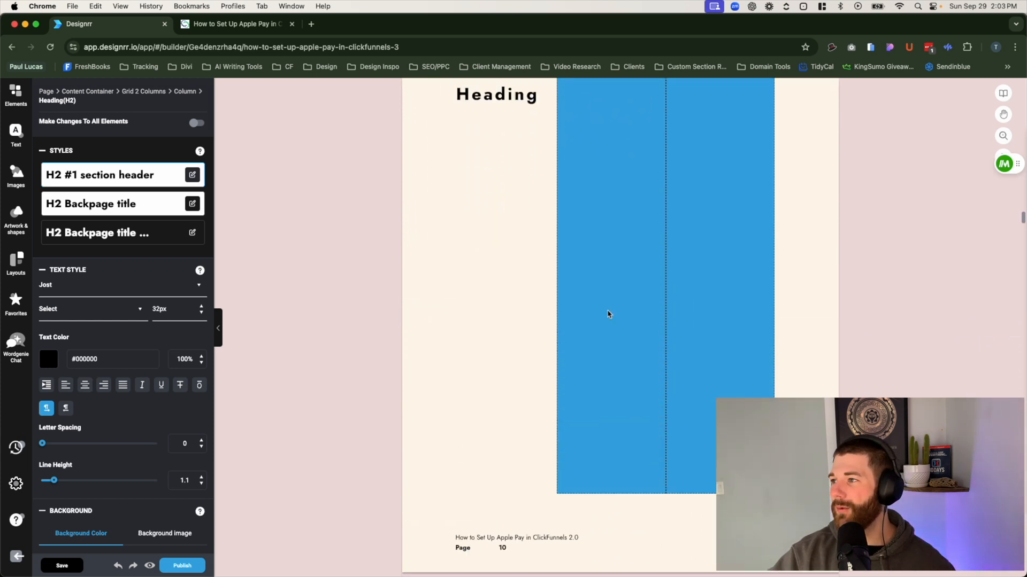
scroll(up, 3)
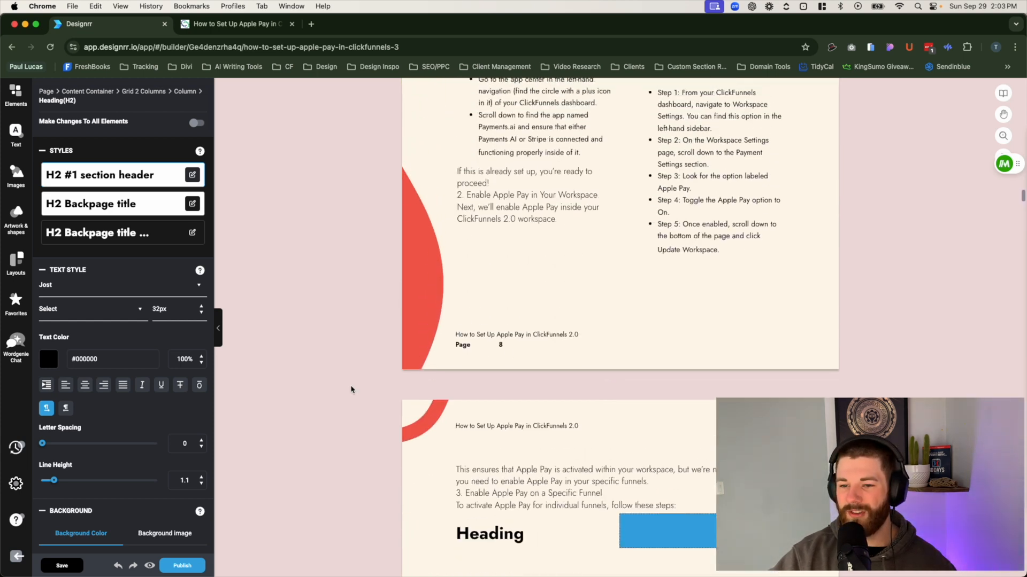
click(489, 534)
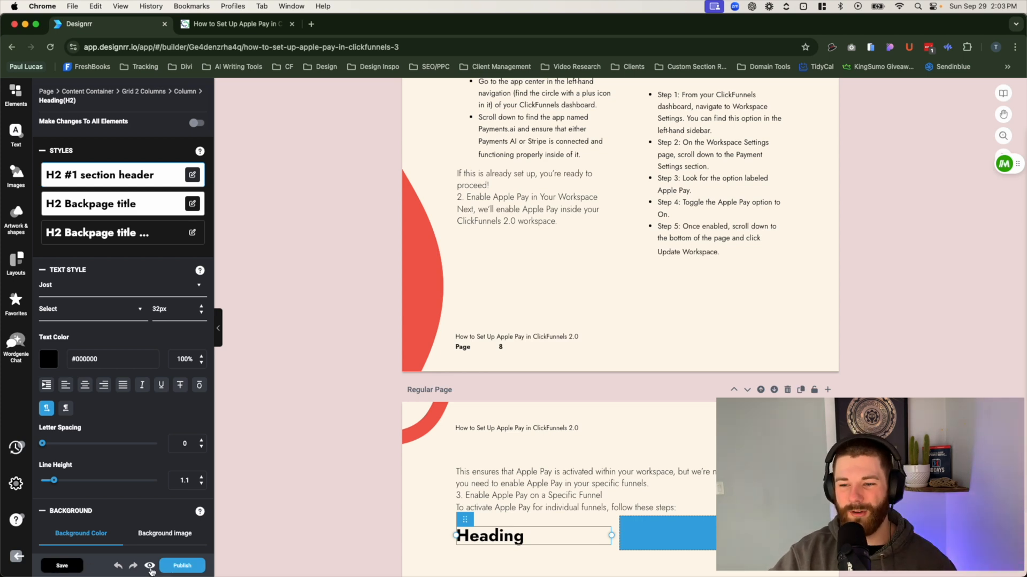
click(150, 565)
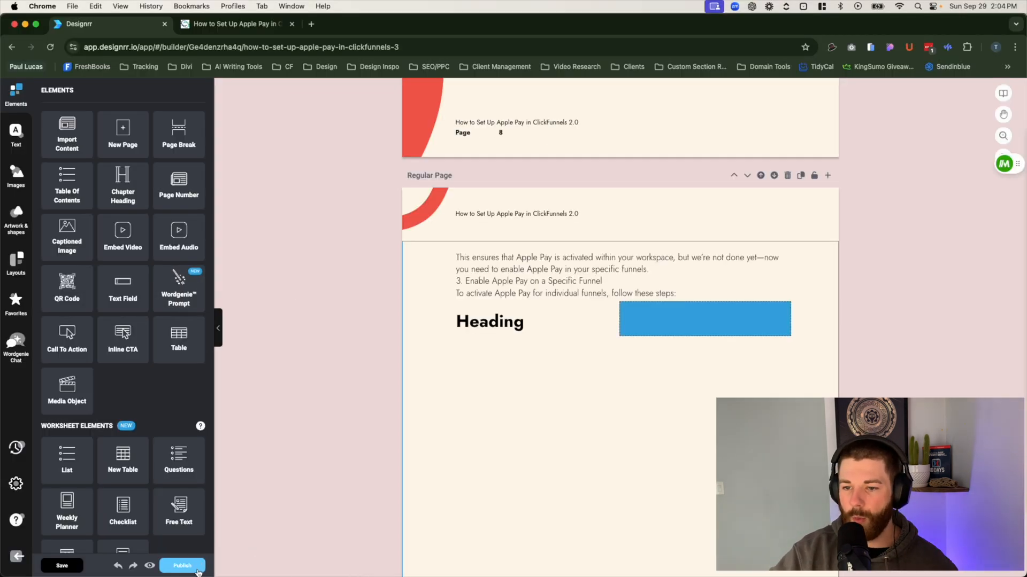
Step: Publish the Apple Pay eBook in the Live eBook format
click(182, 565)
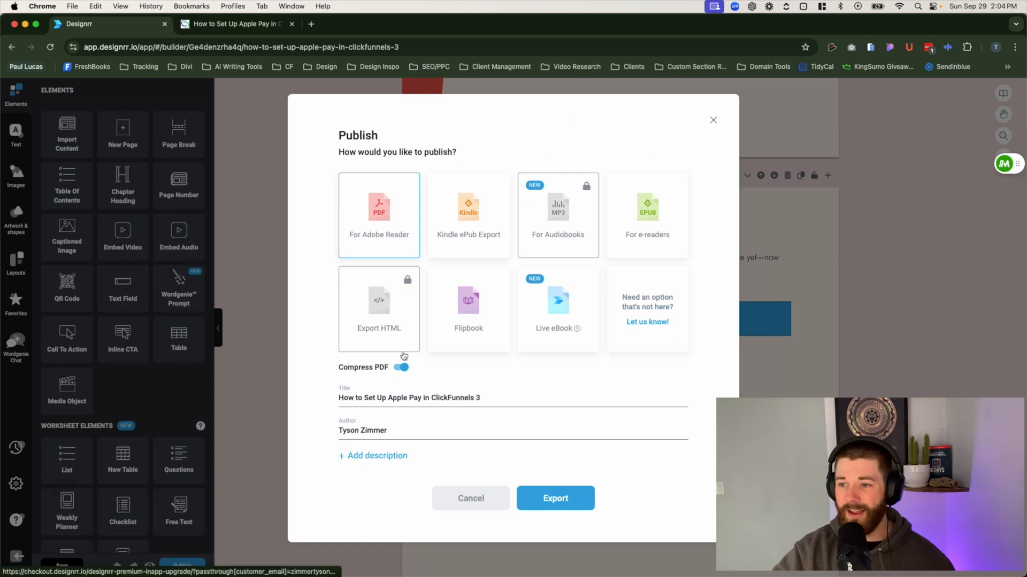
mouse_move(321, 264)
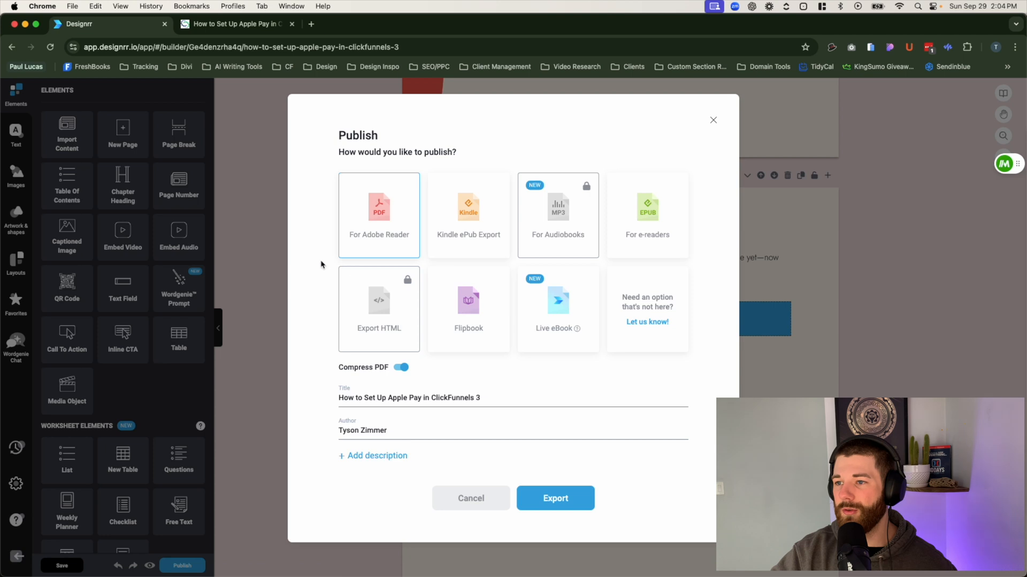
mouse_move(548, 246)
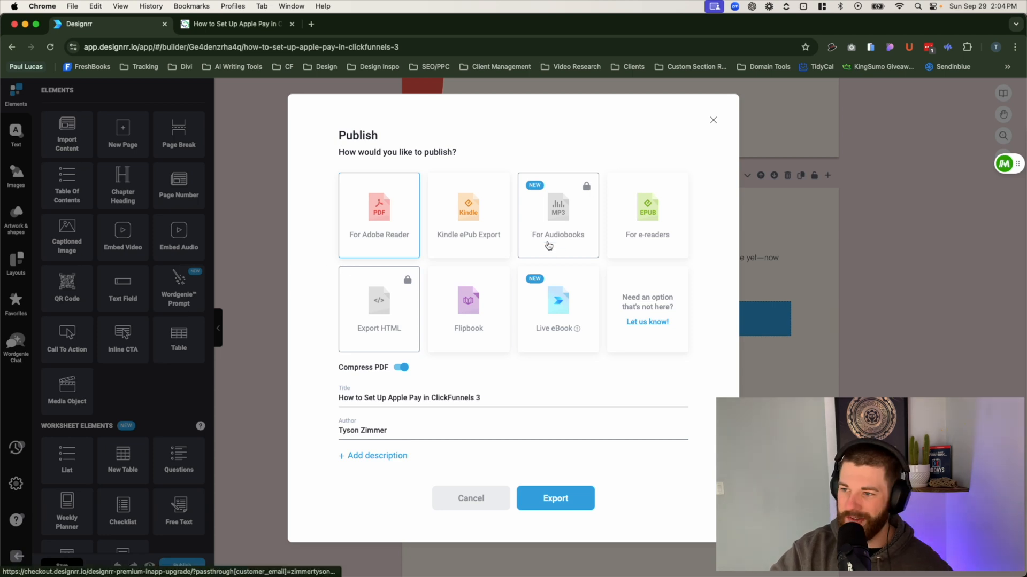
mouse_move(549, 197)
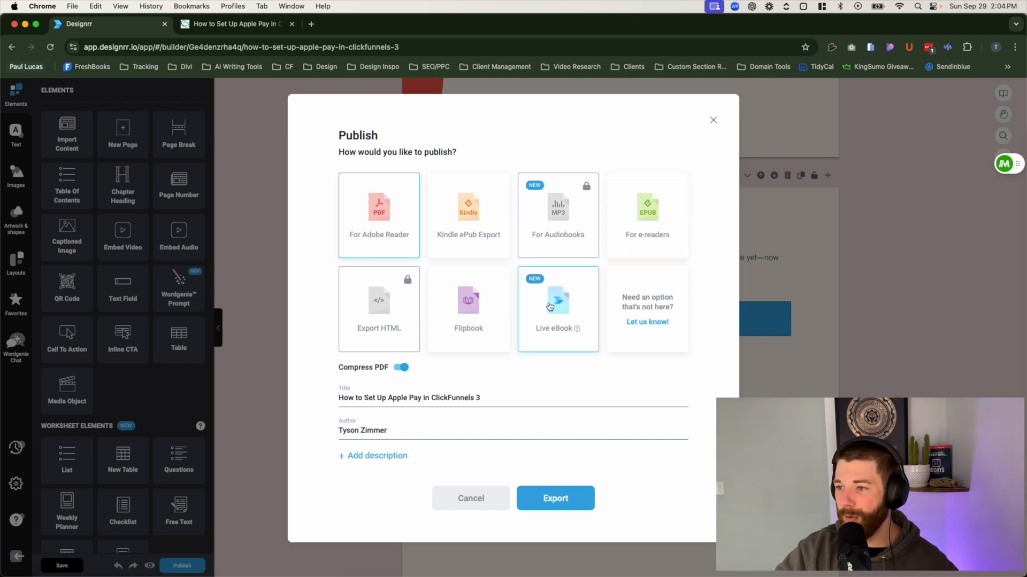
click(557, 308)
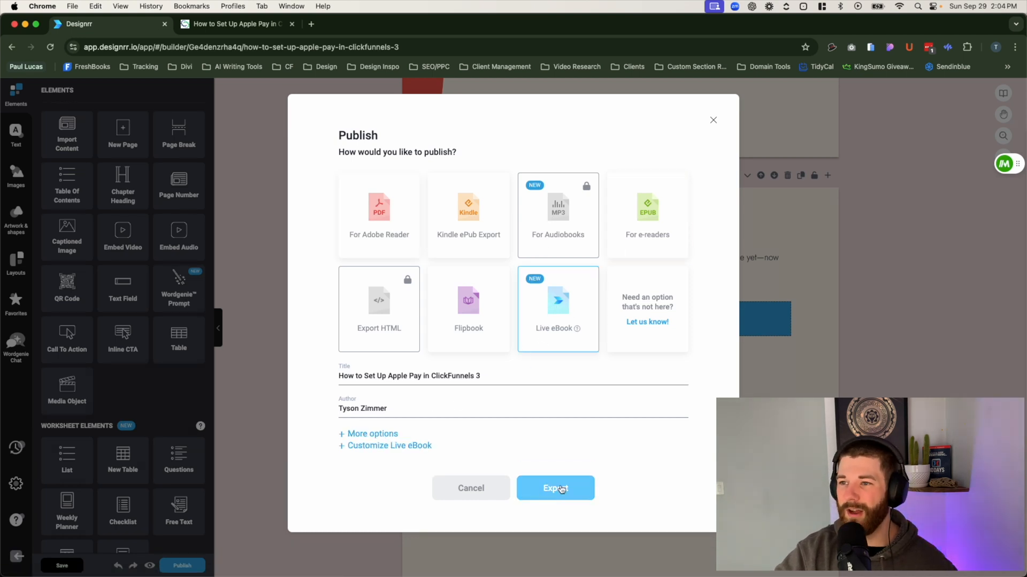
click(554, 487)
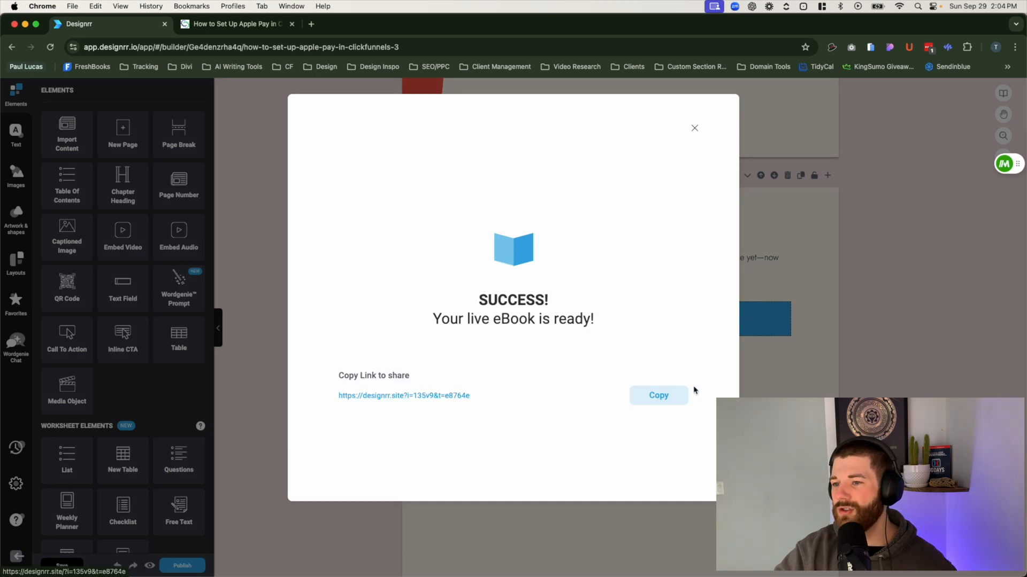
Step: Copy the live eBook's designrr.site link and open the Apple Pay eBook cover in a new tab
click(658, 395)
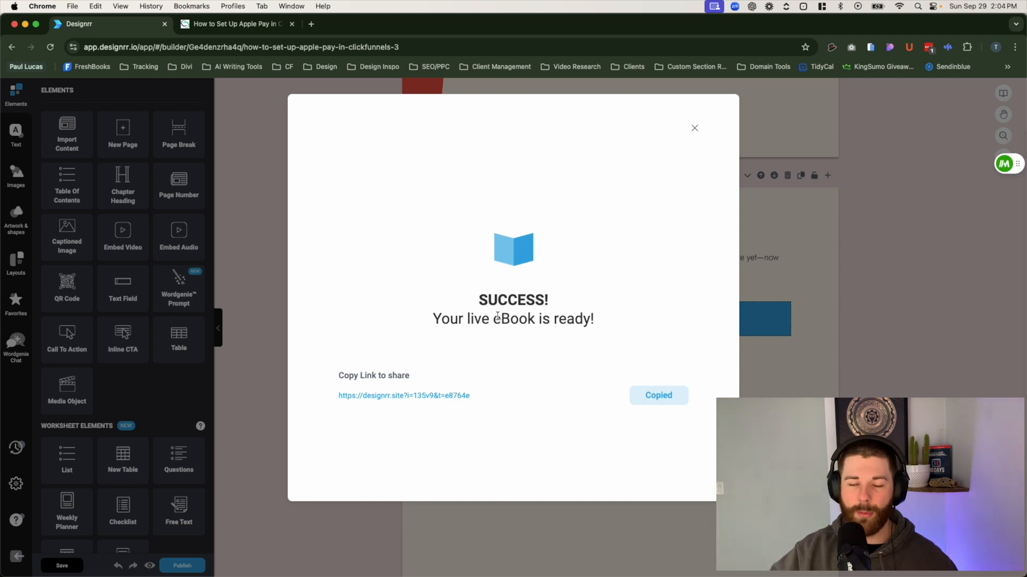
mouse_move(722, 77)
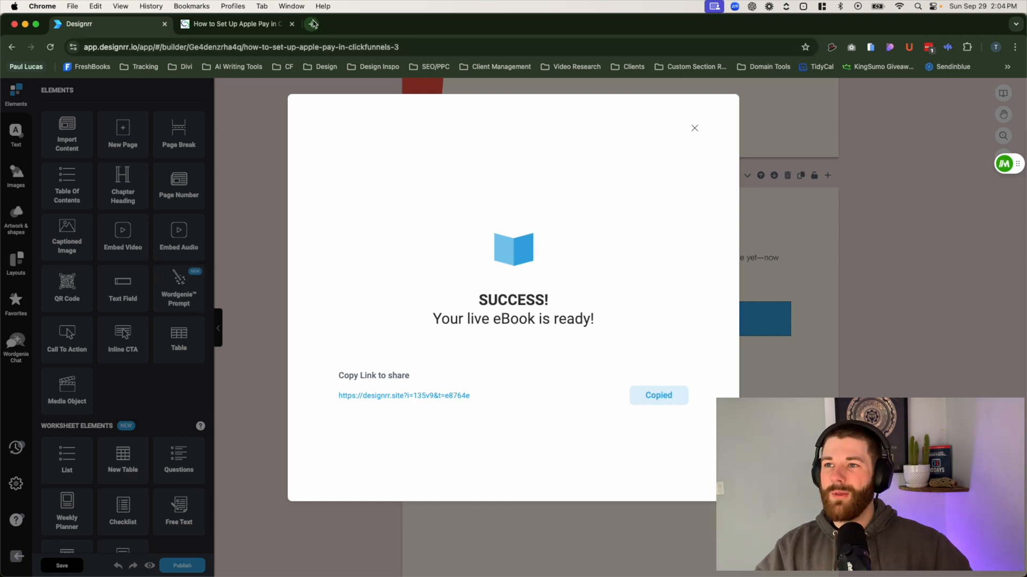
click(311, 24)
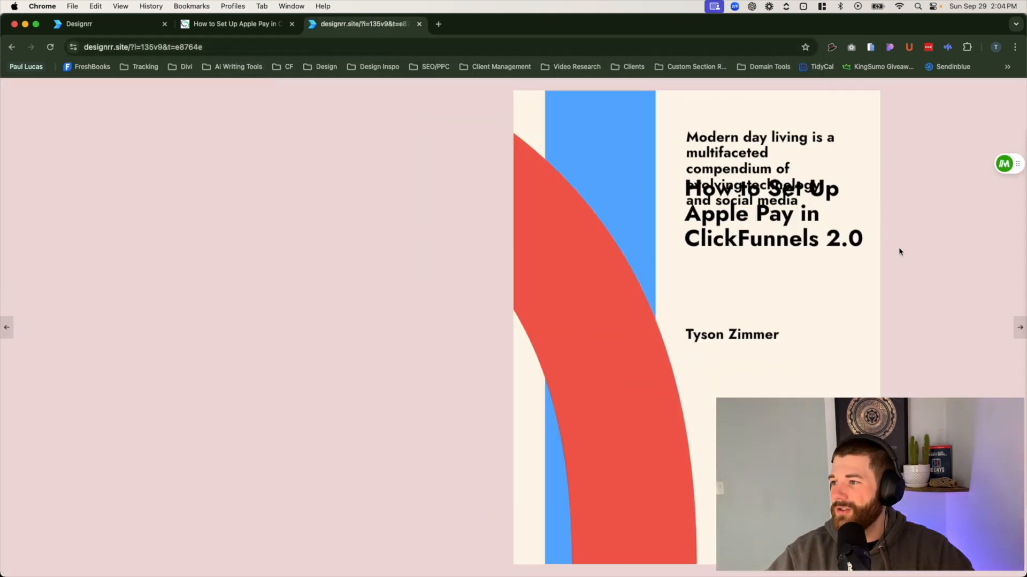
Step: Flip through the online eBook's chapters, FAQs and author page, then return to the Designrr builder
click(1018, 327)
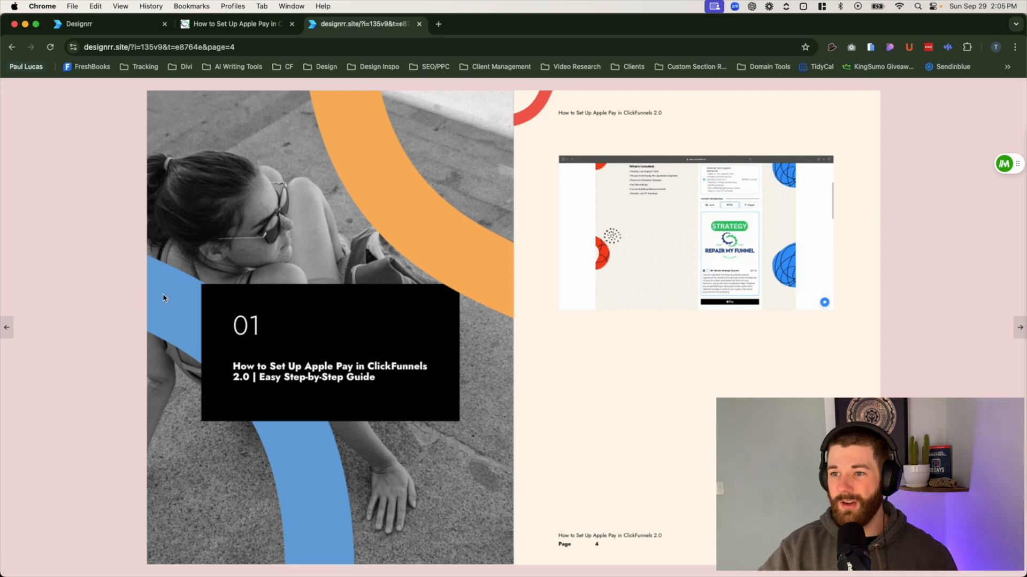
mouse_move(97, 66)
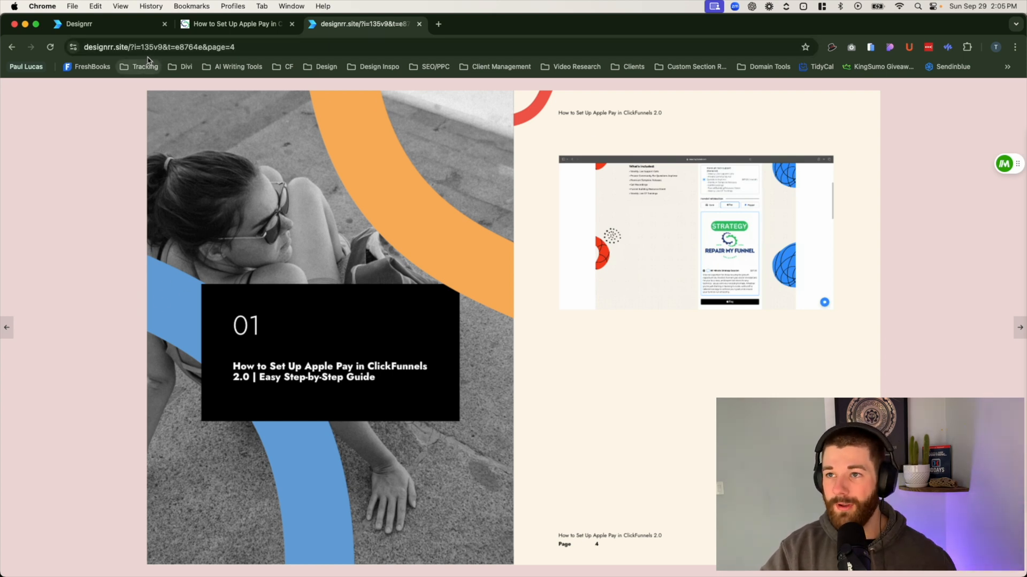
mouse_move(87, 97)
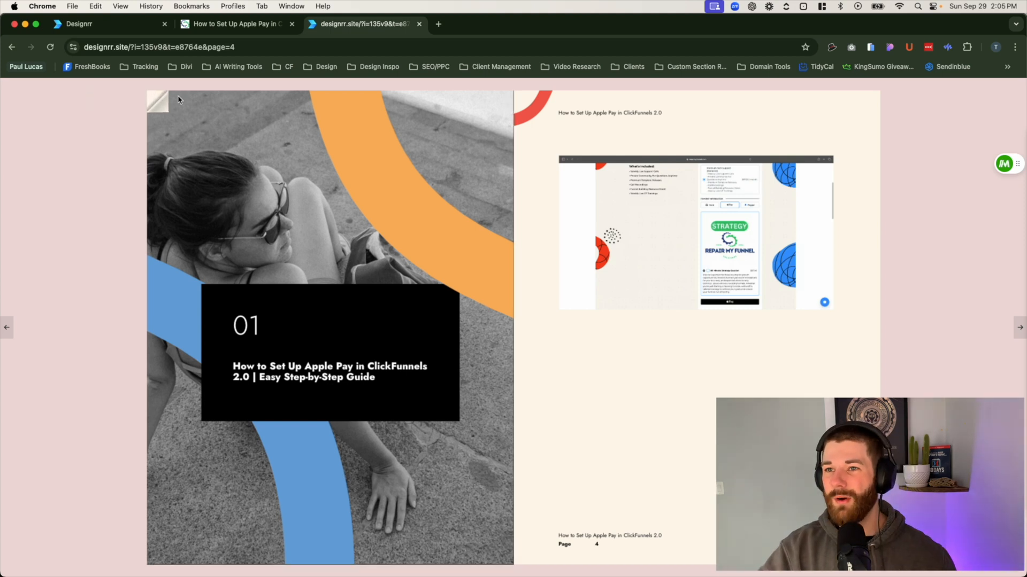
mouse_move(134, 102)
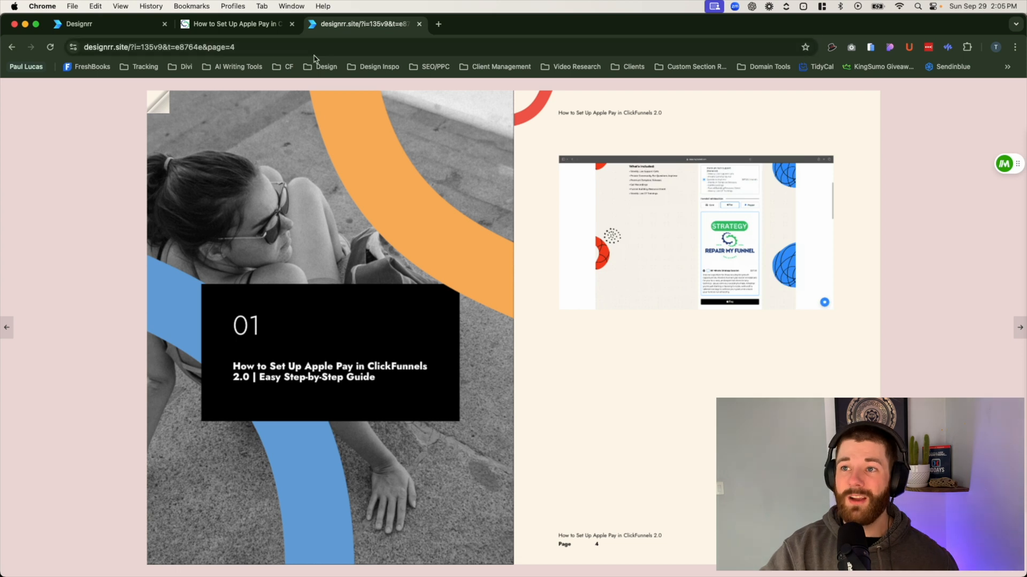
mouse_move(297, 239)
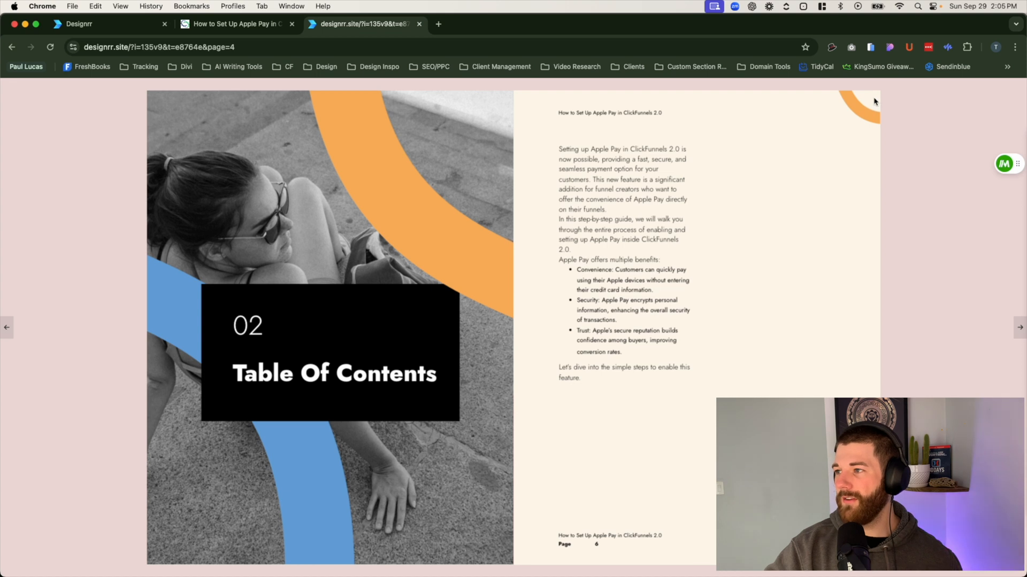
mouse_move(989, 349)
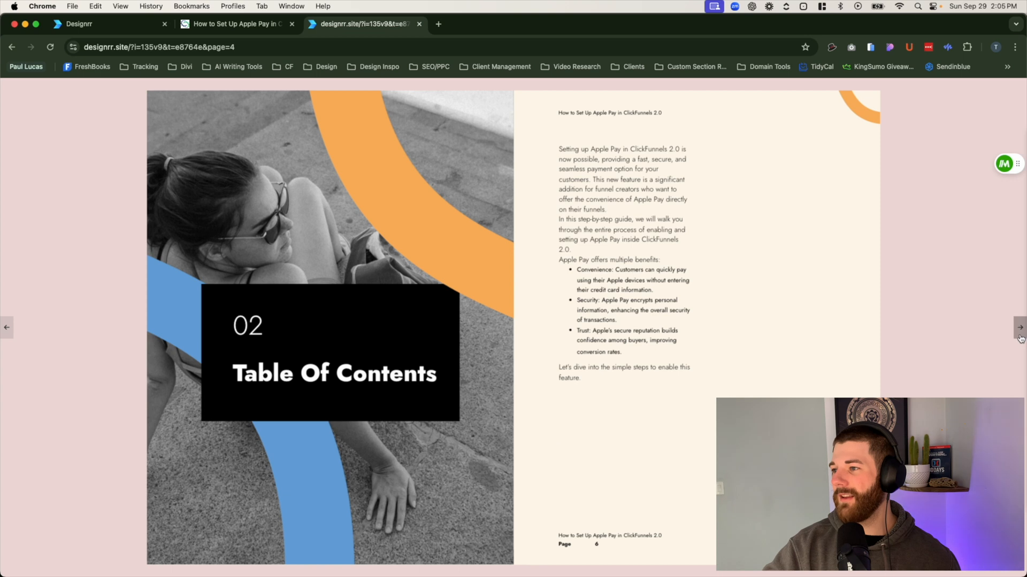
click(1018, 327)
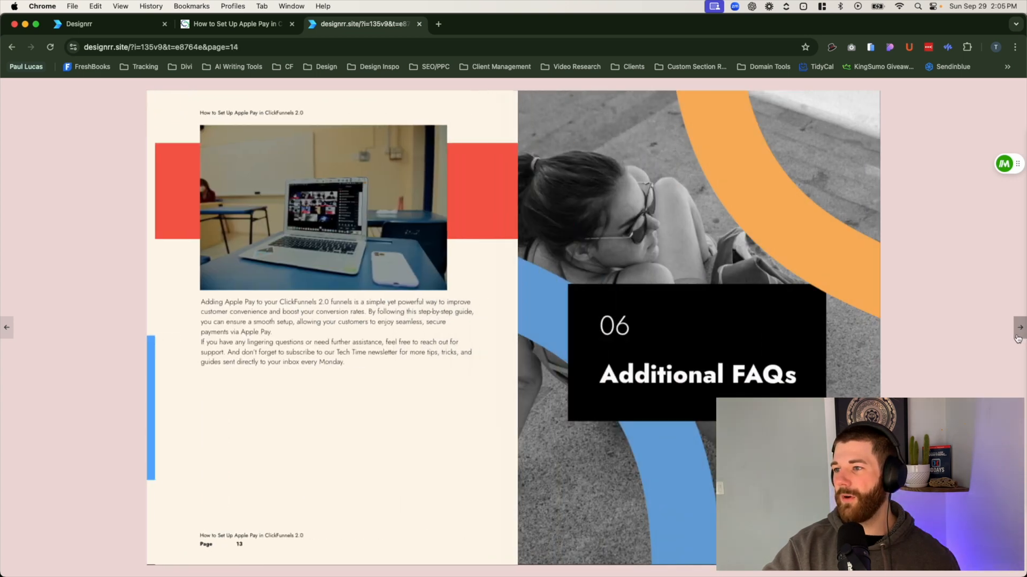
click(1018, 327)
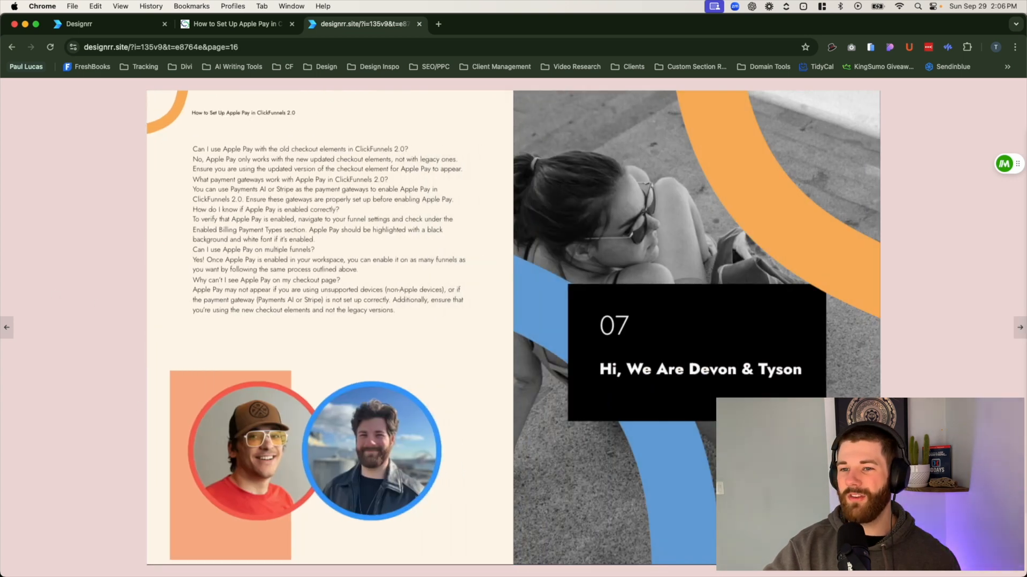
click(7, 328)
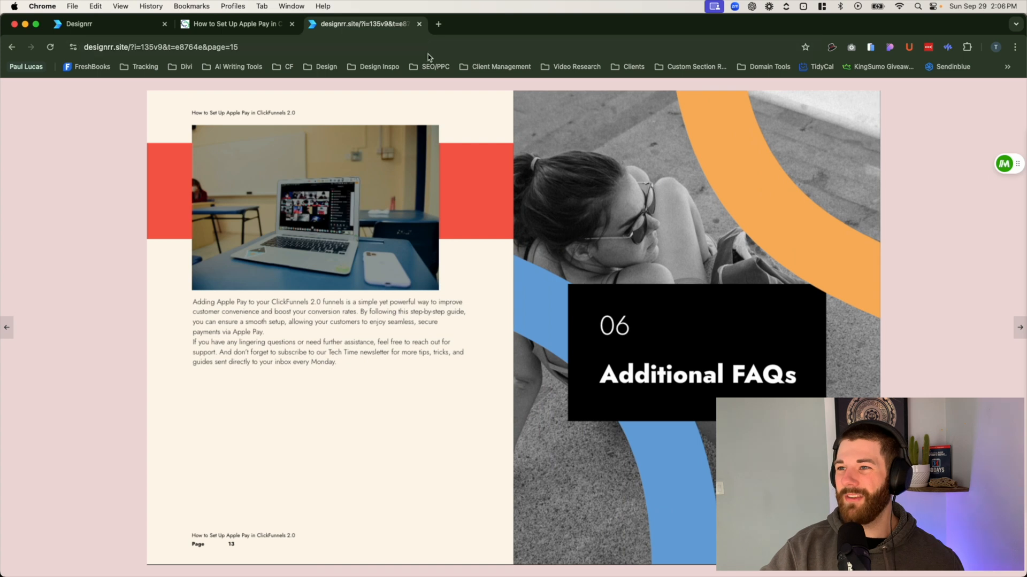
click(235, 24)
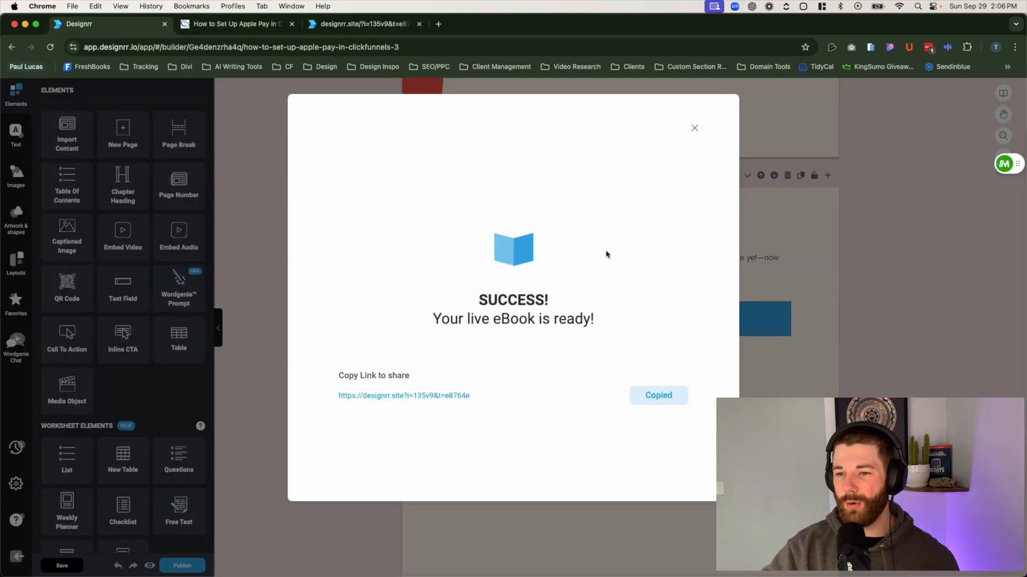
Step: Dismiss the success message and review the Publish dialog's title, author and description fields without exporting
click(694, 128)
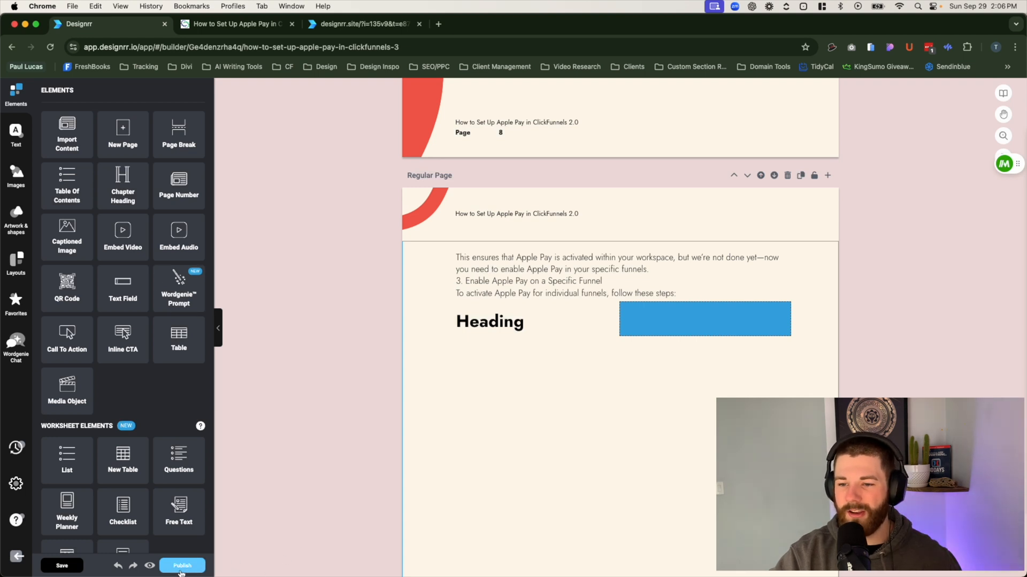
click(182, 565)
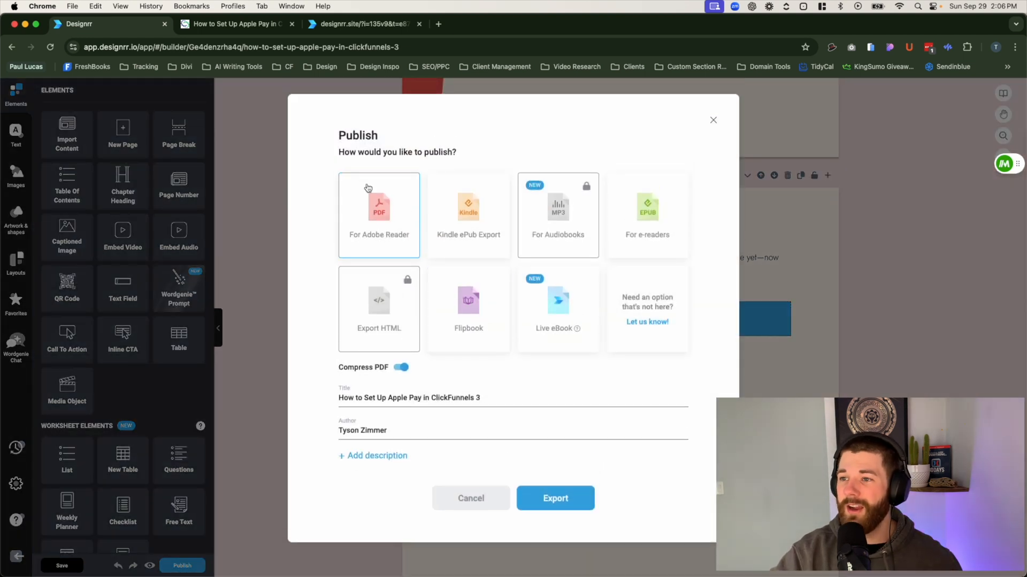
mouse_move(355, 352)
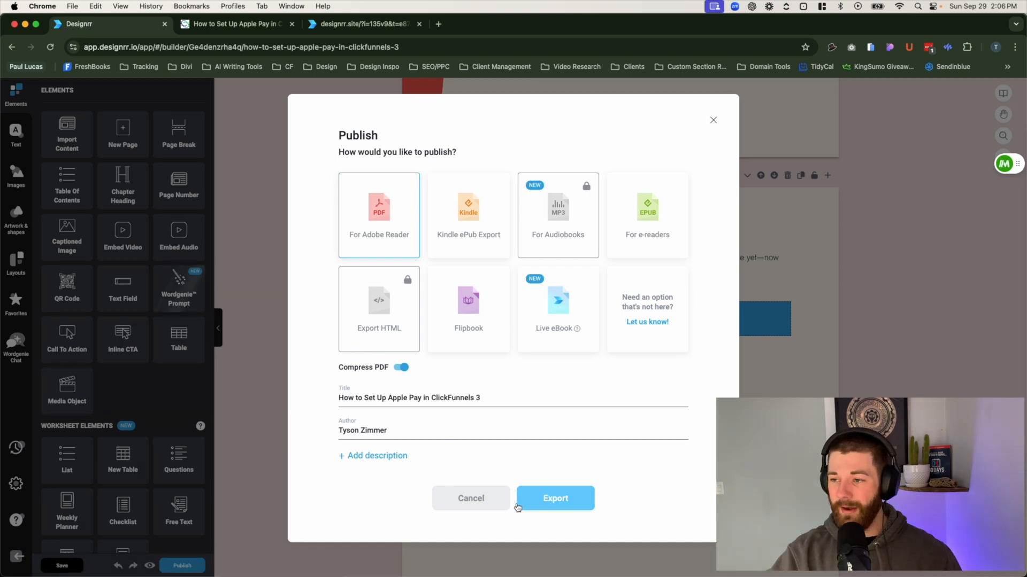
mouse_move(454, 166)
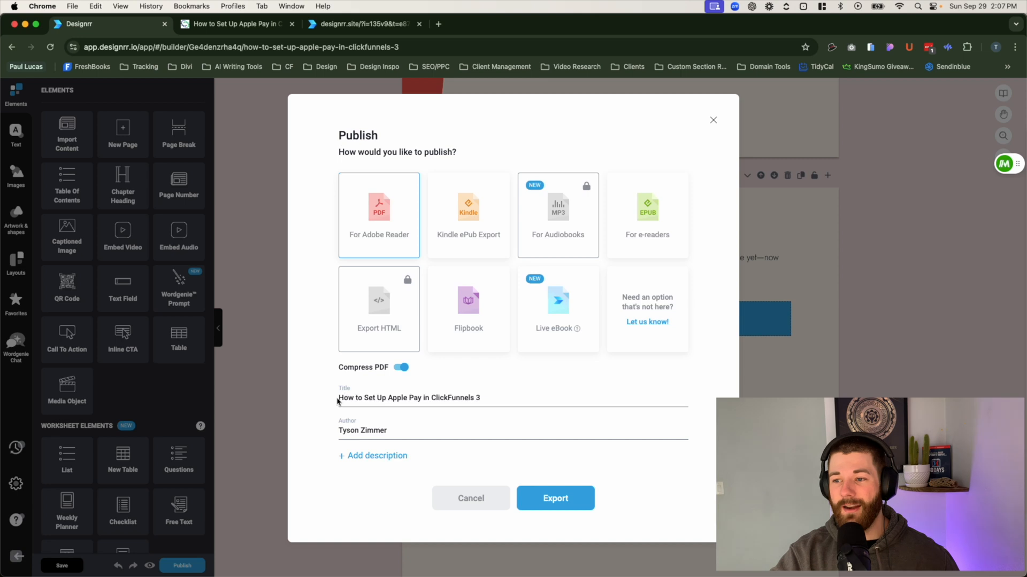
mouse_move(845, 140)
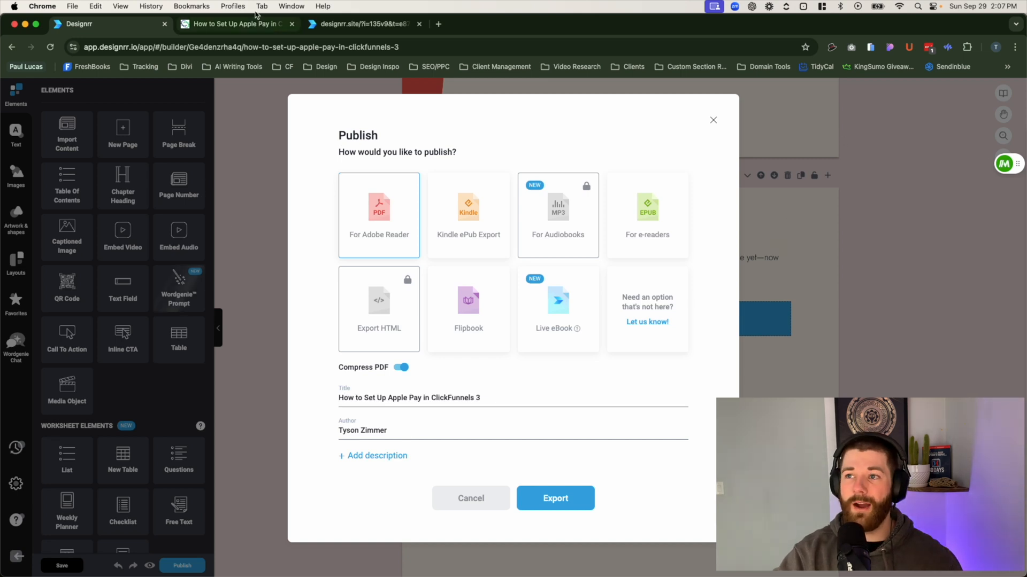
mouse_move(236, 24)
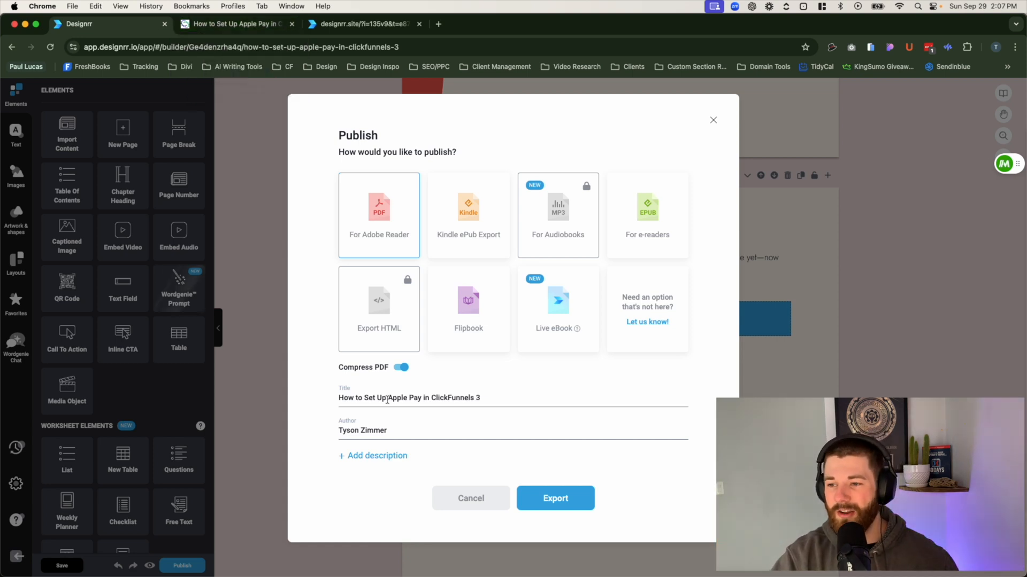
triple_click(409, 397)
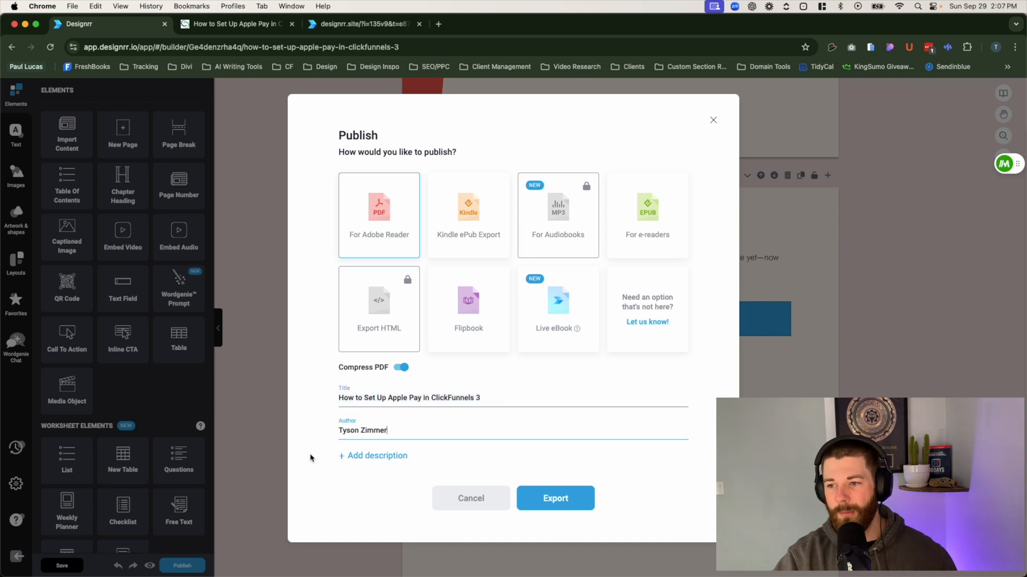
click(377, 455)
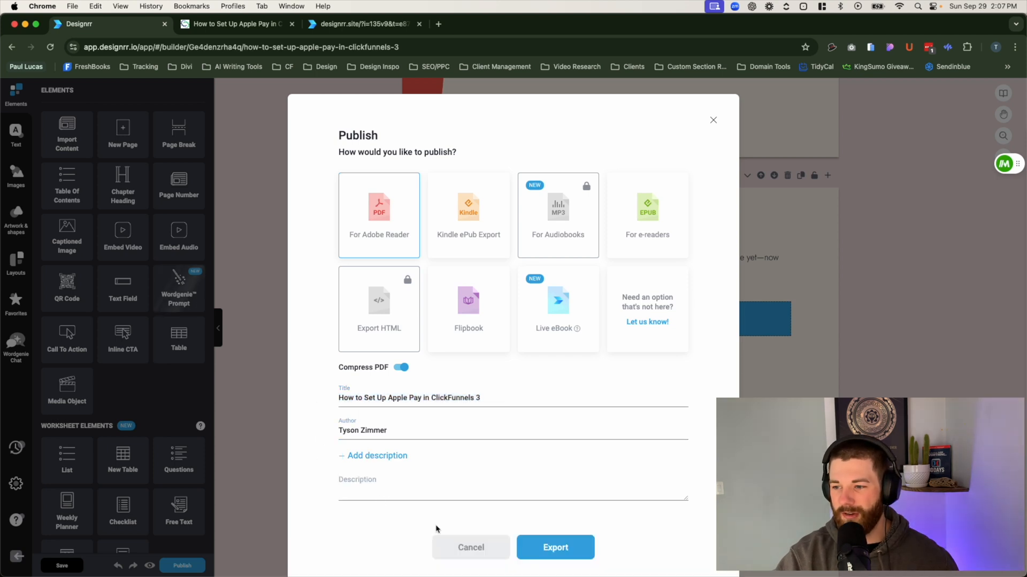
mouse_move(551, 119)
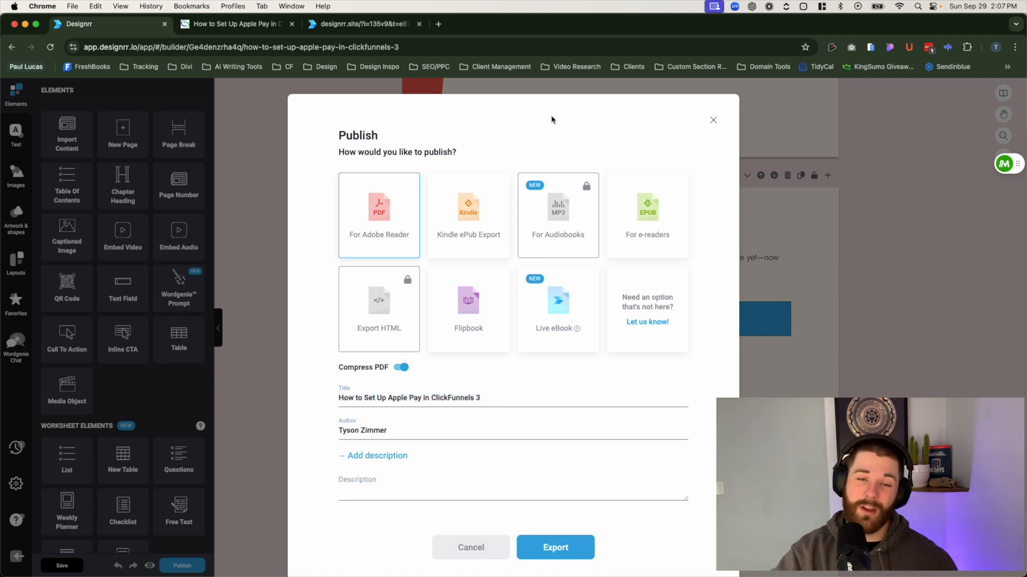
mouse_move(568, 119)
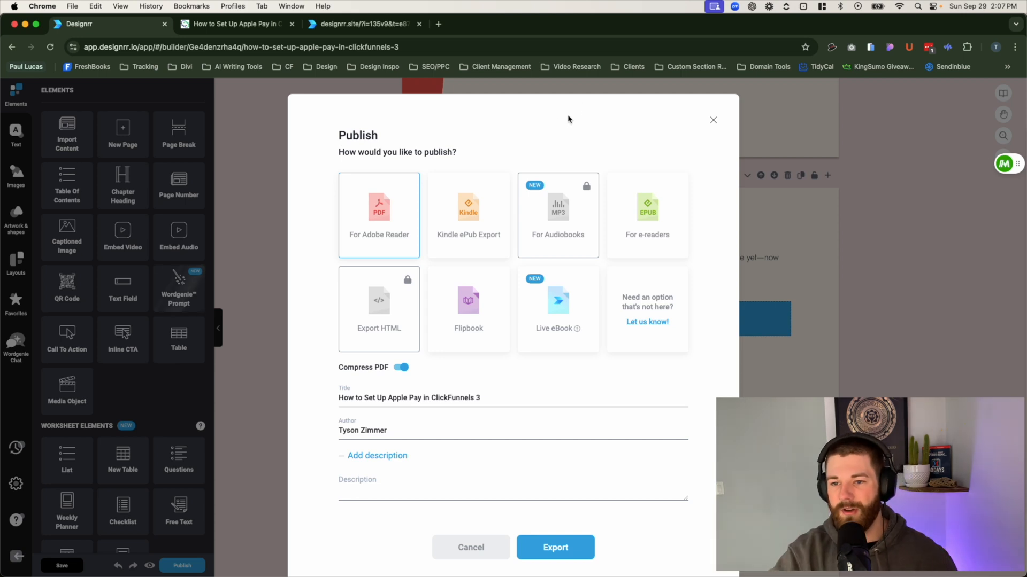
click(713, 120)
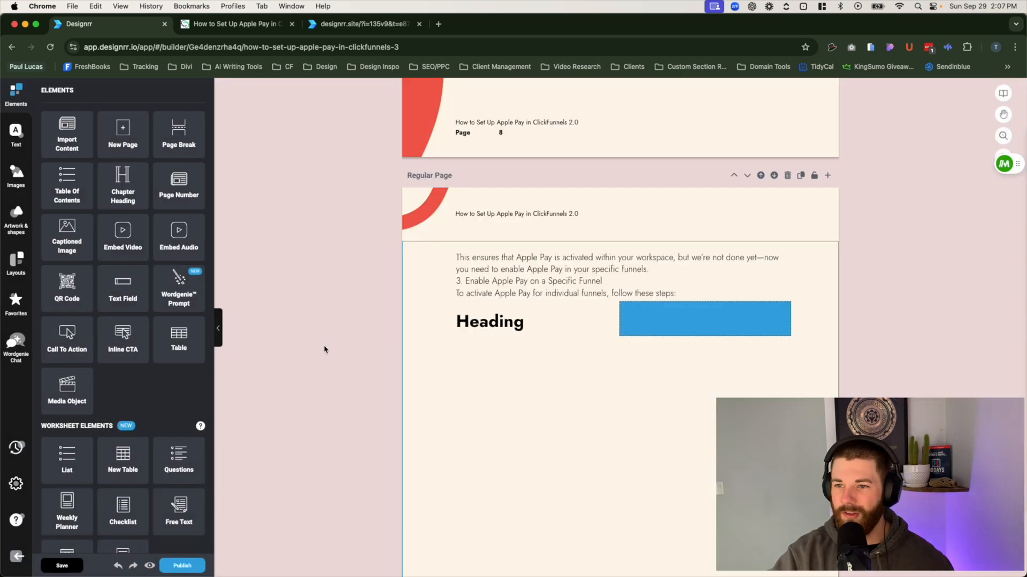
mouse_move(317, 346)
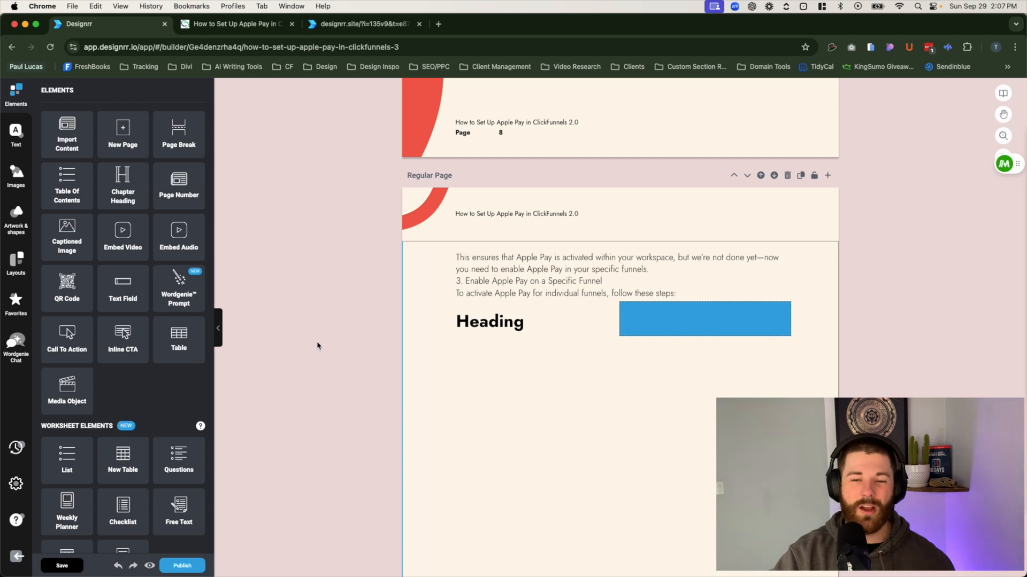
mouse_move(284, 321)
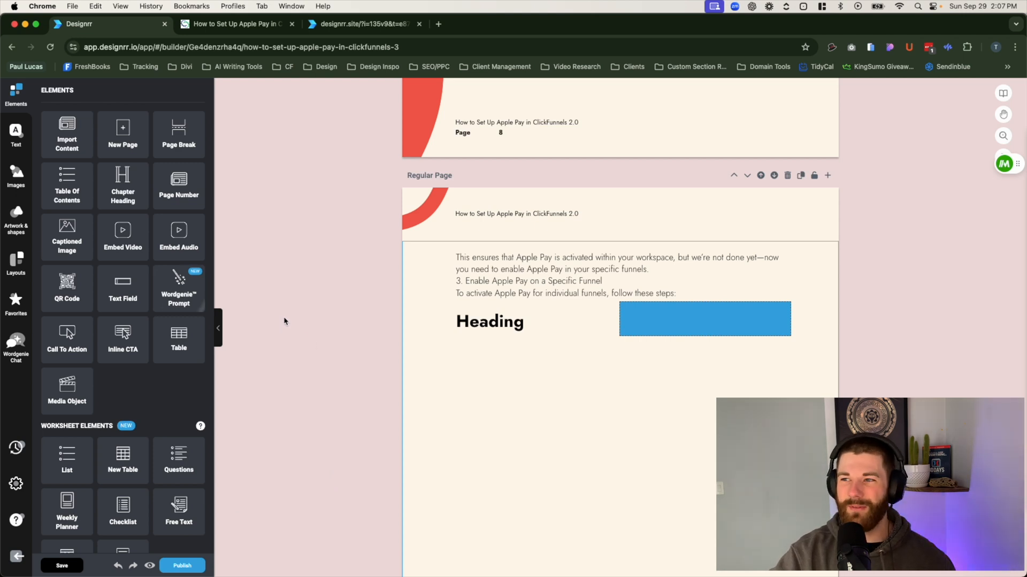
mouse_move(303, 464)
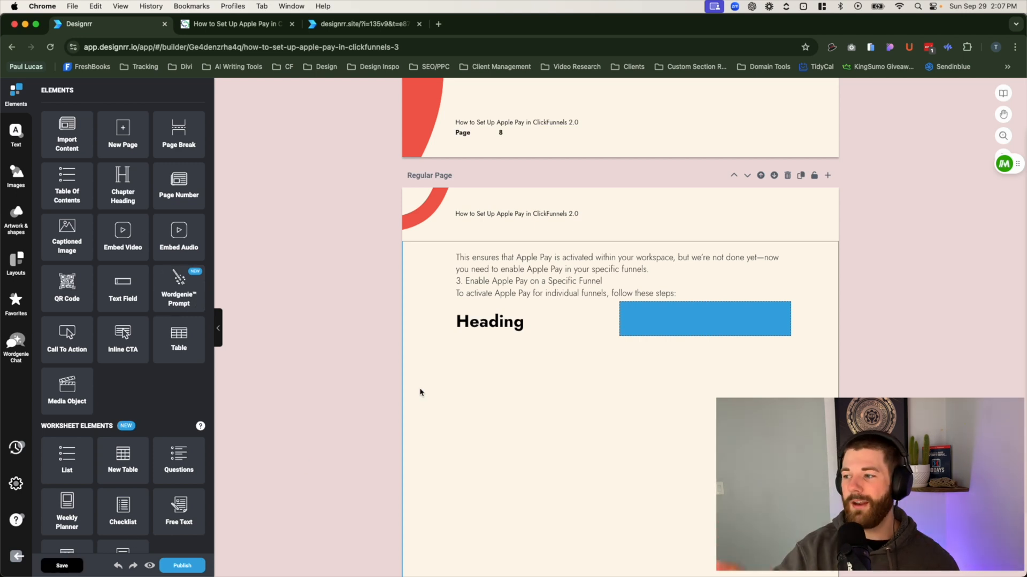
mouse_move(367, 340)
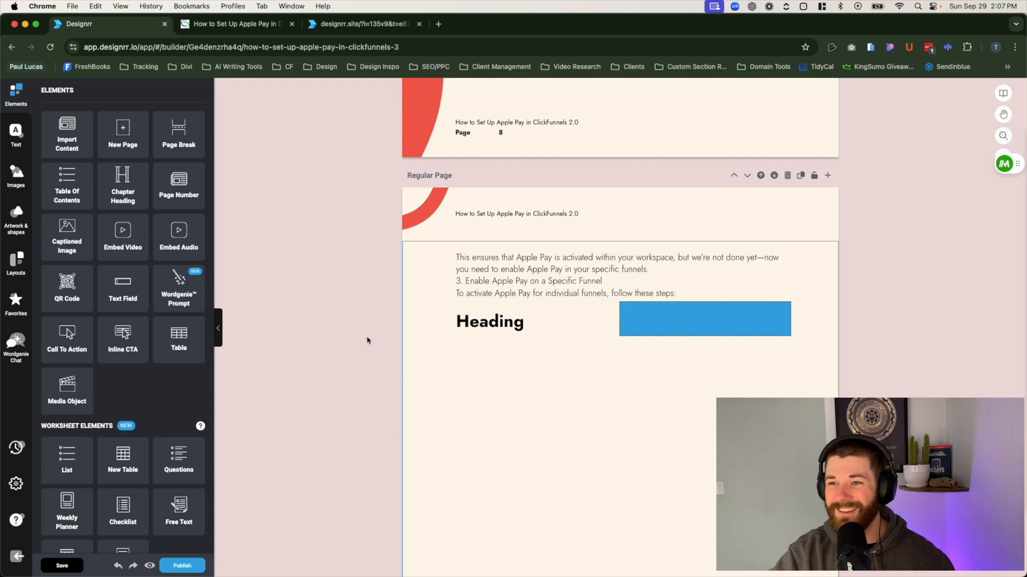
mouse_move(221, 334)
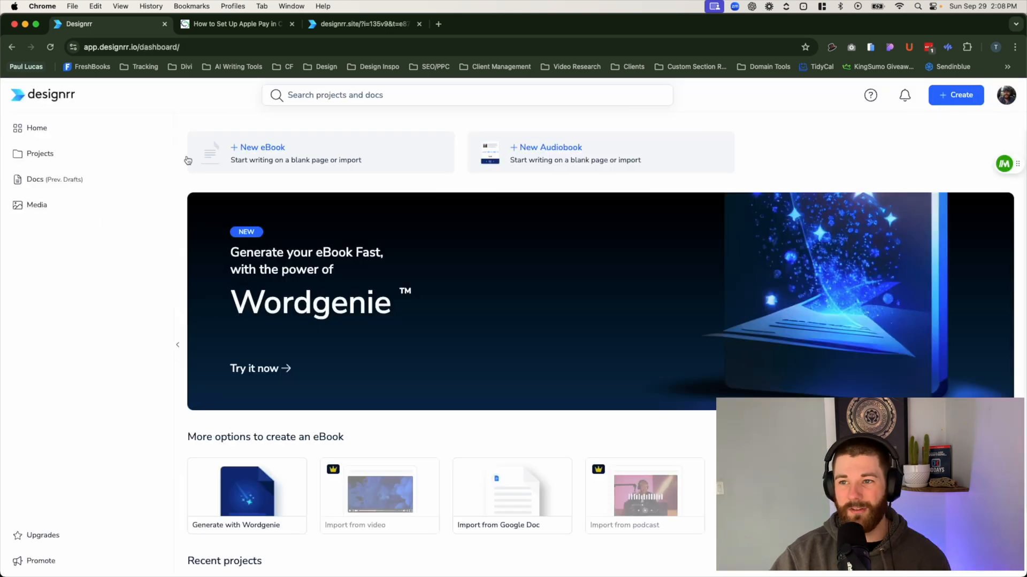
mouse_move(859, 245)
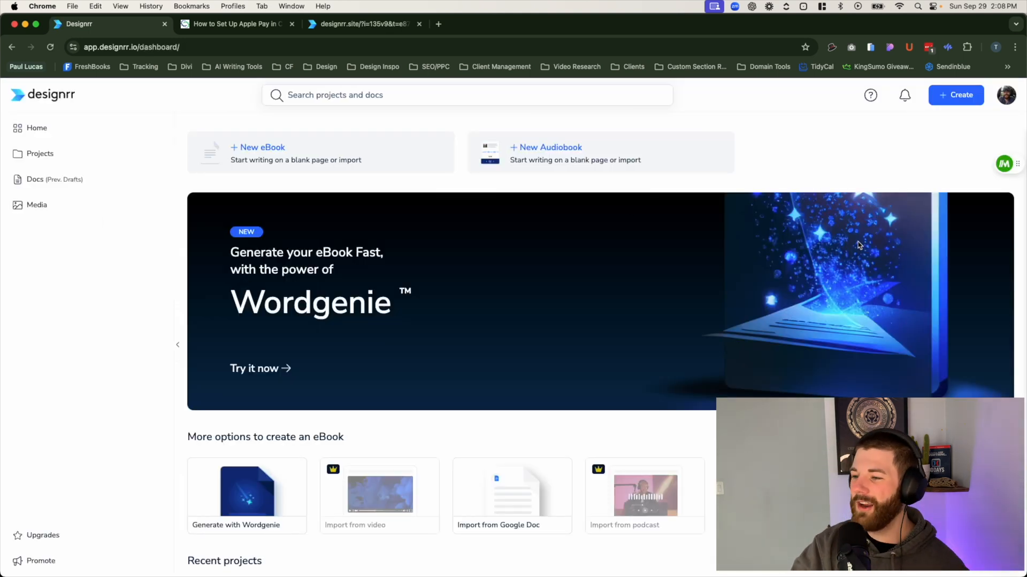